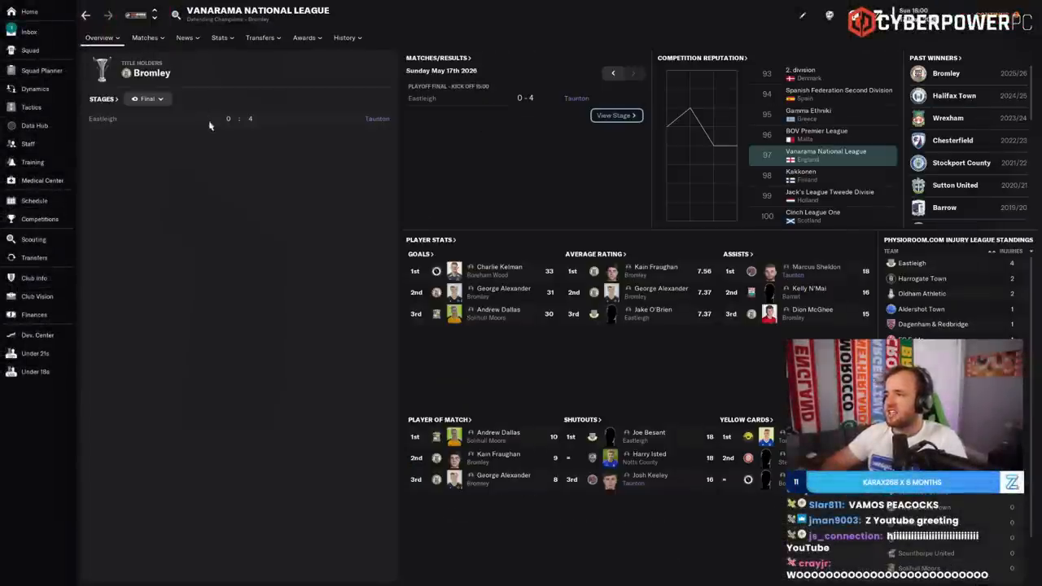
- Check the play-off semi-final results, view the Taunton 4–0 Eastleigh final details, then go to all-time records
left_click(148, 100)
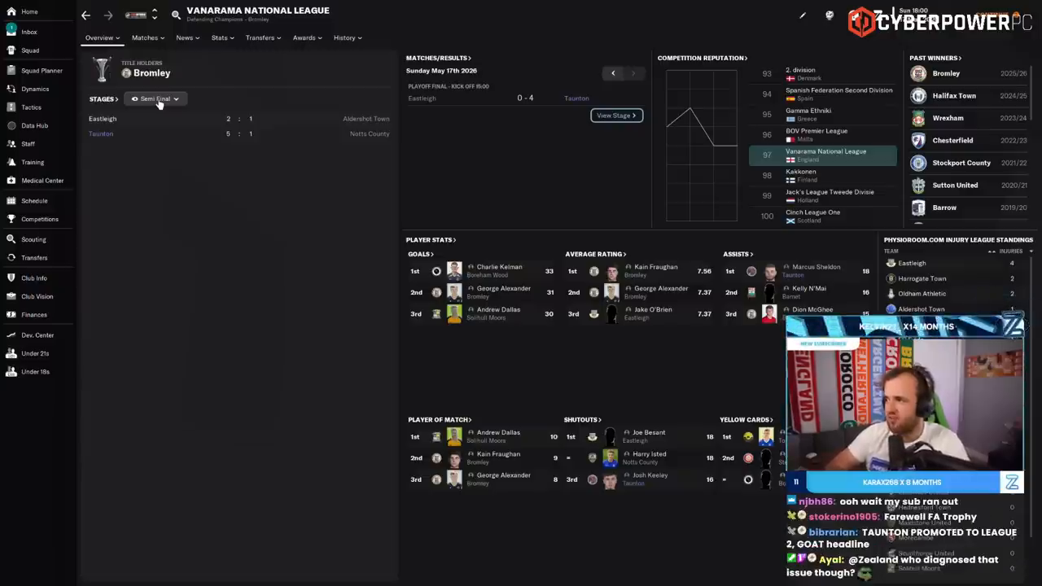
left_click(100, 38)
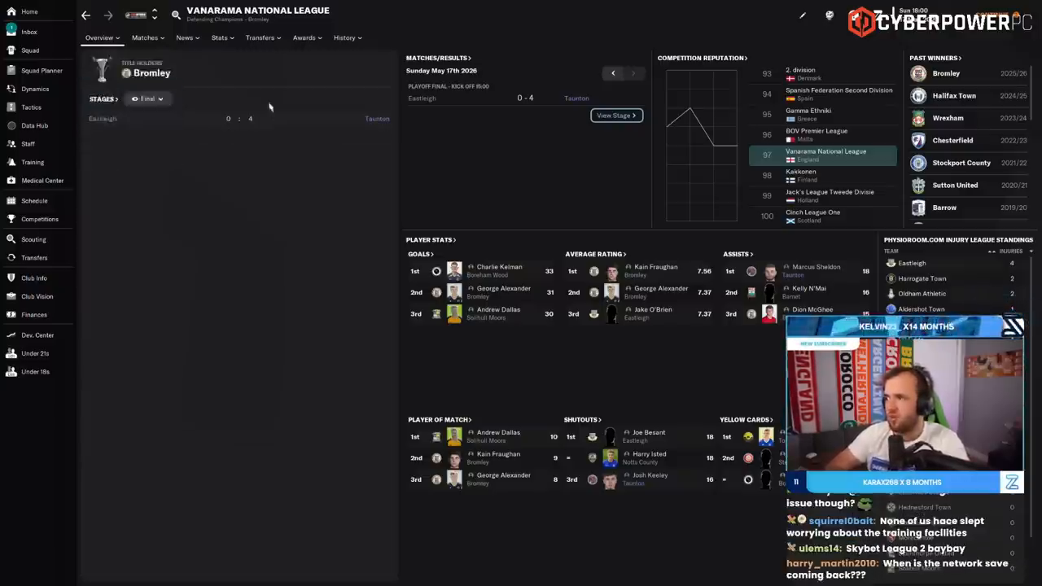
left_click(150, 100)
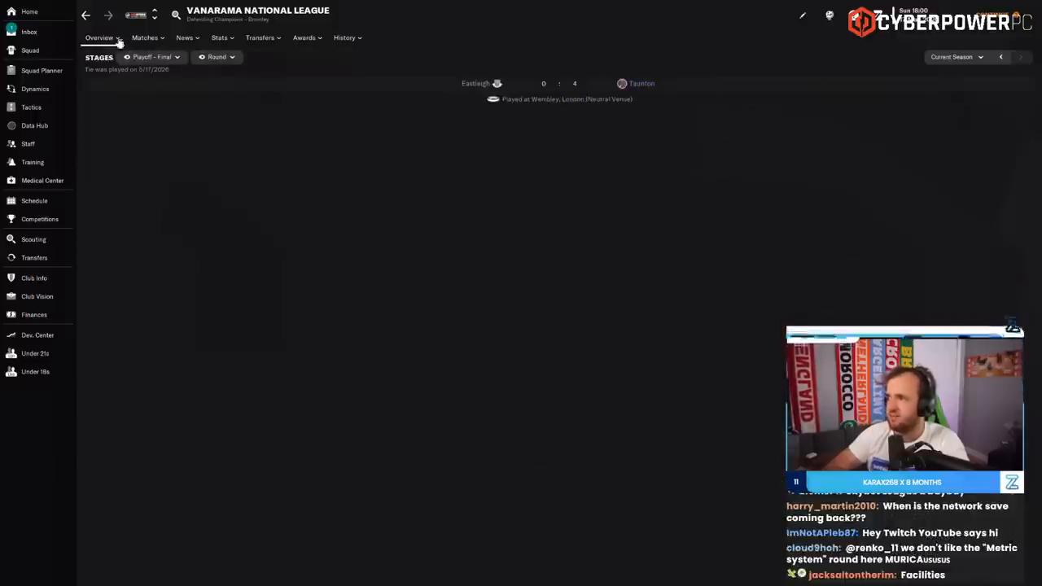
left_click(345, 38)
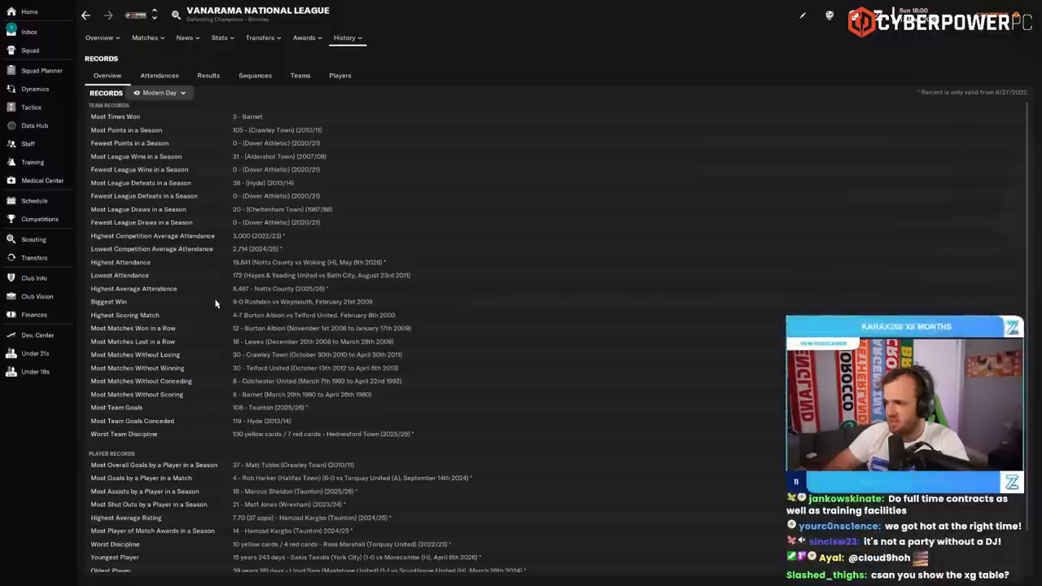
- Scroll down the National League records to the individual player records
scroll("down", 3)
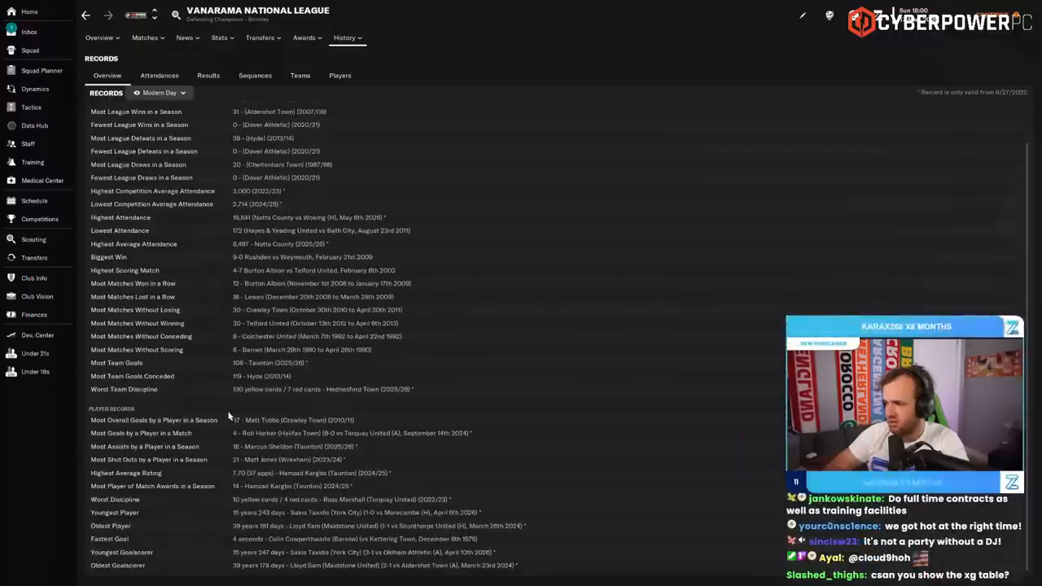
mouse_move(202, 440)
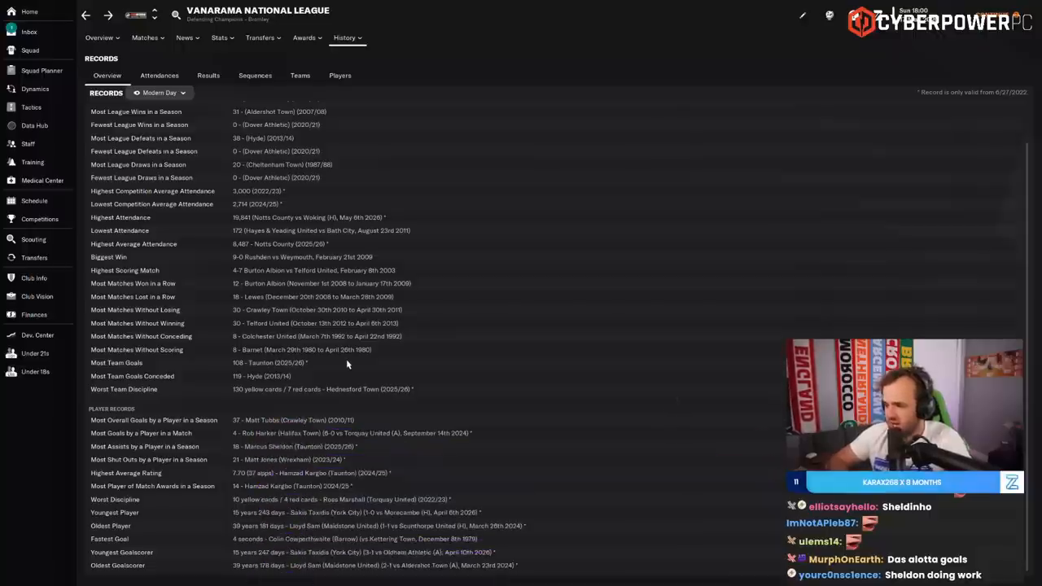
mouse_move(392, 474)
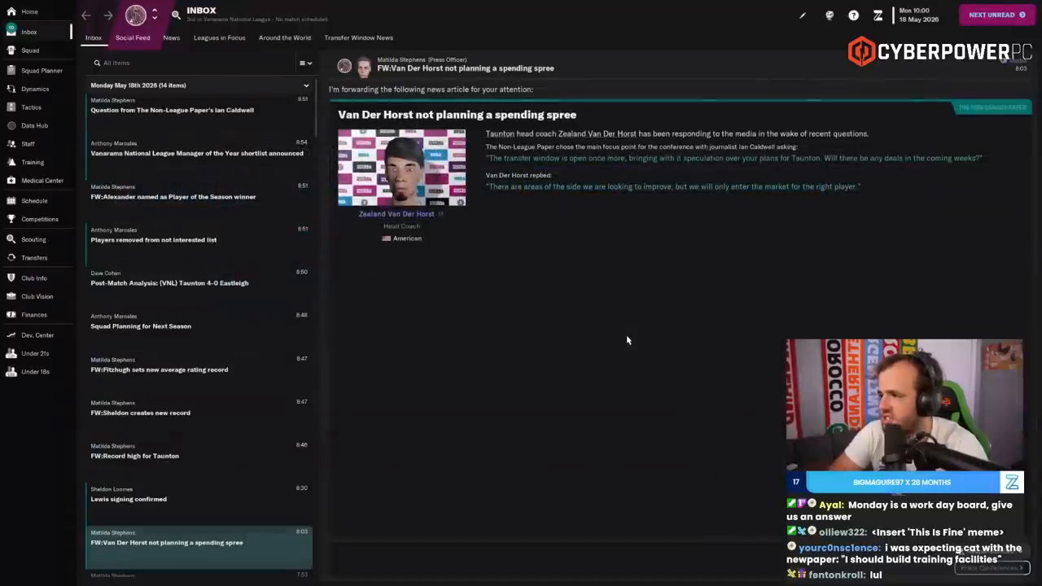
- Launch Taunton Town's 2025/26 End of Season Review from the inbox
left_click(130, 500)
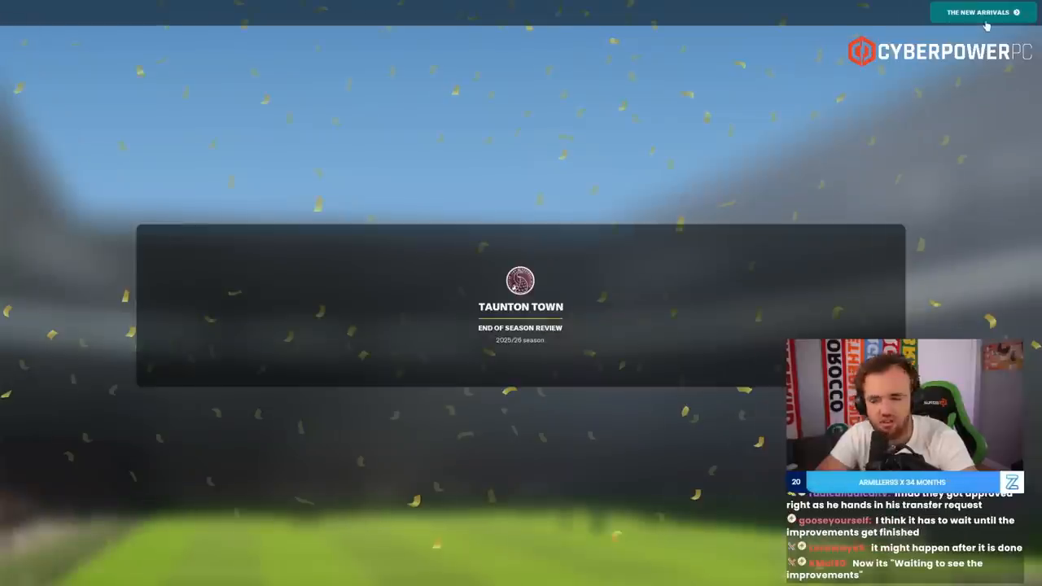
- Advance the review to The New Arrivals page listing the summer signings
left_click(981, 11)
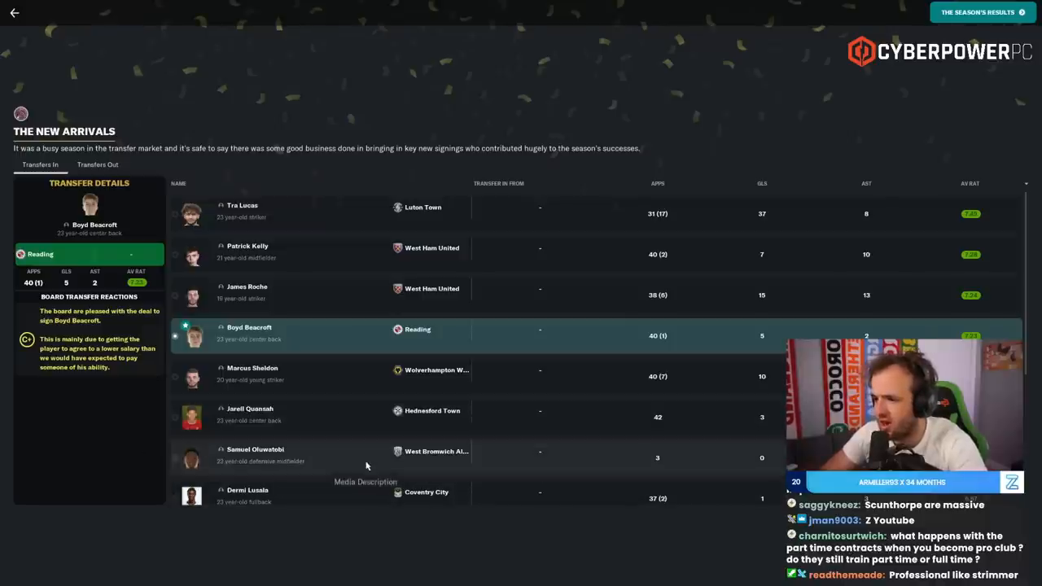
mouse_move(345, 396)
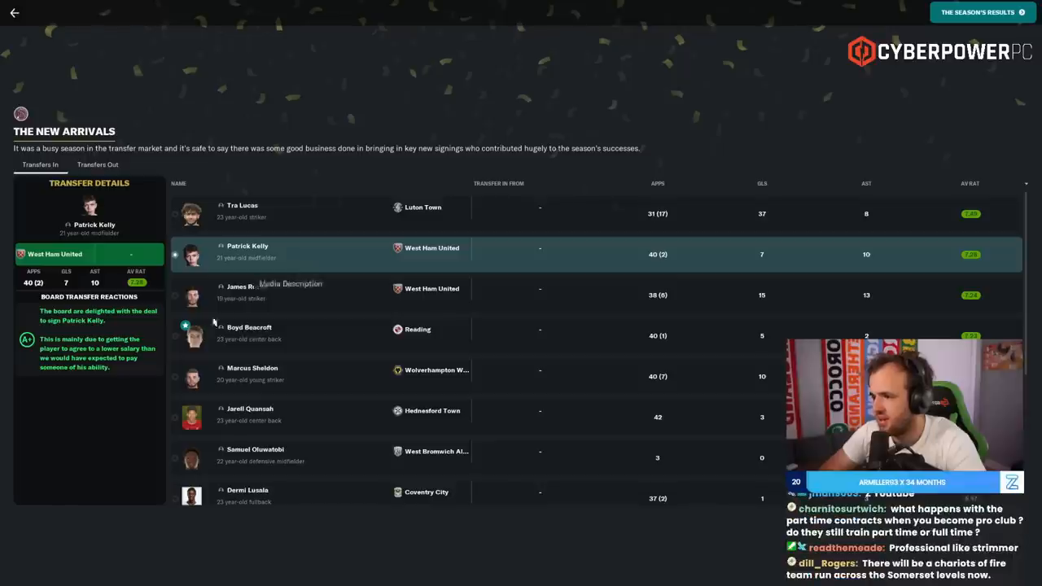
mouse_move(343, 270)
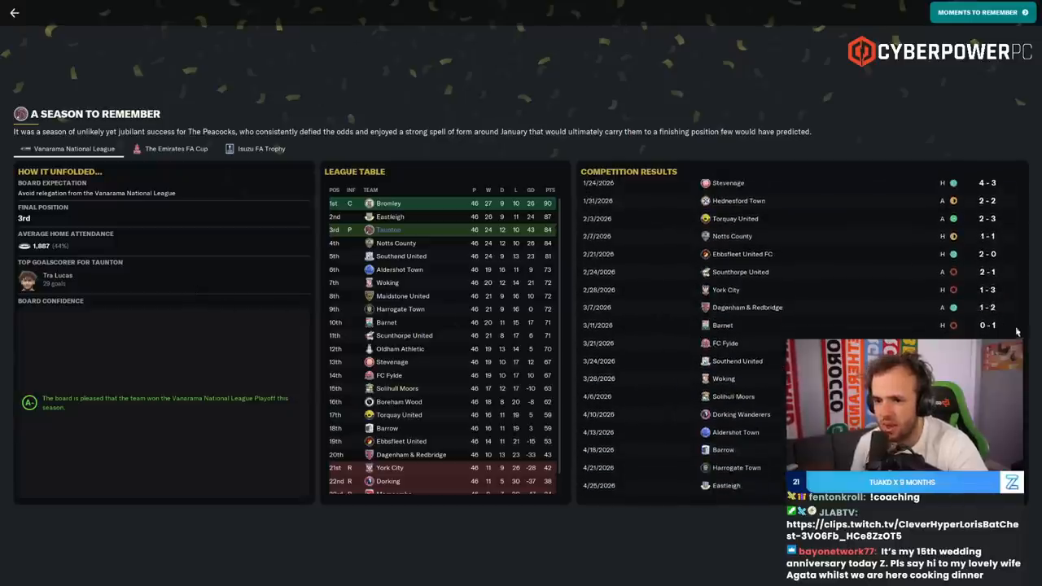
- Scroll through the full league Competition Results list for the 3rd-place season
scroll("down", 3)
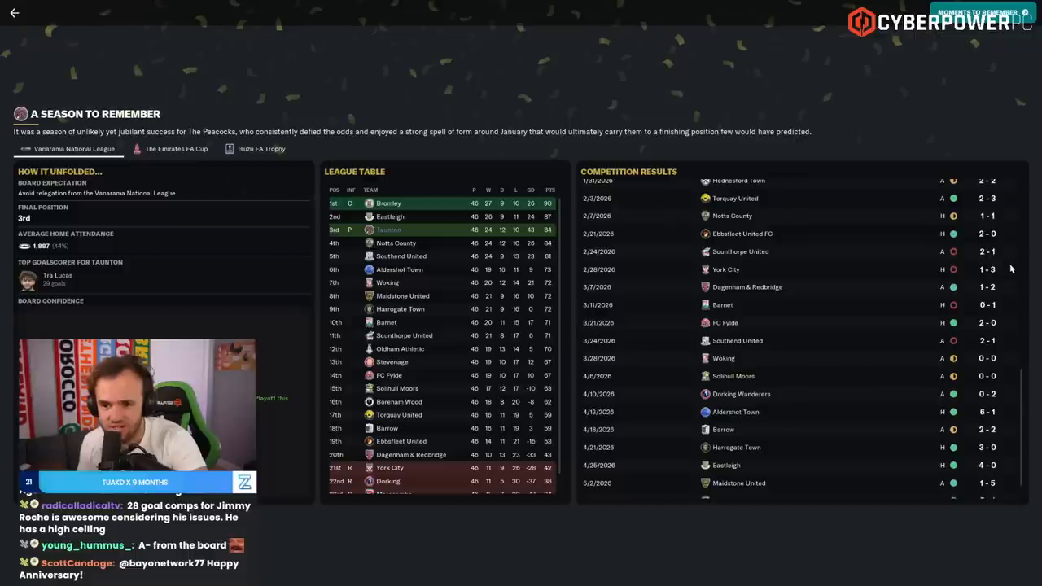
scroll("down", 3)
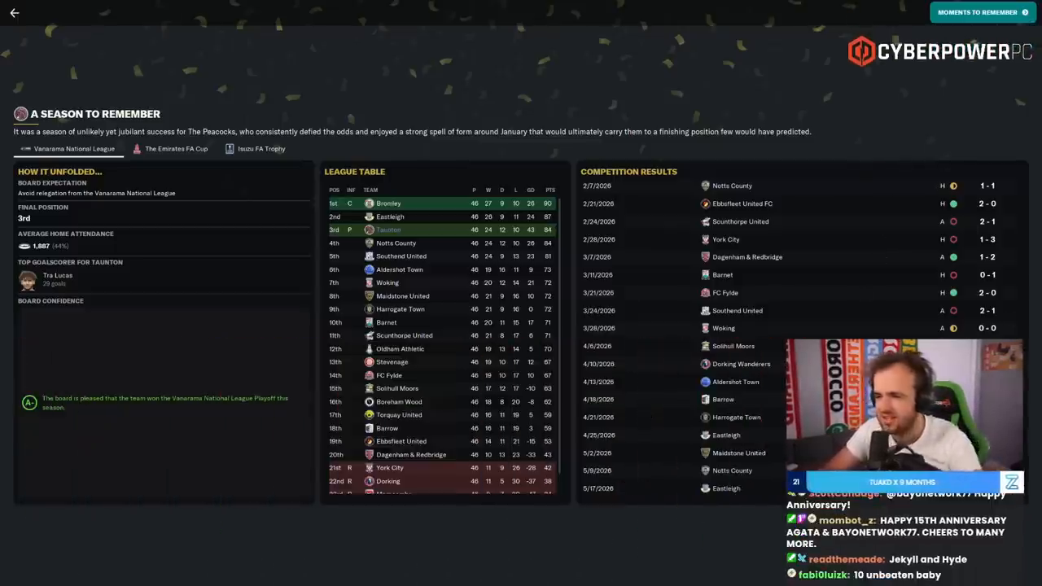
mouse_move(157, 340)
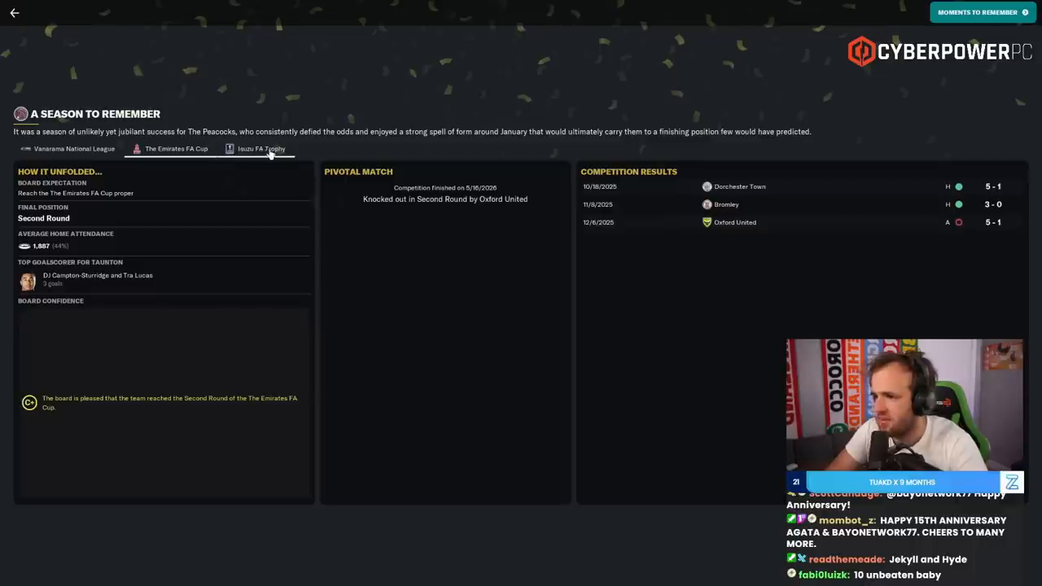
- Continue to the Moments to Remember page: biggest win, match and goal of the season
left_click(261, 149)
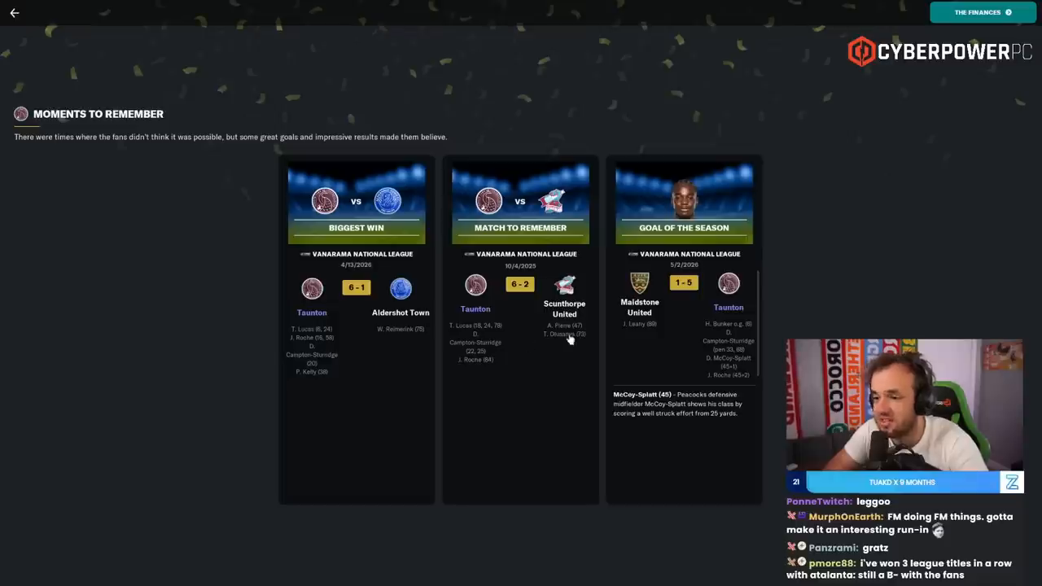
mouse_move(684, 283)
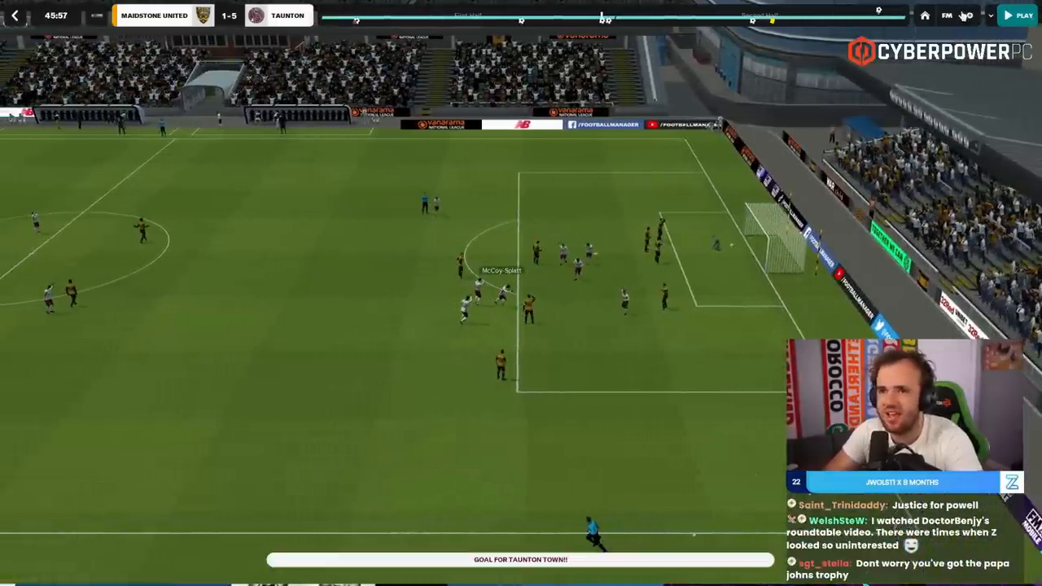
- Change the goal replay camera, close the highlight and reach How You Lined Up
left_click(974, 16)
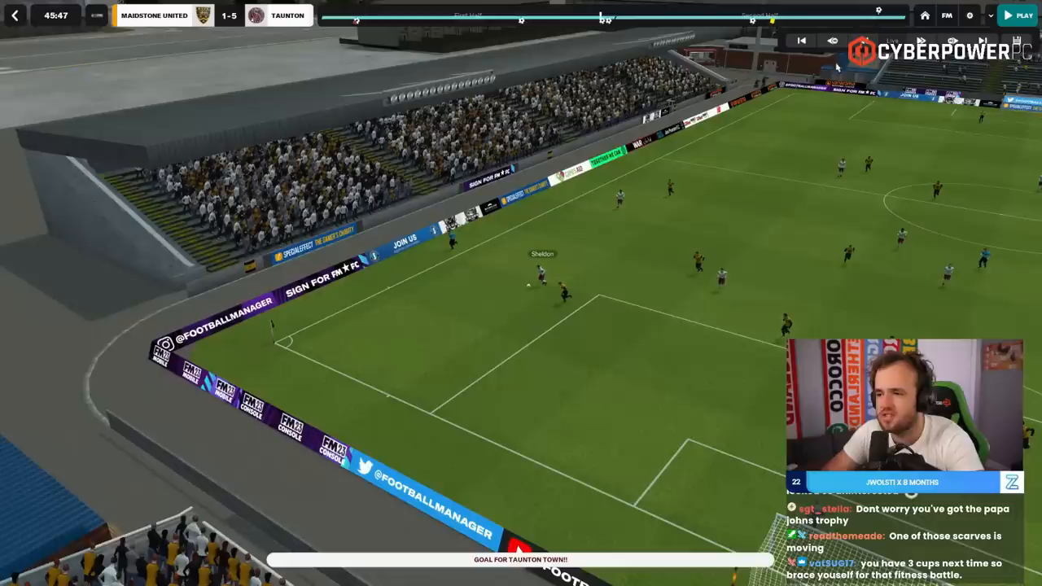
left_click(1021, 13)
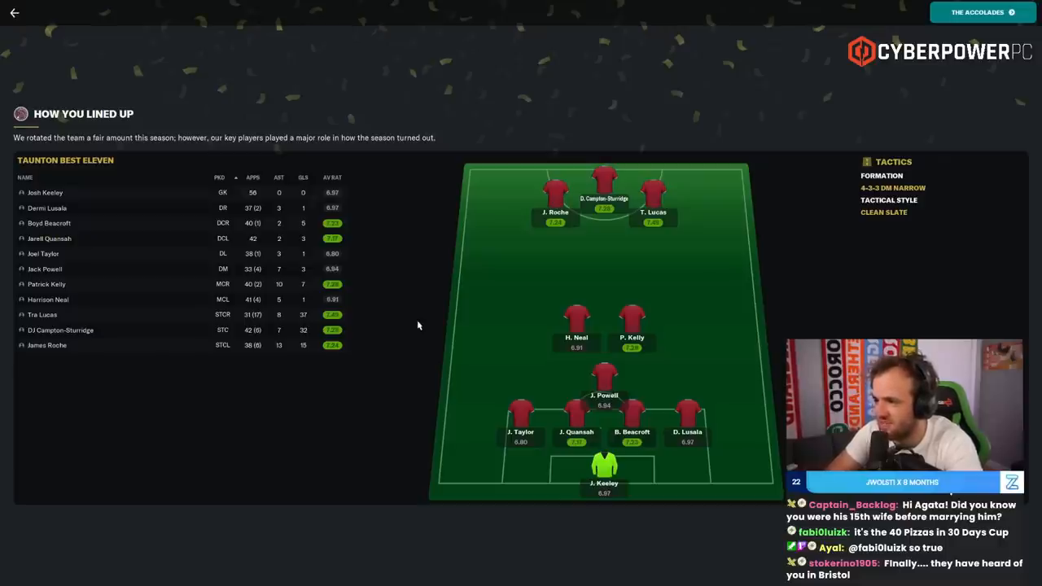
- Continue to The Accolades and scroll the Player Awards list down to the record breakers
left_click(981, 13)
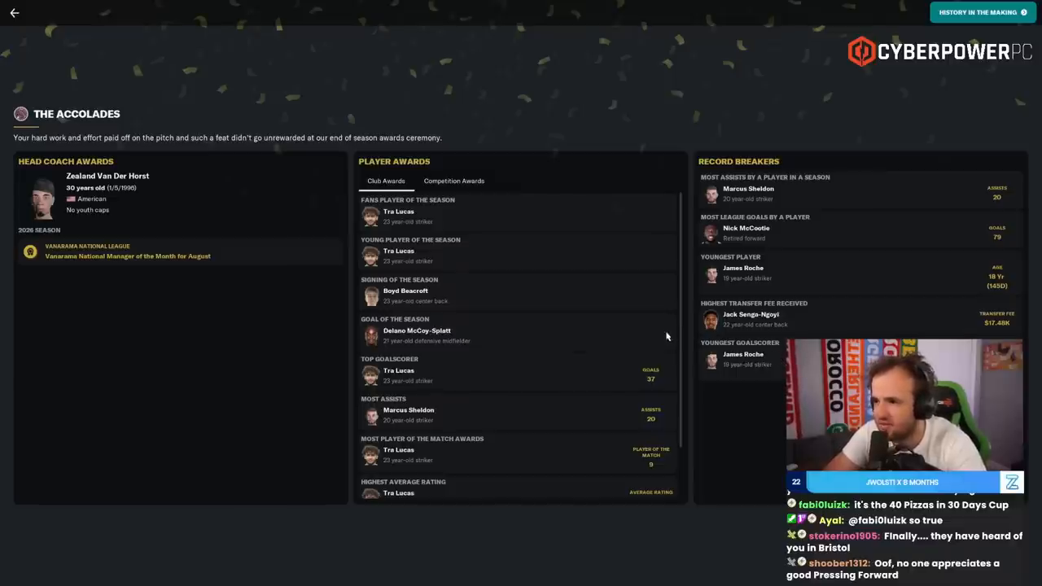
mouse_move(501, 227)
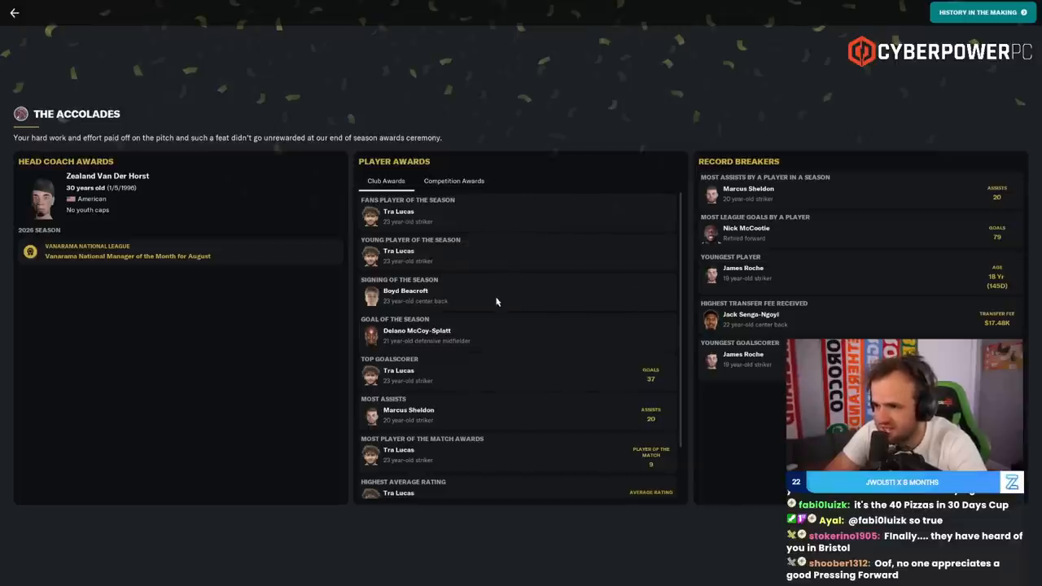
mouse_move(515, 342)
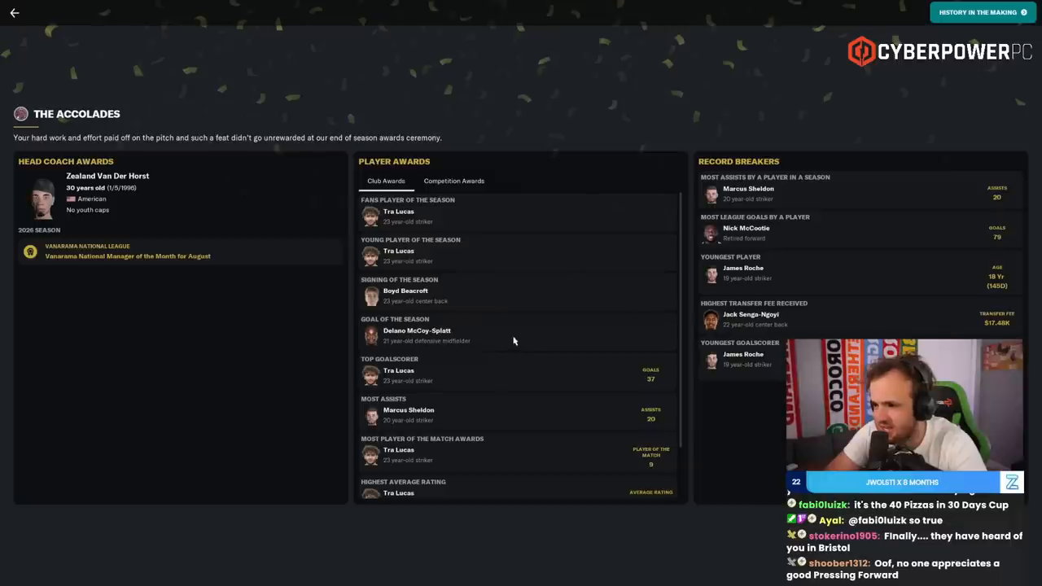
scroll("down", 3)
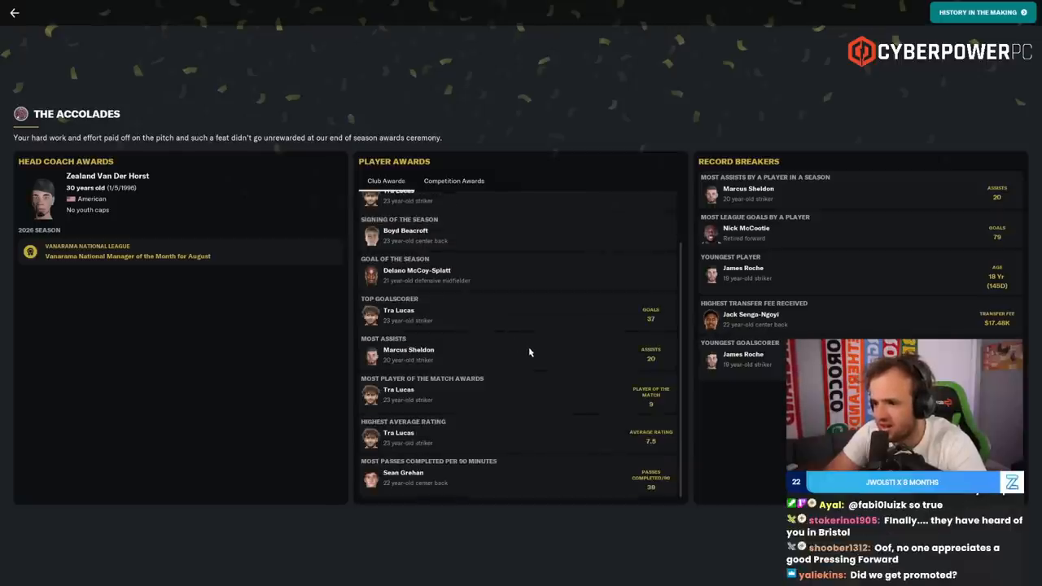
mouse_move(261, 424)
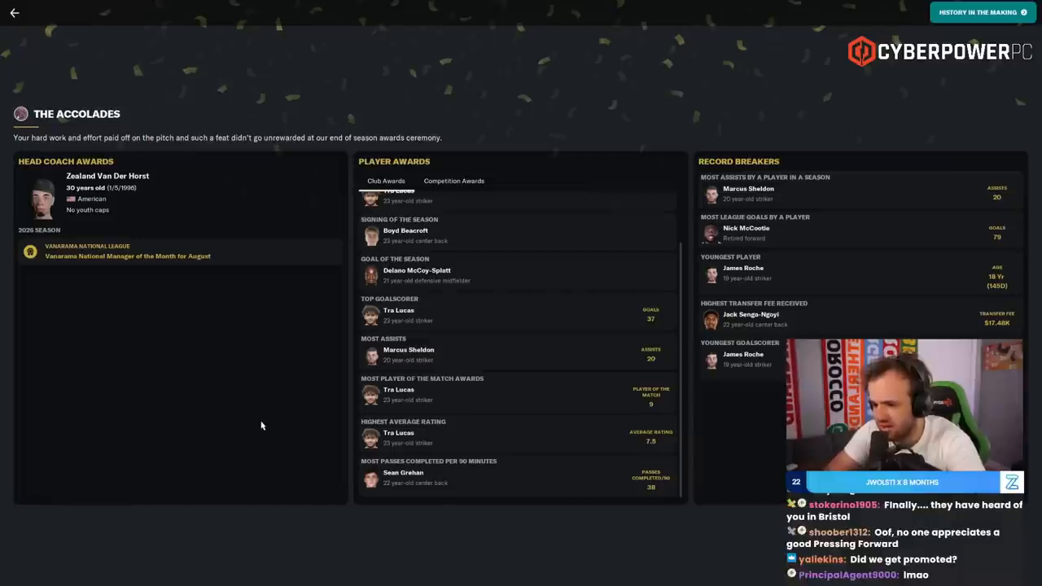
mouse_move(701, 342)
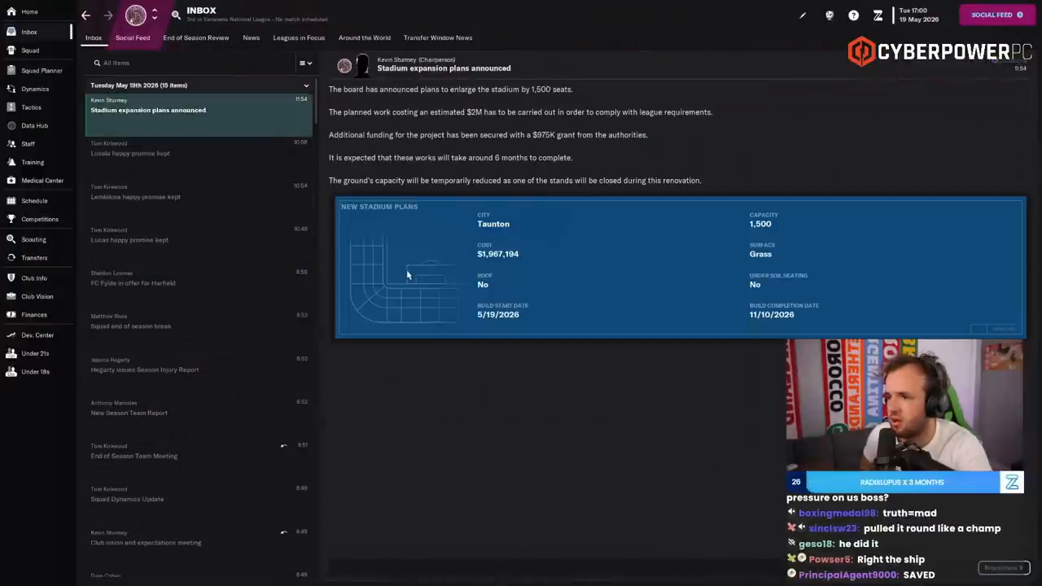
mouse_move(533, 362)
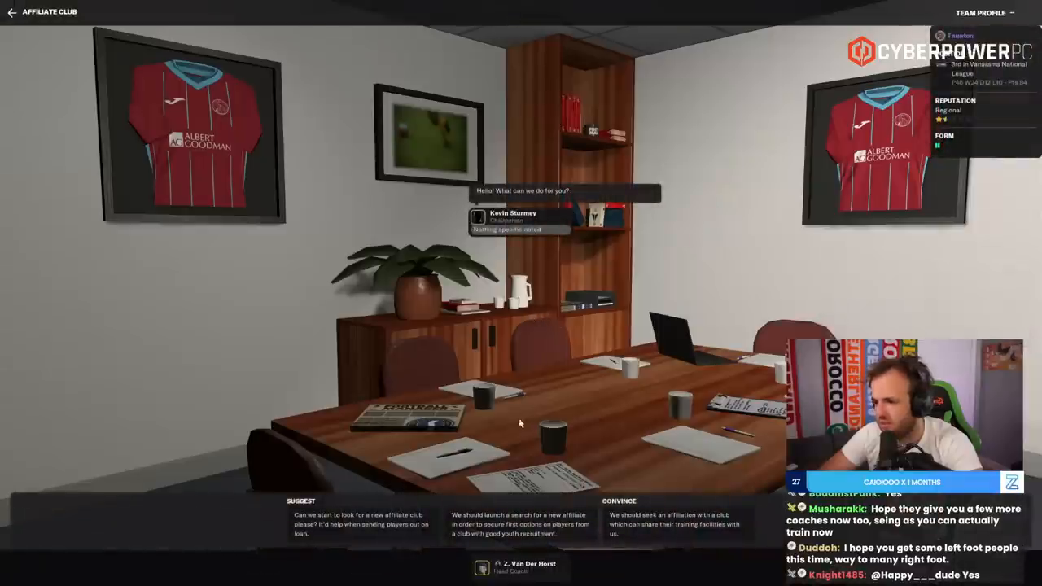
mouse_move(505, 430)
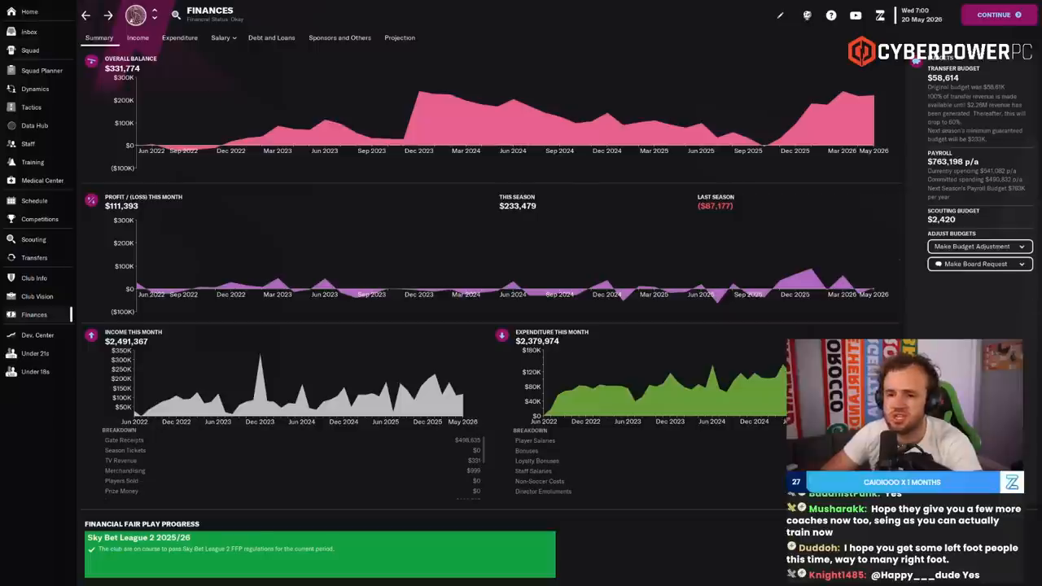
- From Finances, make a Networking > Affiliate Club board request and confirm the senior affiliate search with the chairman
left_click(977, 264)
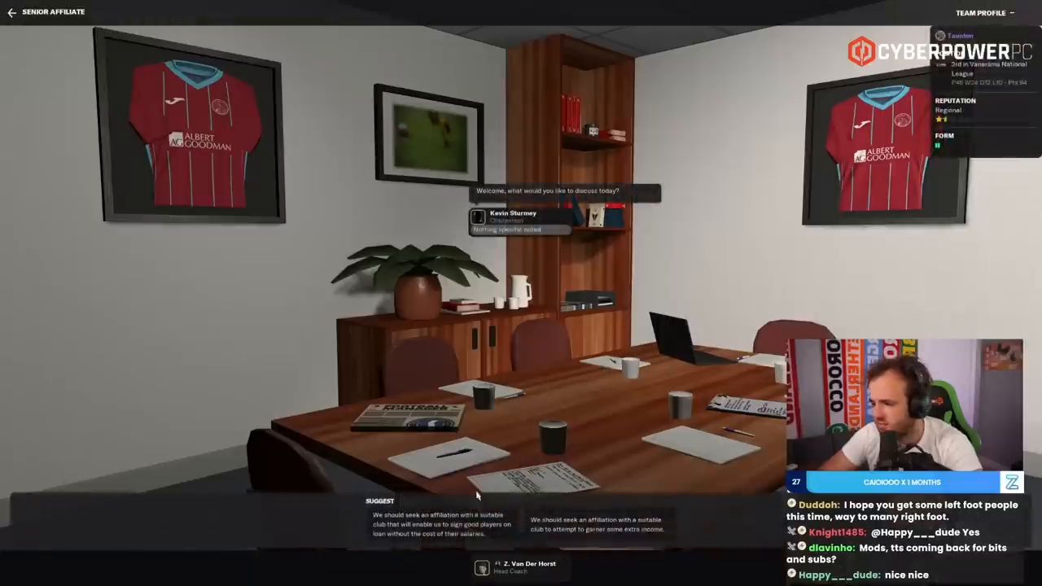
mouse_move(495, 541)
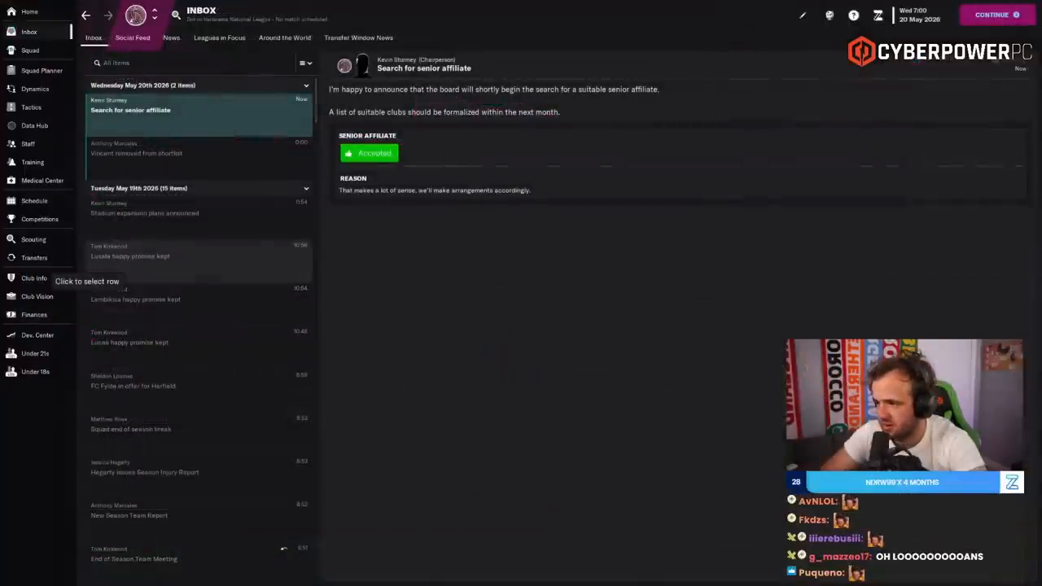
left_click(34, 315)
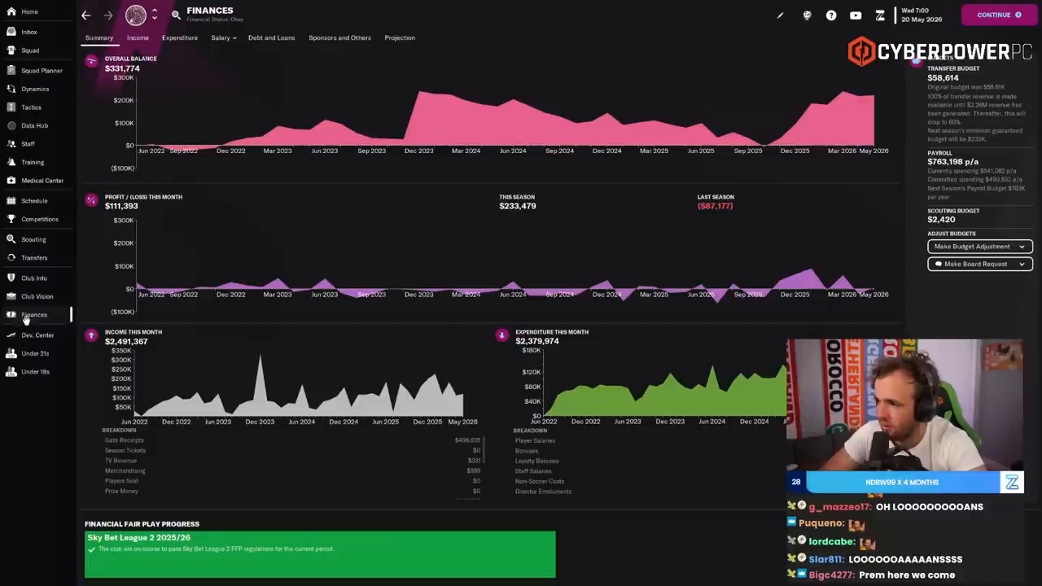
left_click(980, 264)
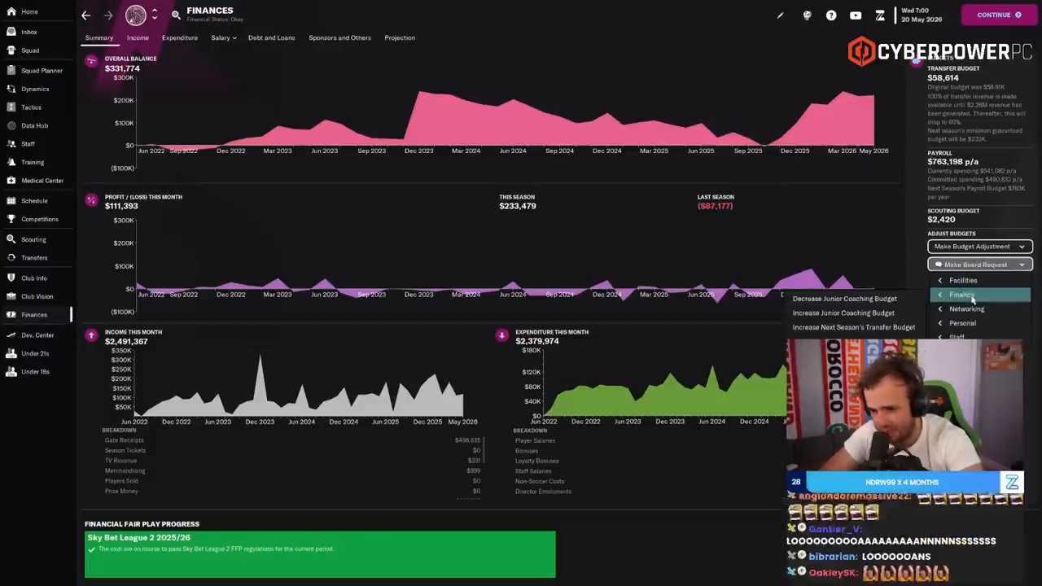
mouse_move(974, 309)
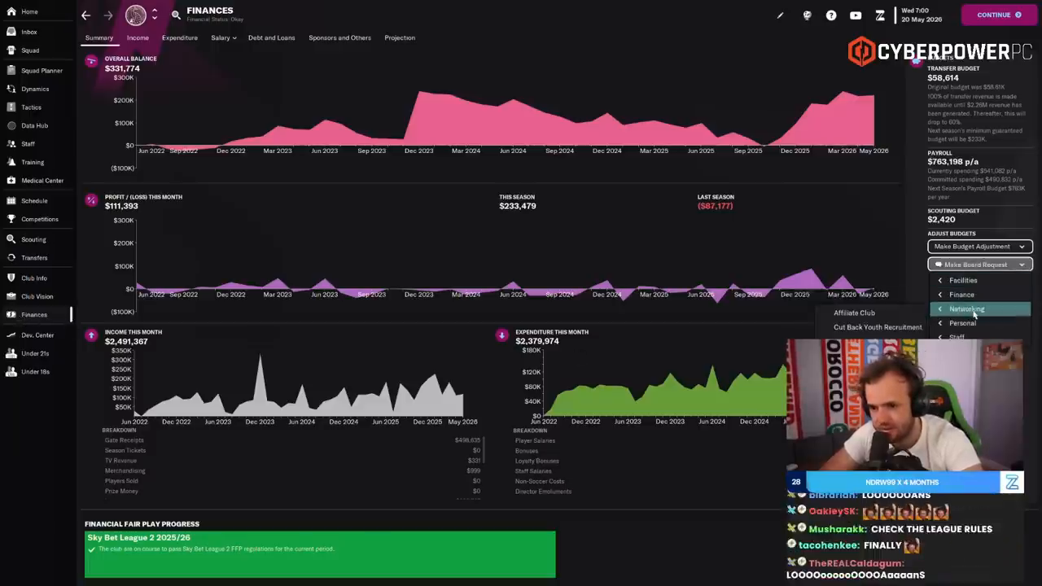
mouse_move(967, 326)
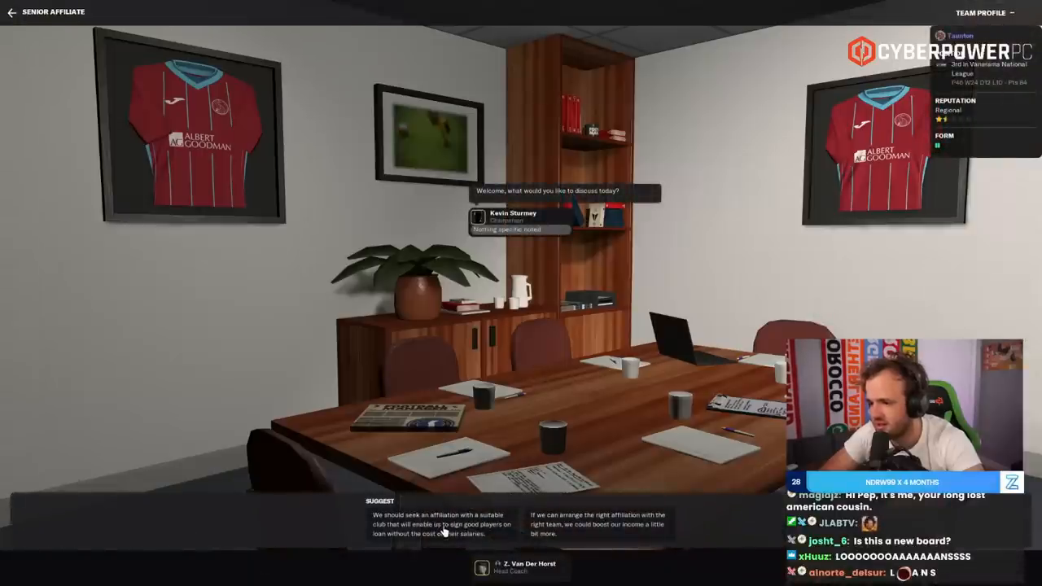
left_click(441, 531)
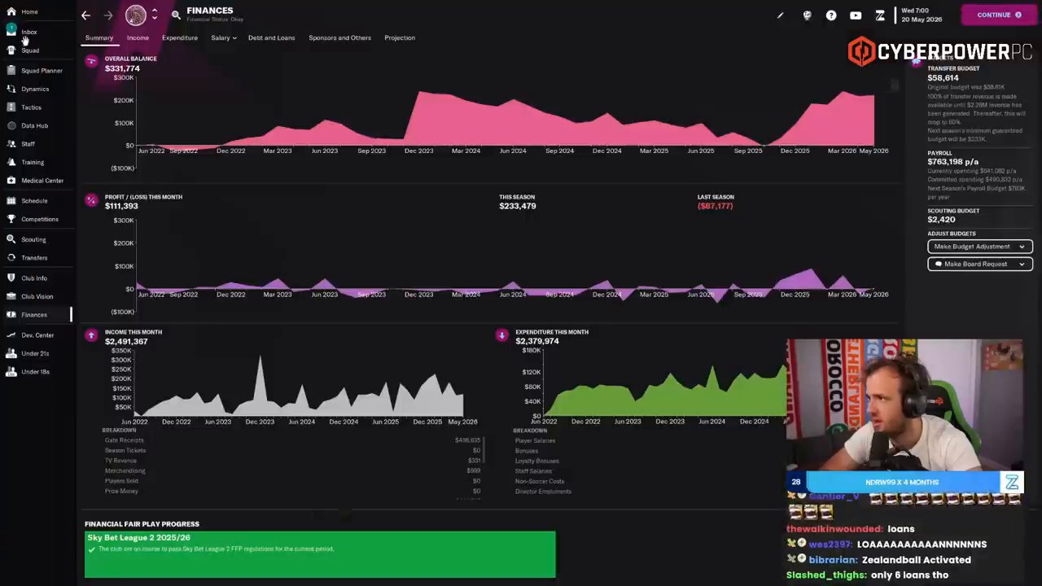
- Read the inbox 'Search for senior affiliate' acceptance, then move on to Shaq Forde's transfer page
left_click(33, 31)
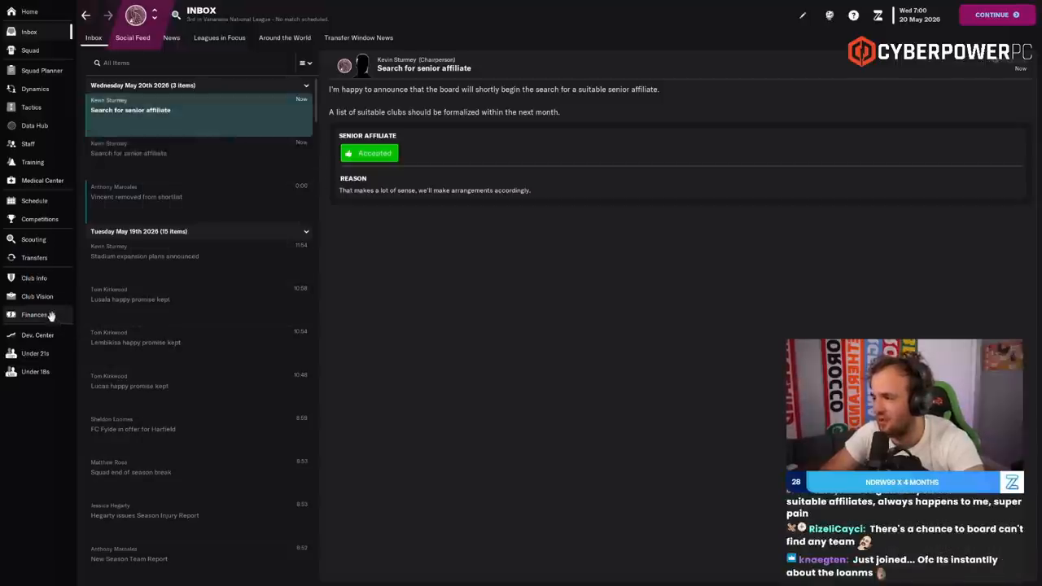
left_click(34, 316)
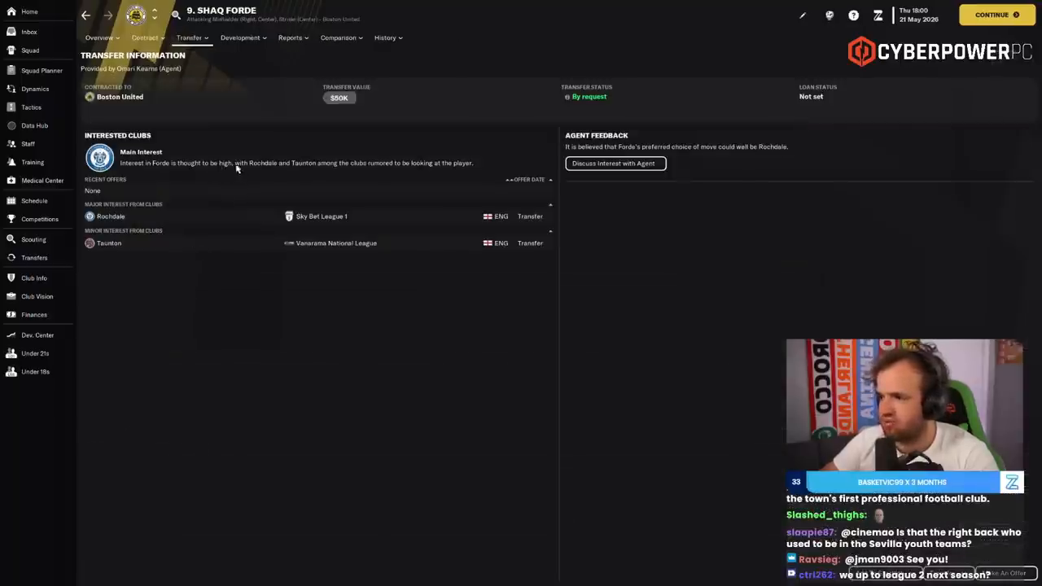
- Start a transfer offer to Boston United for Shaq Forde from his profile's Transfer menu
left_click(192, 39)
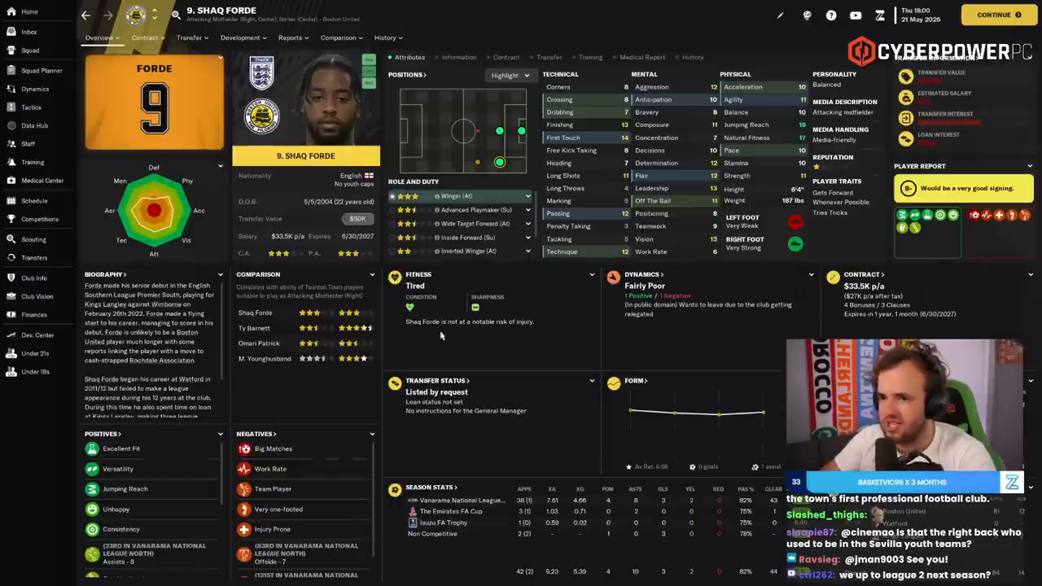
left_click(190, 38)
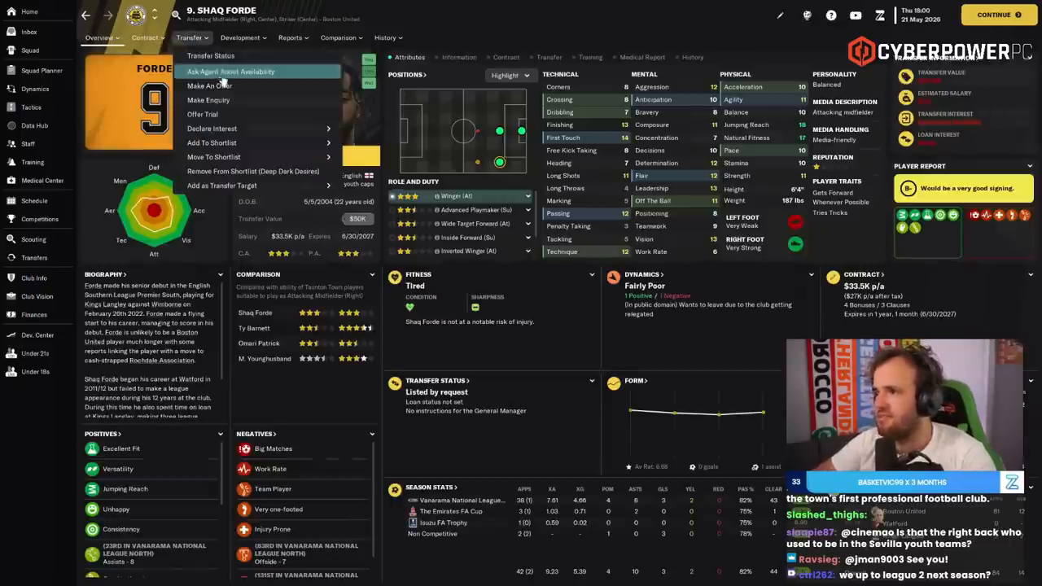
left_click(210, 87)
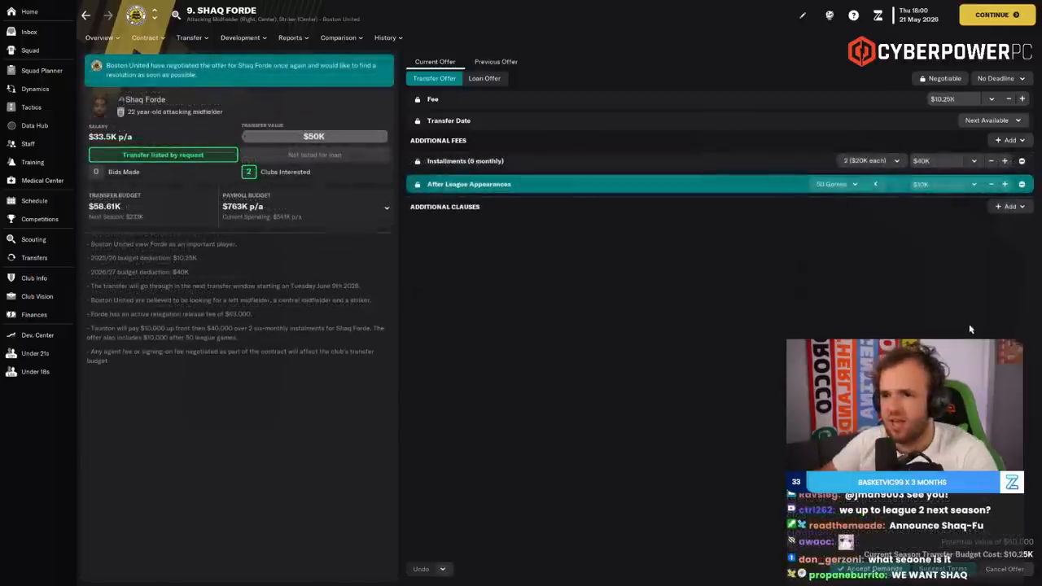
mouse_move(991, 163)
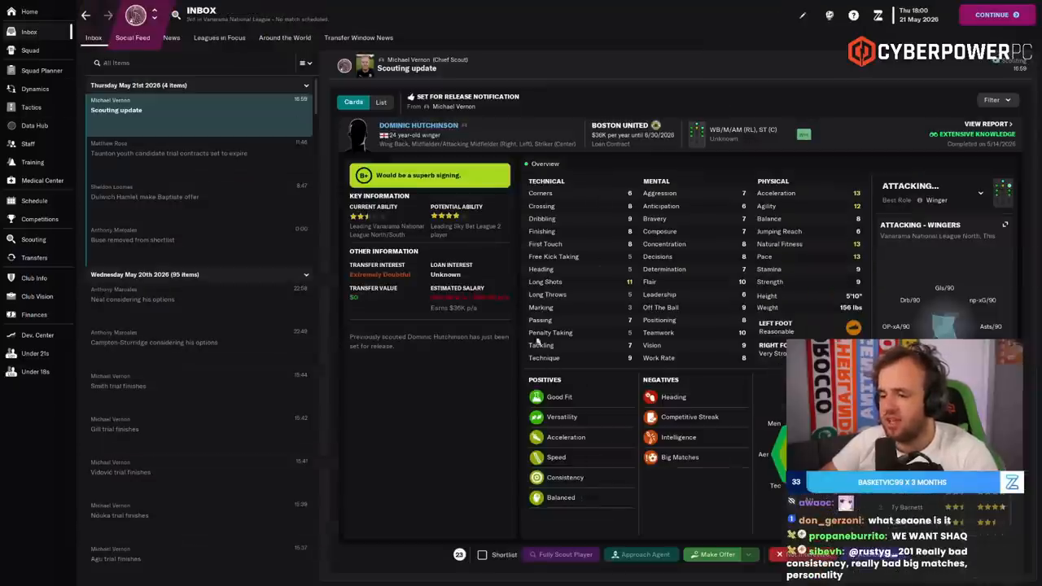
mouse_move(518, 316)
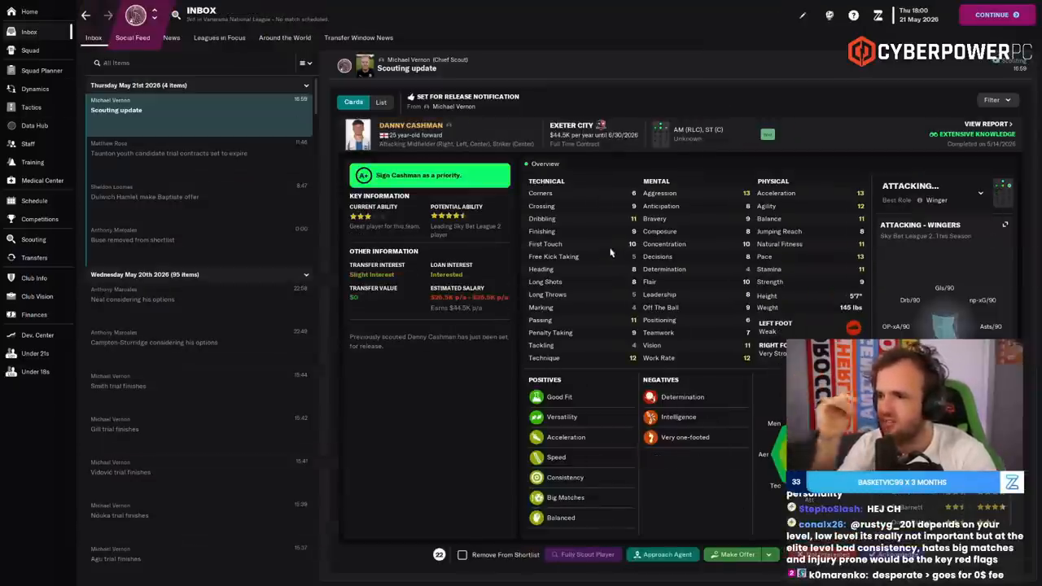
- Review the squad list and advance the game to the next day
left_click(29, 51)
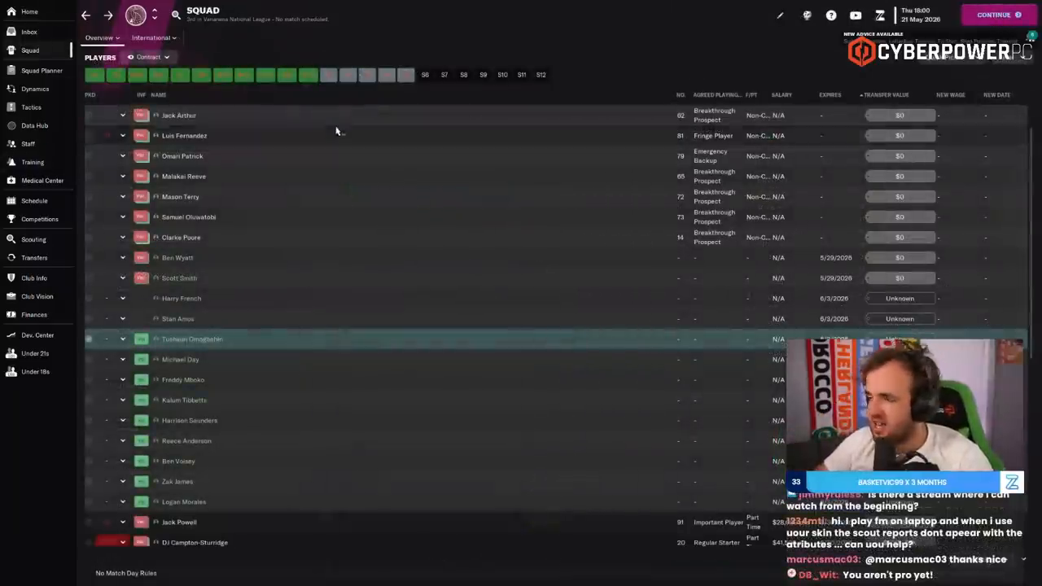
scroll("down", 3)
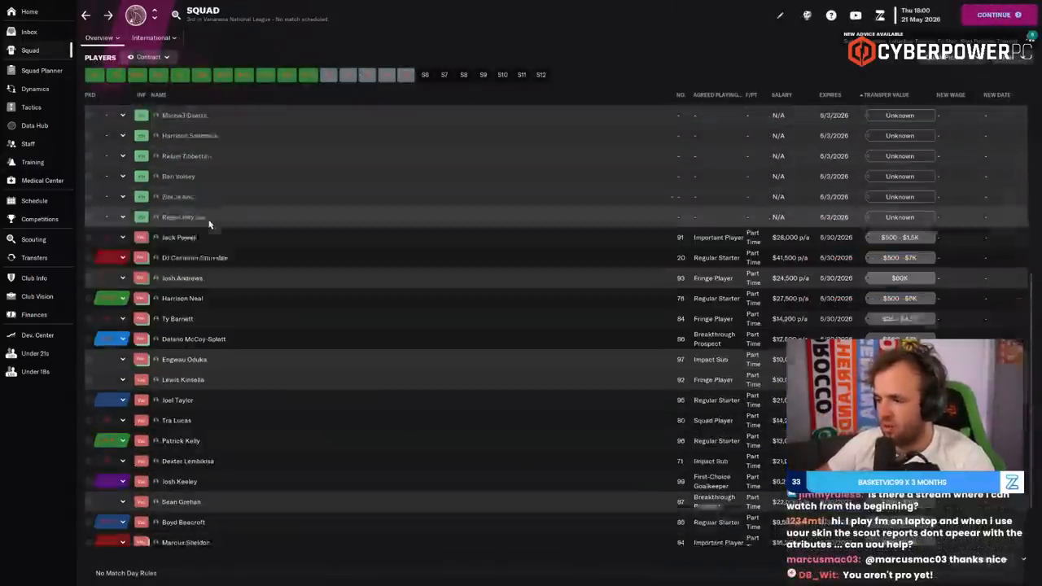
scroll("down", 3)
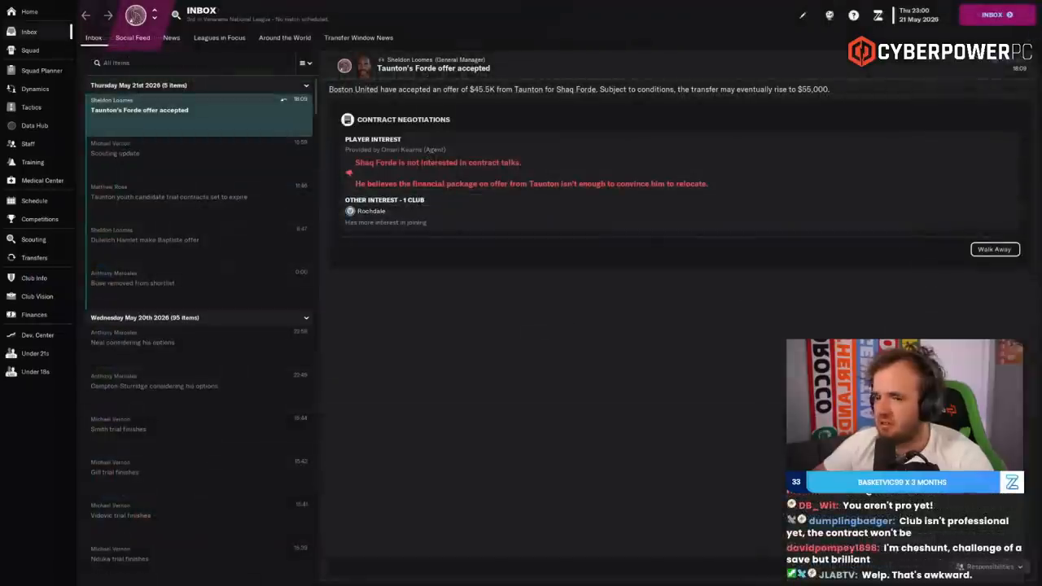
left_click(996, 249)
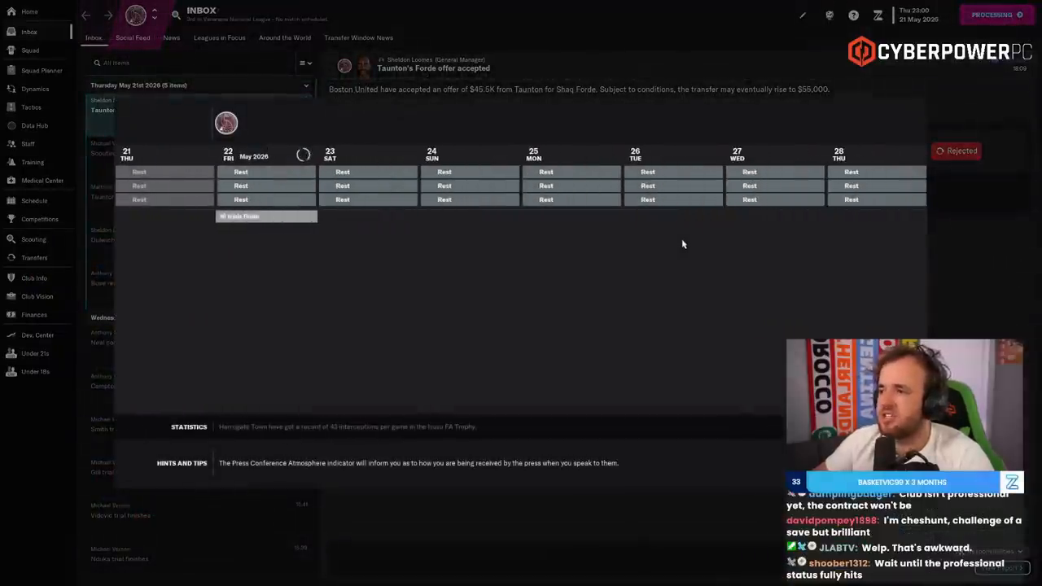
- Switch to a different saved scouting shortlist, then continue to the Taunton professional news
left_click(135, 36)
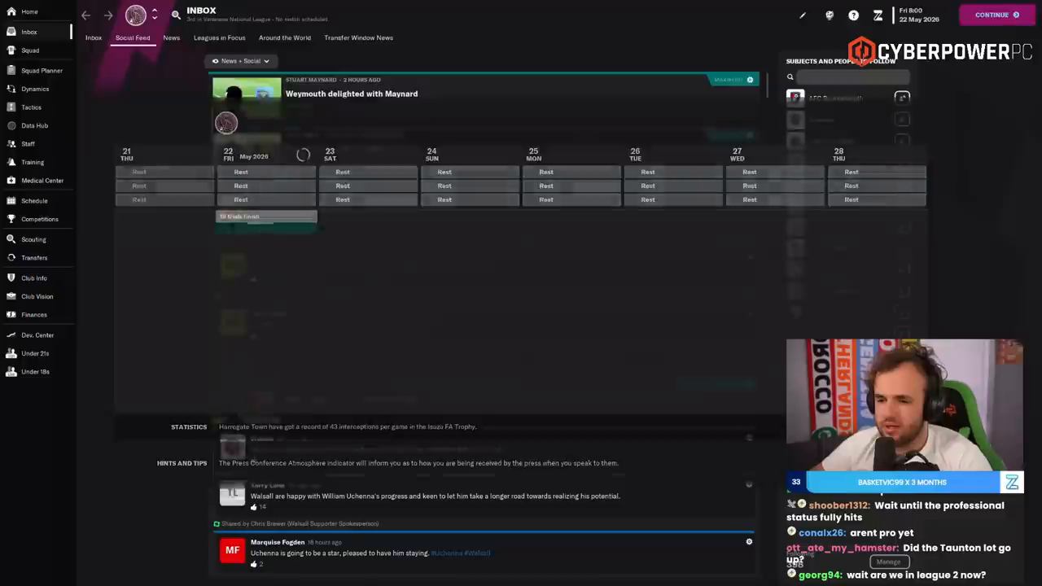
left_click(32, 238)
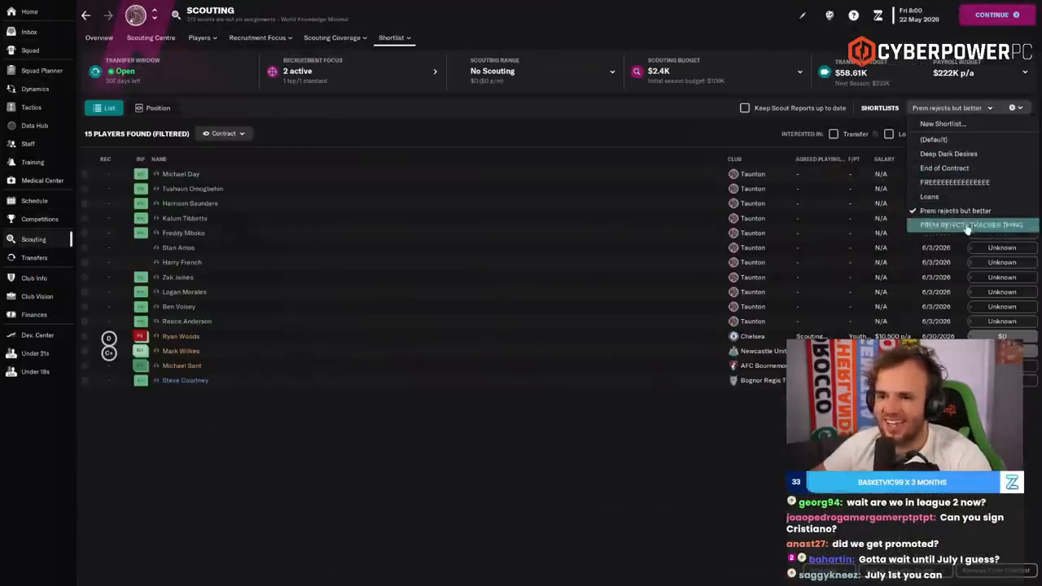
left_click(961, 225)
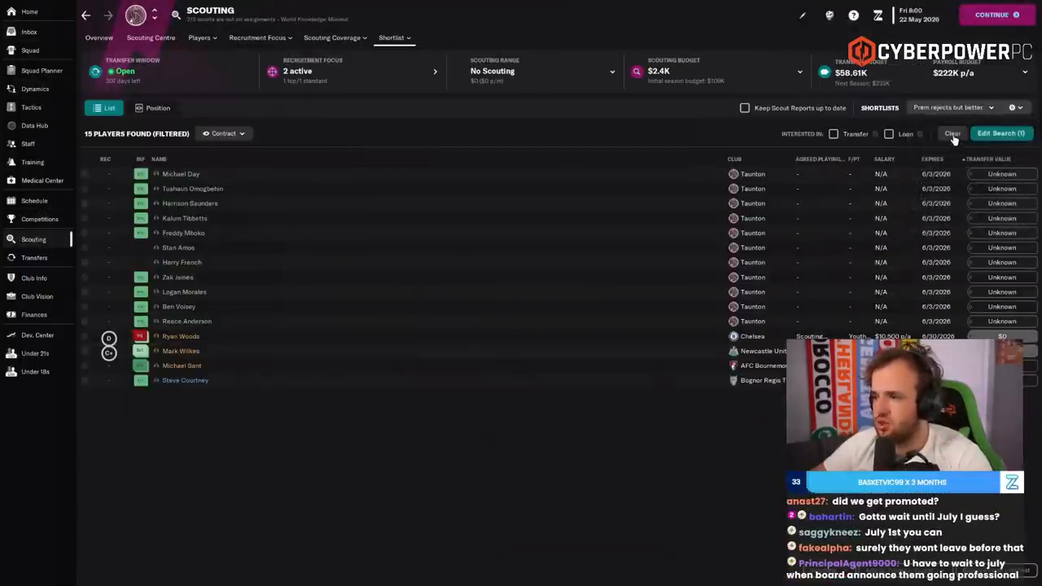
left_click(32, 33)
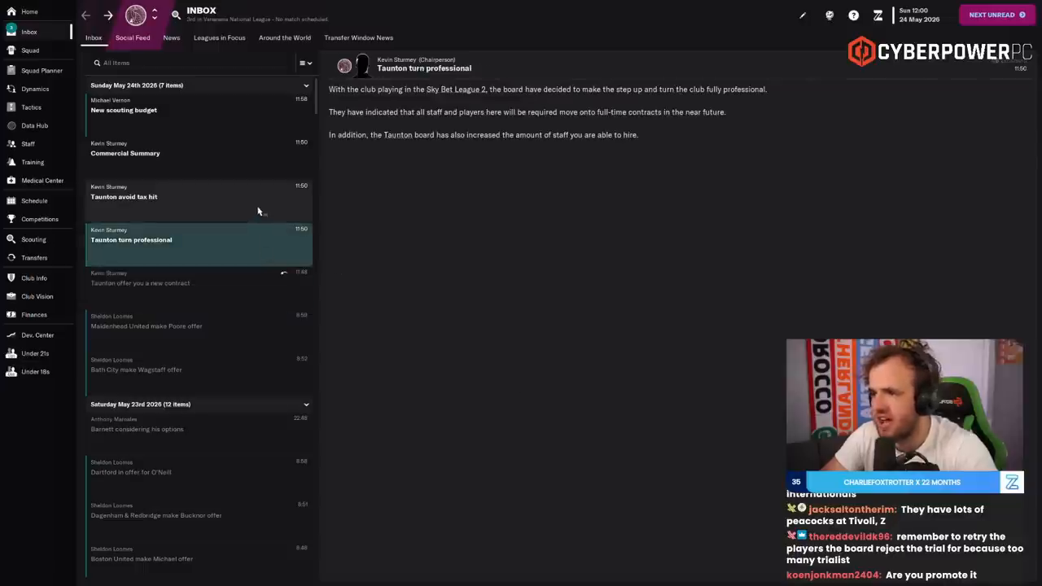
mouse_move(386, 297)
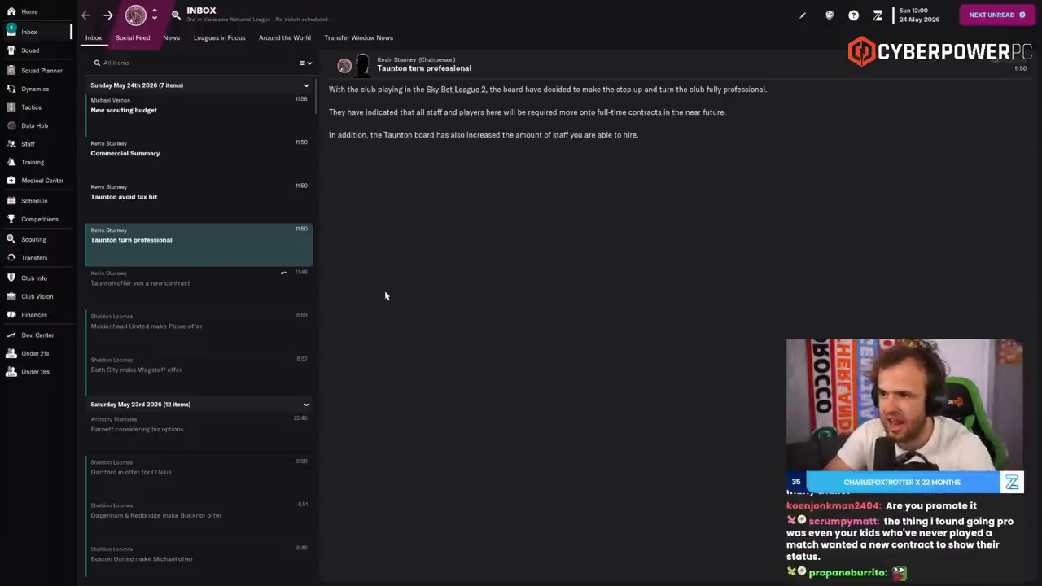
- Read the tax-bill news, check Taunton Town's club profile, and return to the squad list
left_click(124, 196)
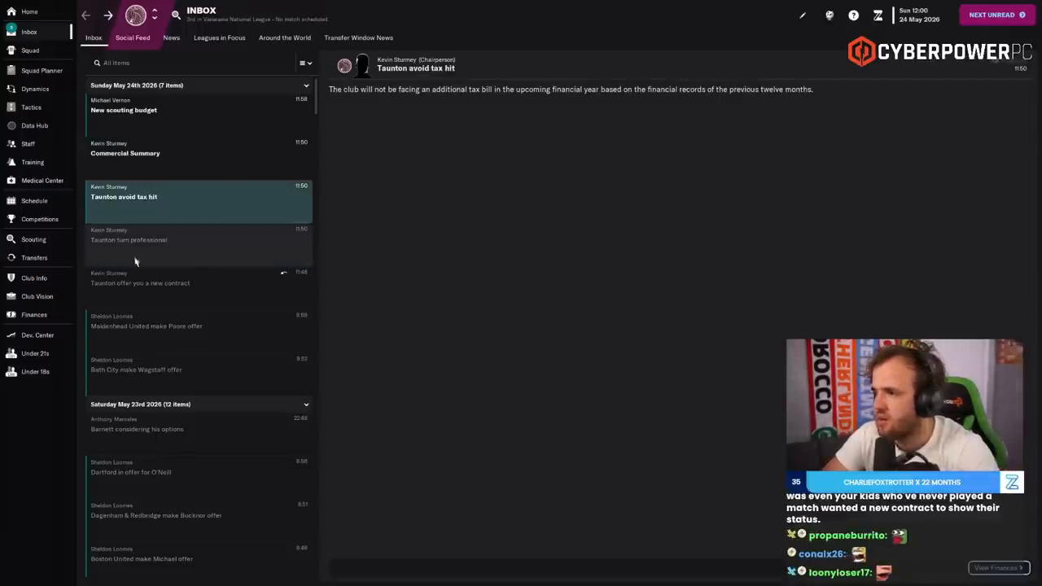
left_click(35, 277)
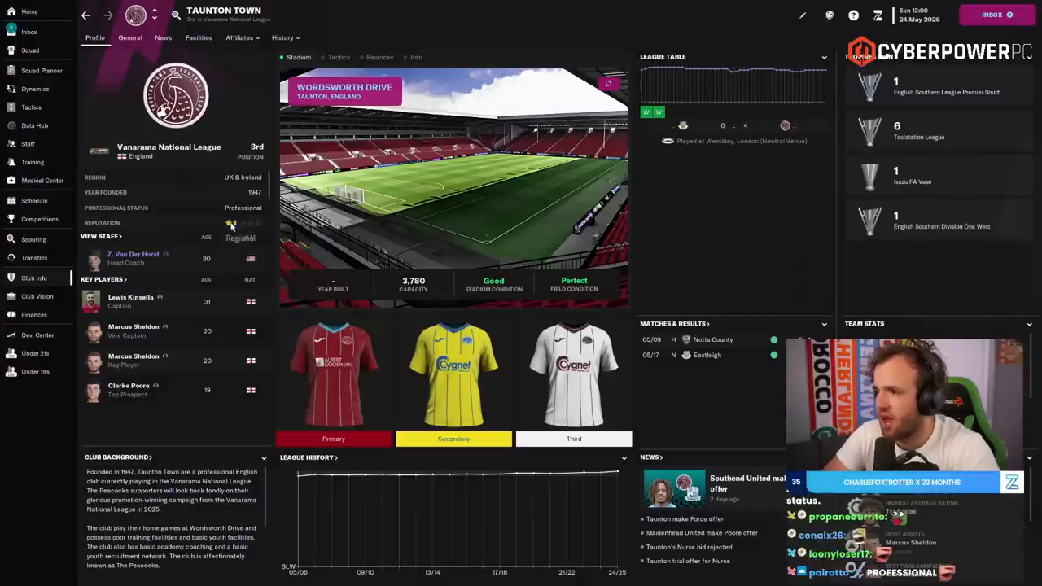
left_click(32, 32)
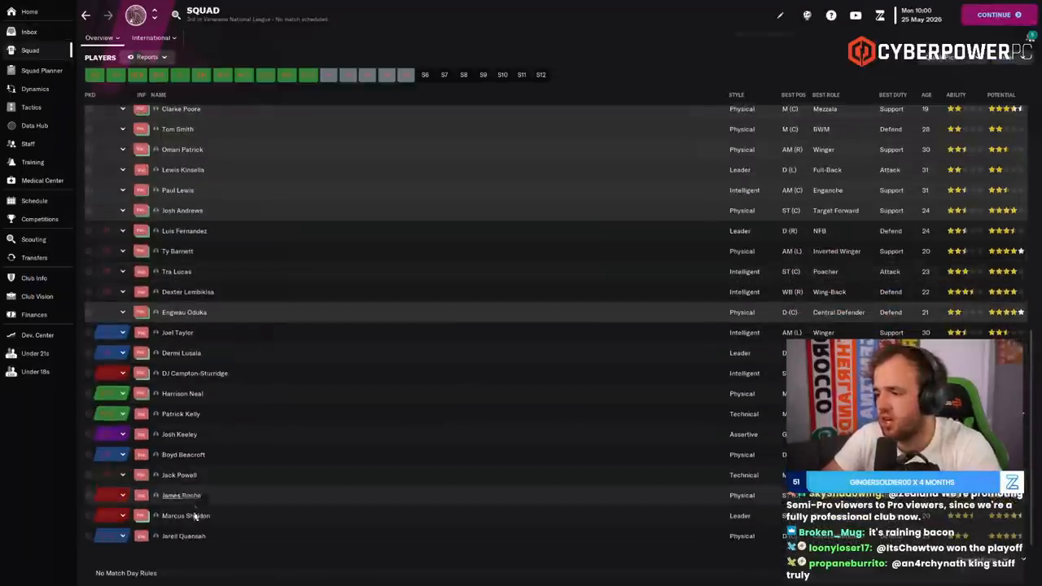
- Review James Roche's contract options and begin contract talks with Josh Keeley
left_click(176, 495)
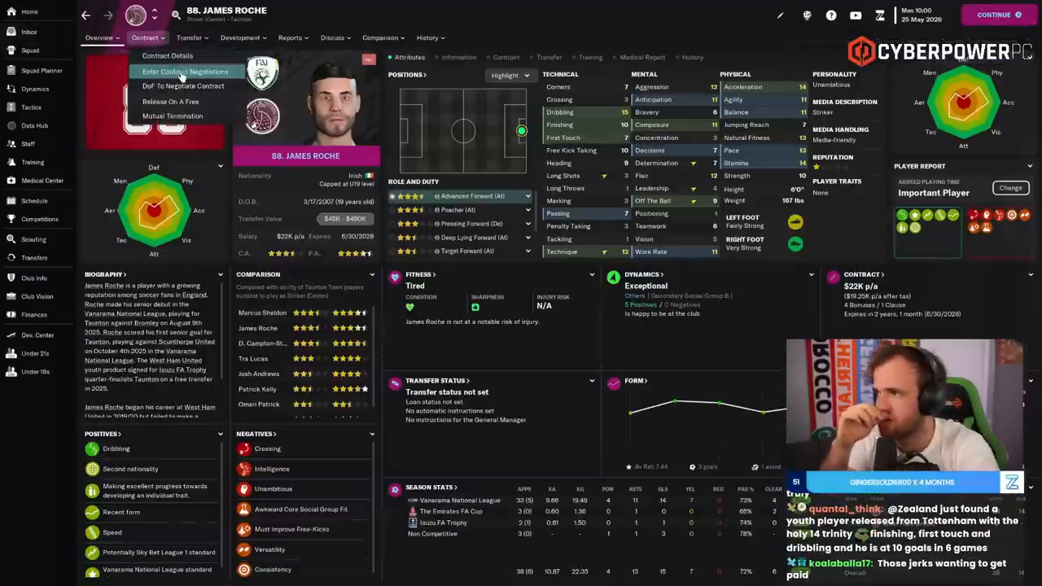
left_click(186, 72)
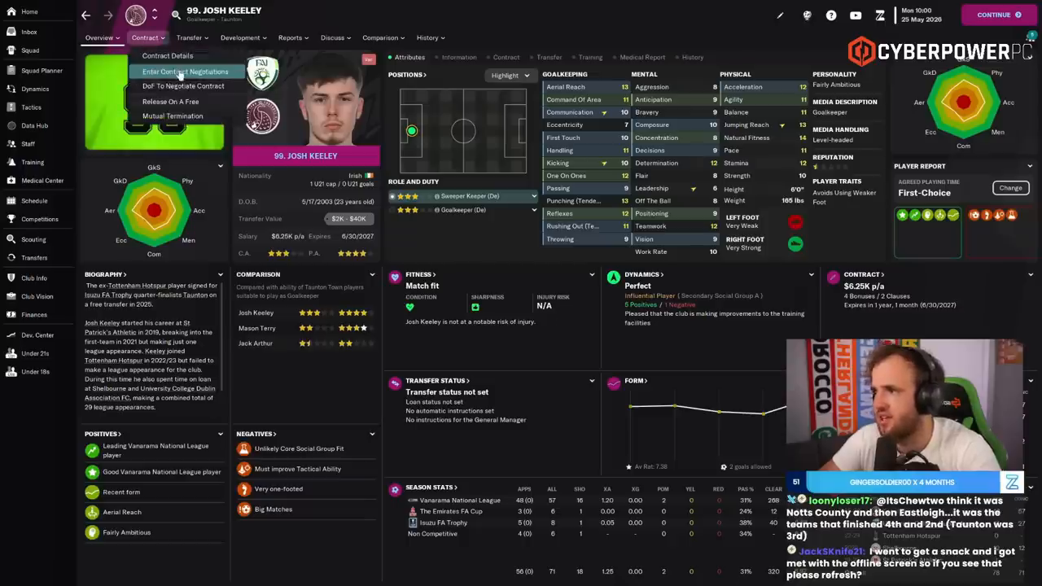
left_click(186, 71)
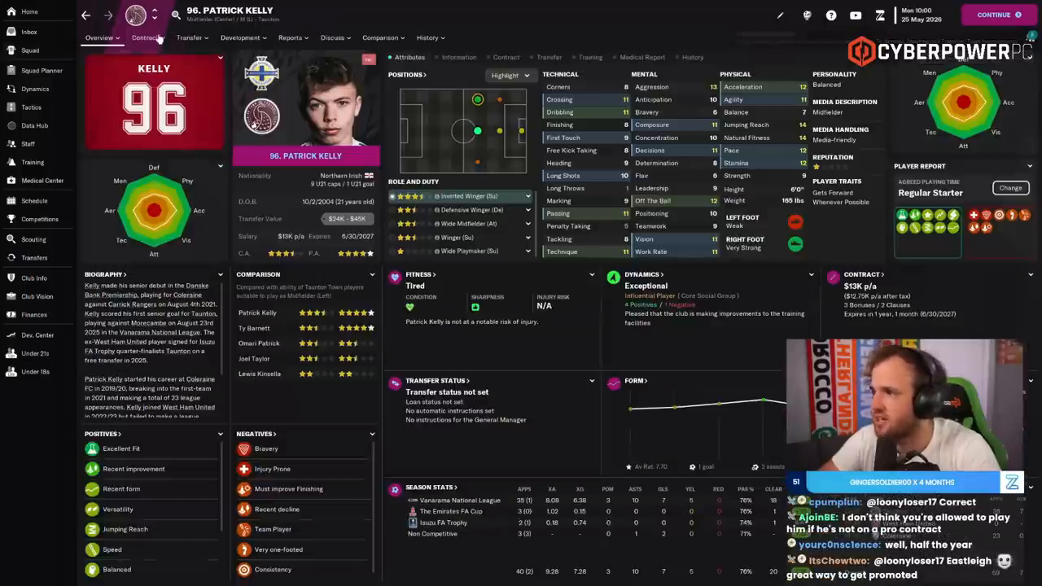
- Offer Patrick Kelly new terms with a playing-time promise, leaving when he refuses to negotiate
left_click(153, 38)
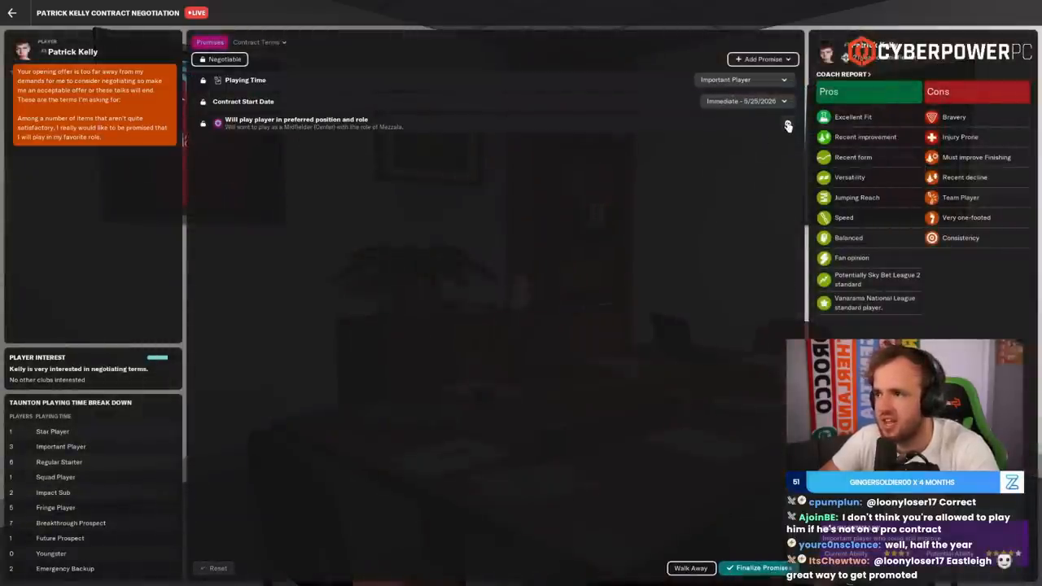
left_click(745, 80)
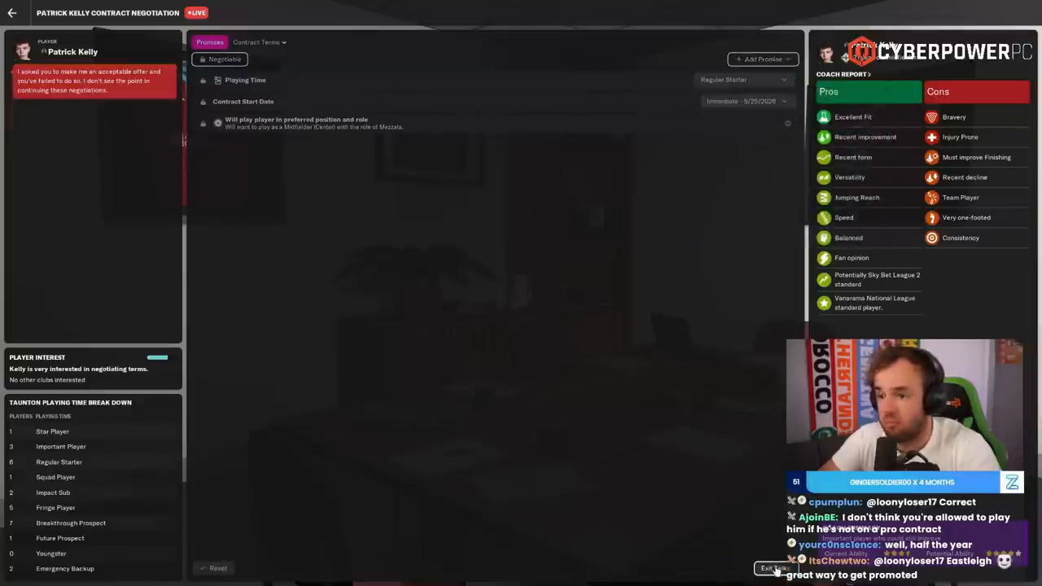
left_click(772, 567)
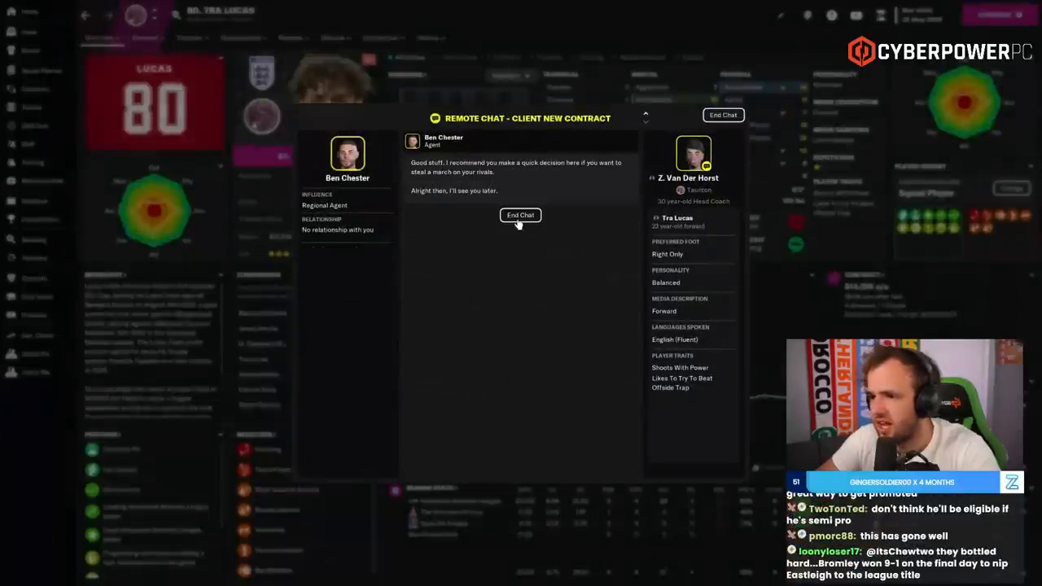
- End the chat with Tra Lucas's agent and go back to the squad list
left_click(519, 215)
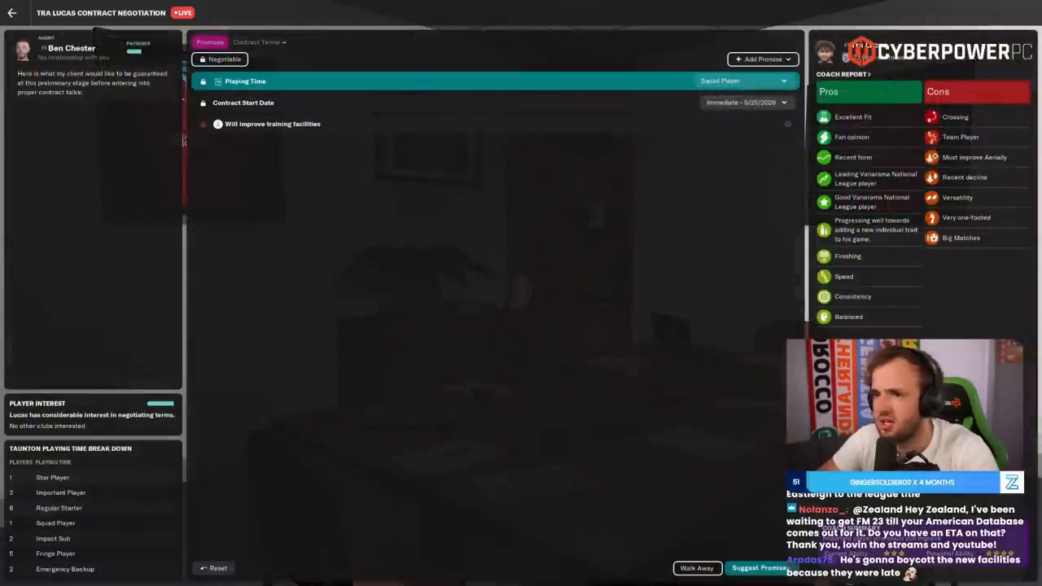
left_click(752, 569)
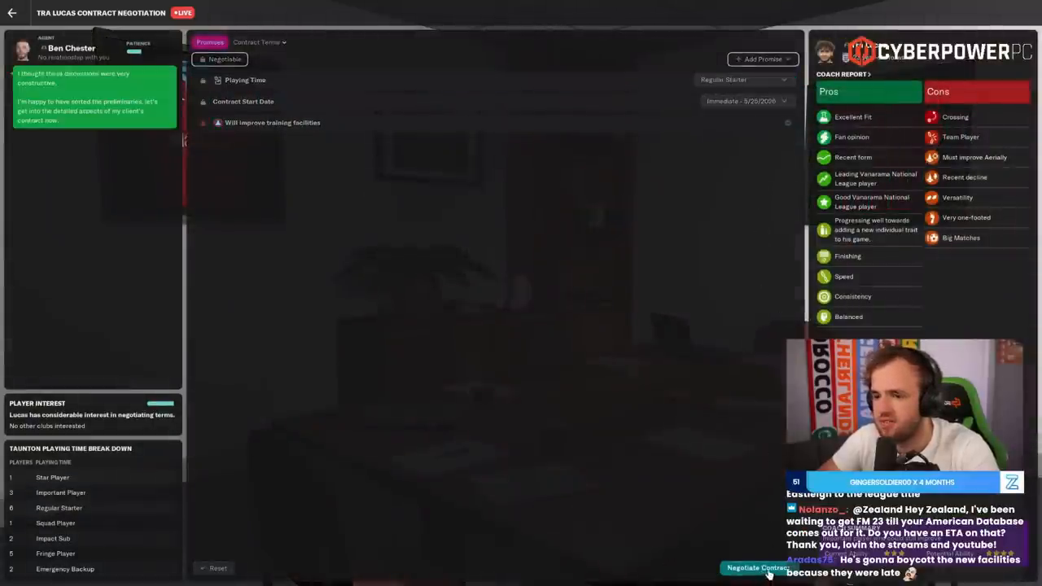
left_click(755, 570)
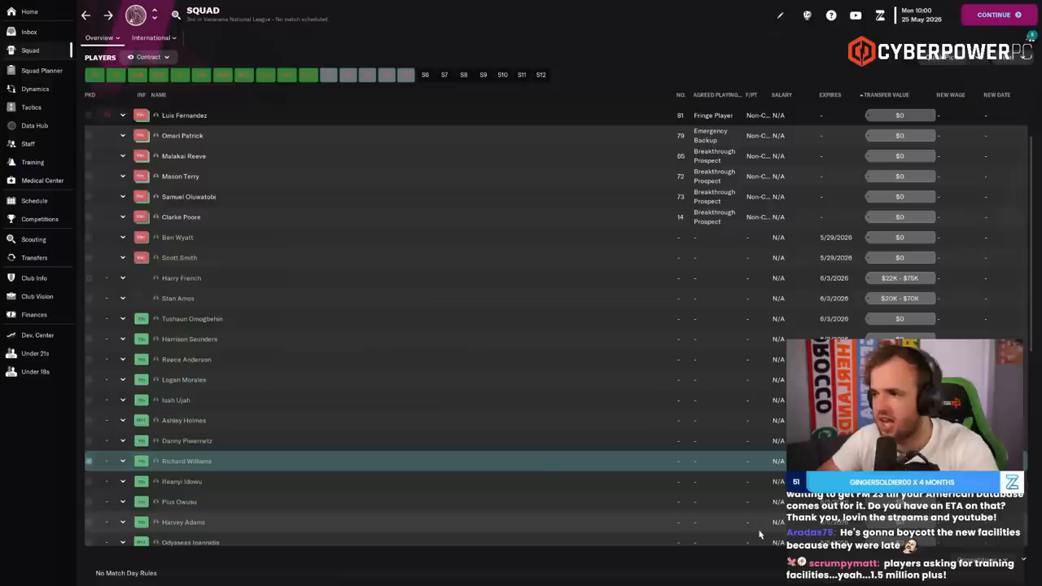
scroll("down", 3)
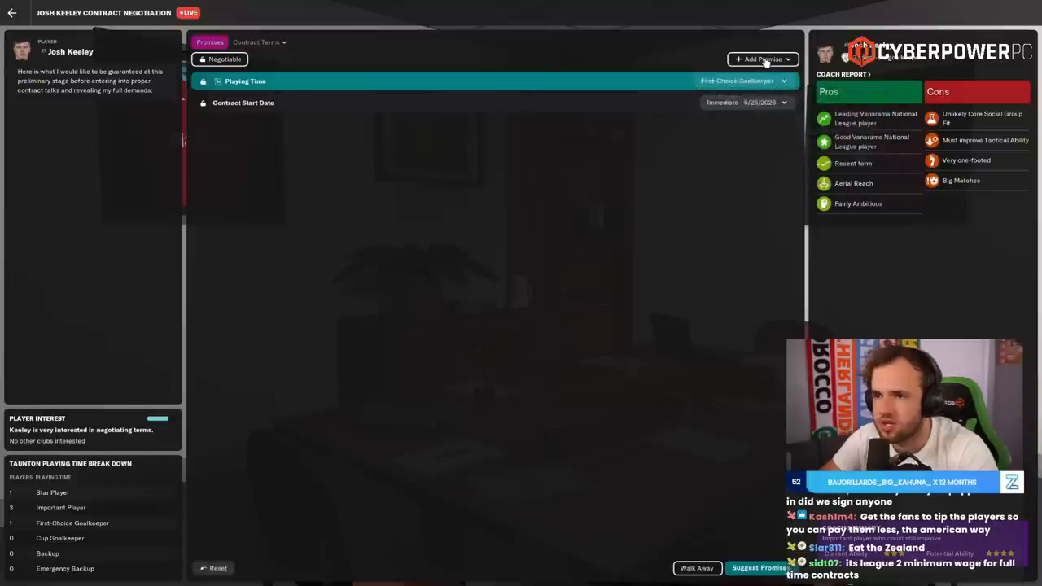
- Add then withdraw the big pay raise promise for Josh Keeley, lowering playing time to Important Player
left_click(759, 59)
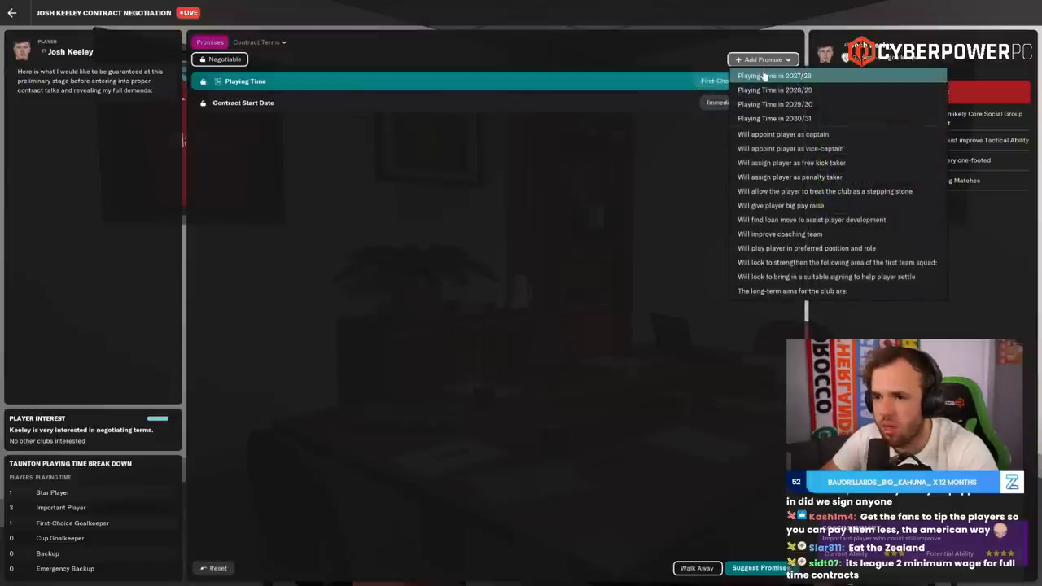
mouse_move(795, 220)
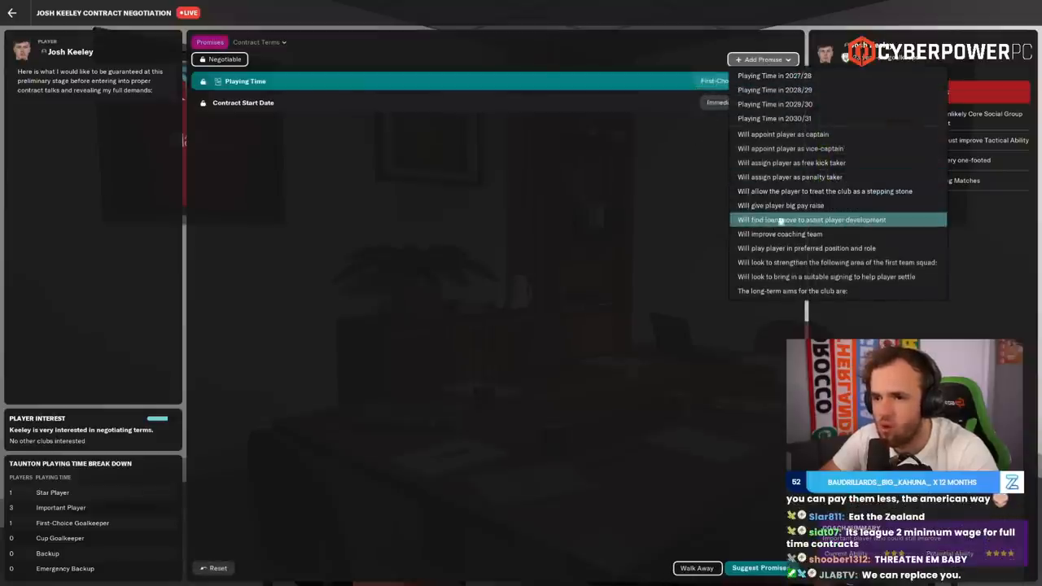
left_click(795, 205)
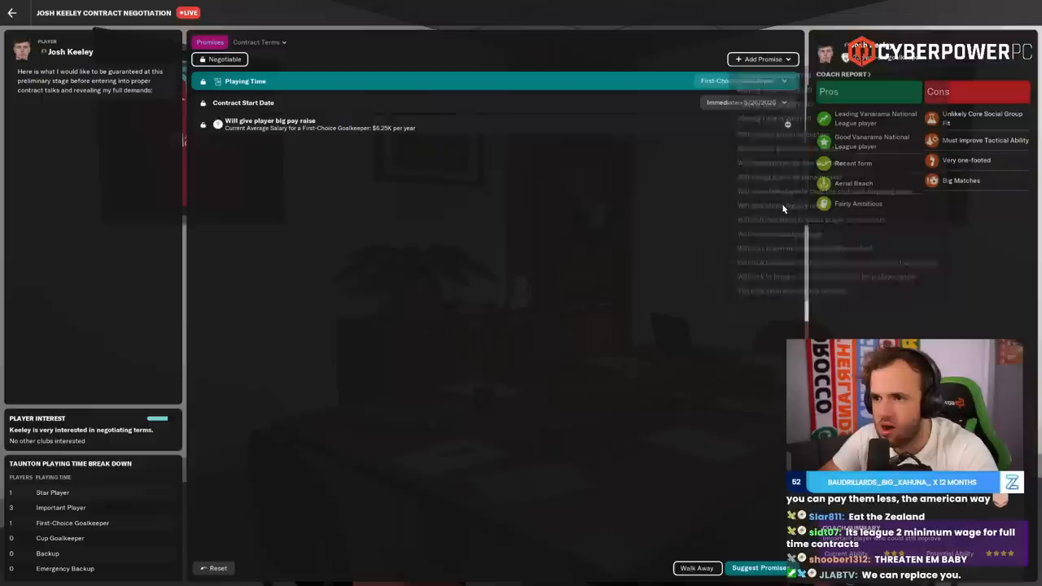
left_click(742, 82)
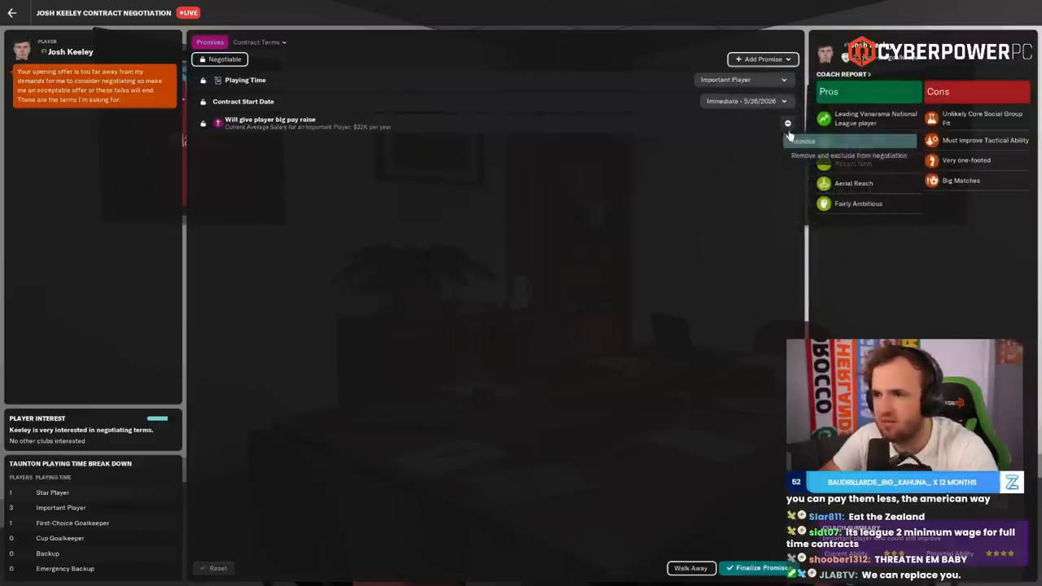
left_click(789, 124)
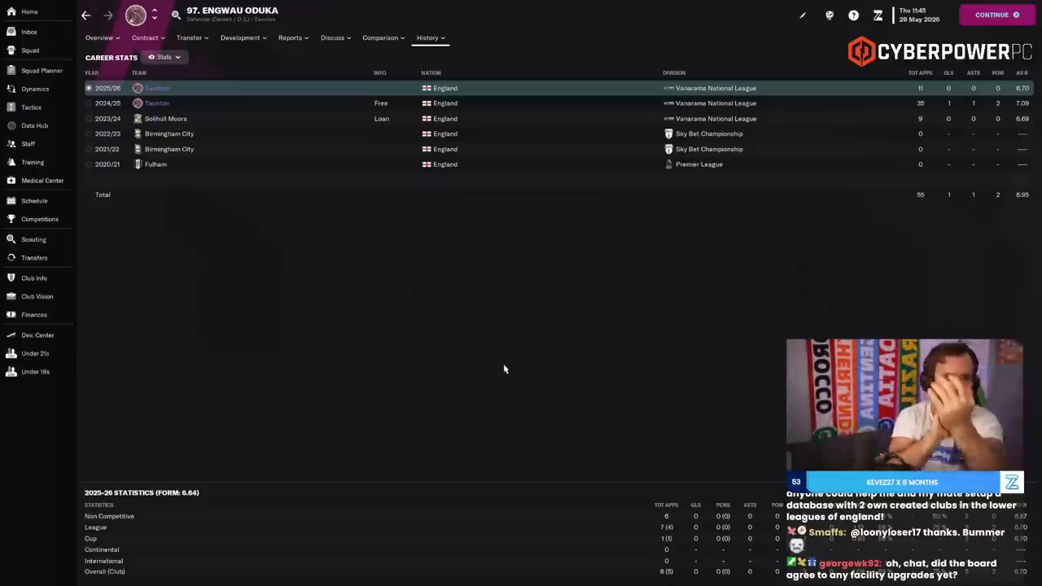
- Check James Roche's current contract details from his inbox news item
left_click(33, 33)
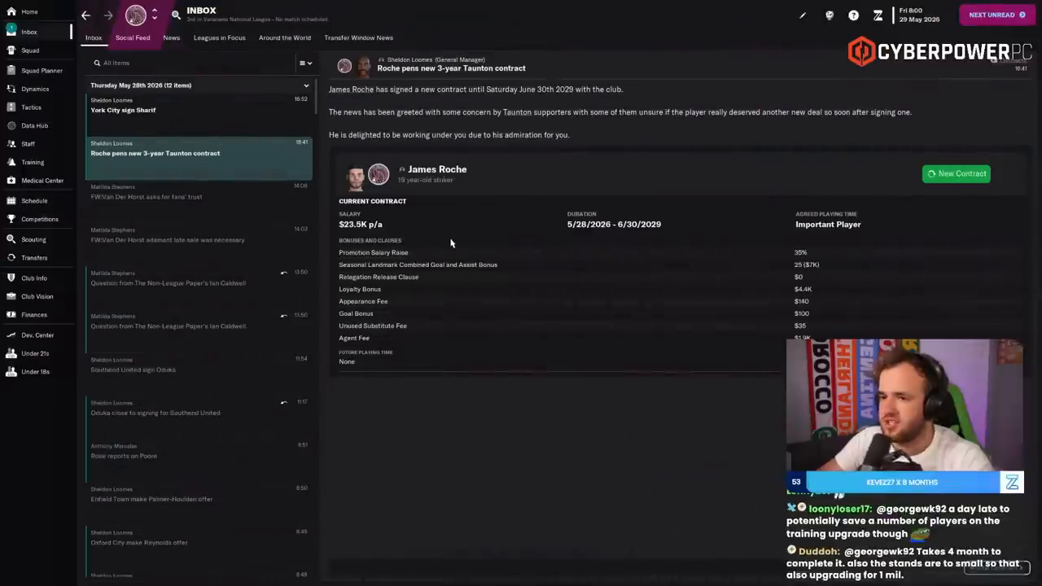
left_click(435, 170)
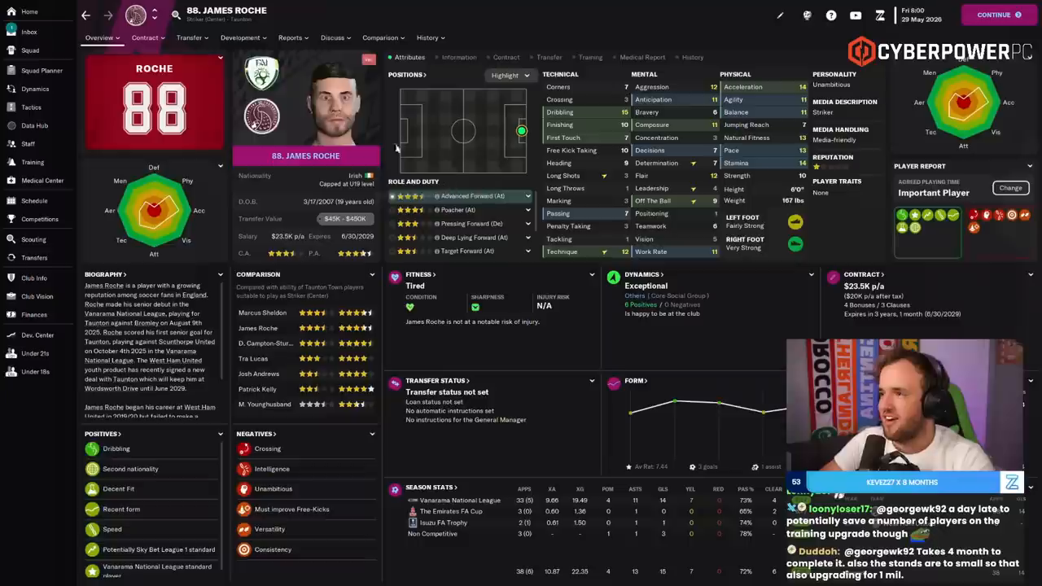
left_click(143, 37)
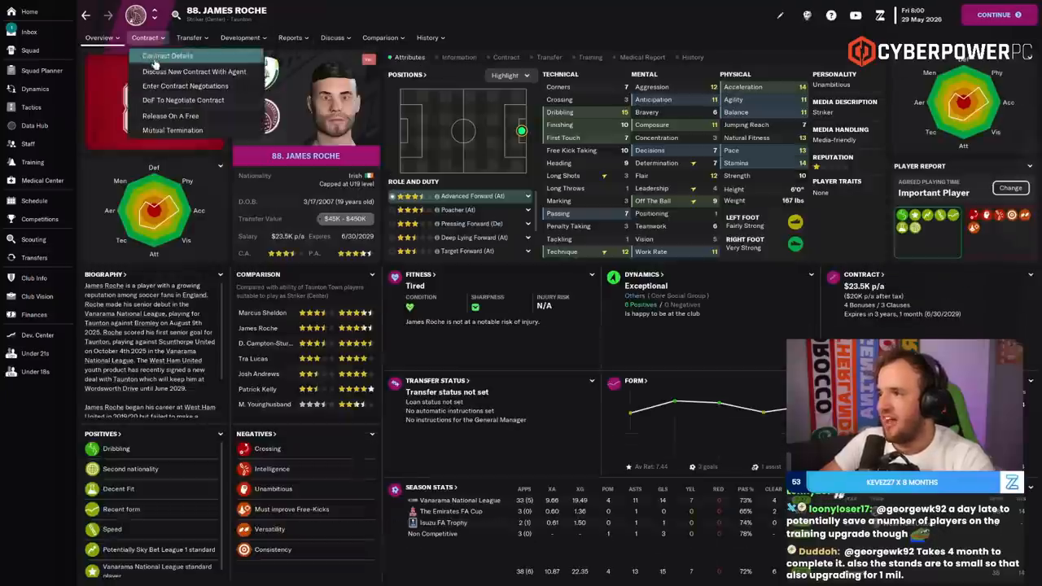
left_click(163, 57)
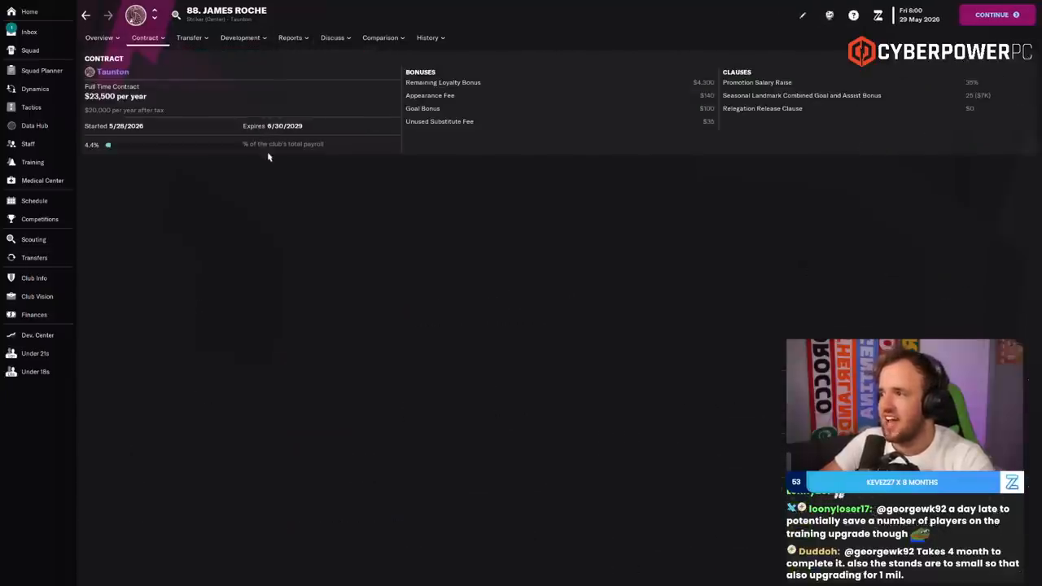
left_click(32, 33)
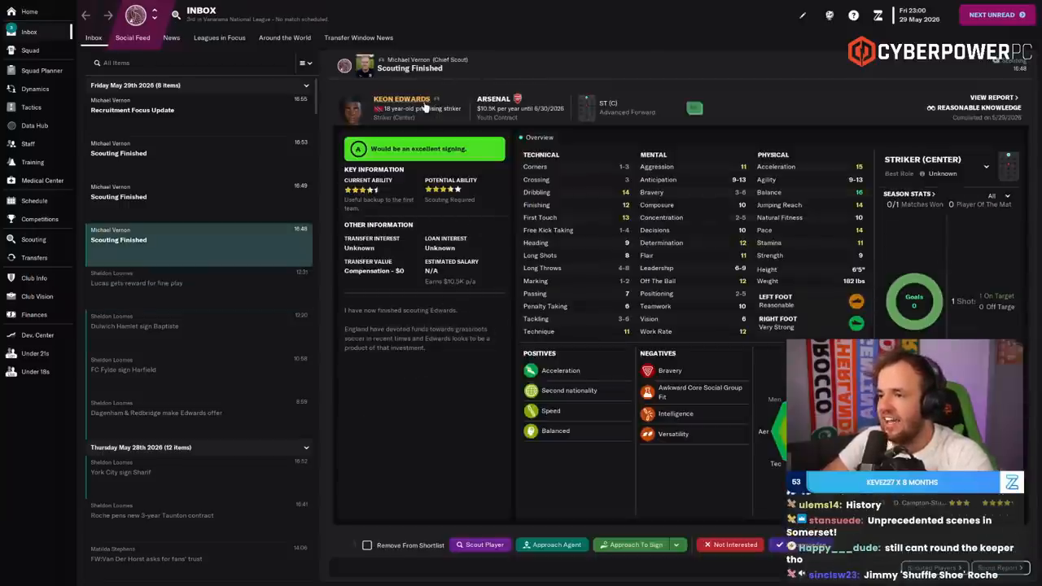
left_click(399, 99)
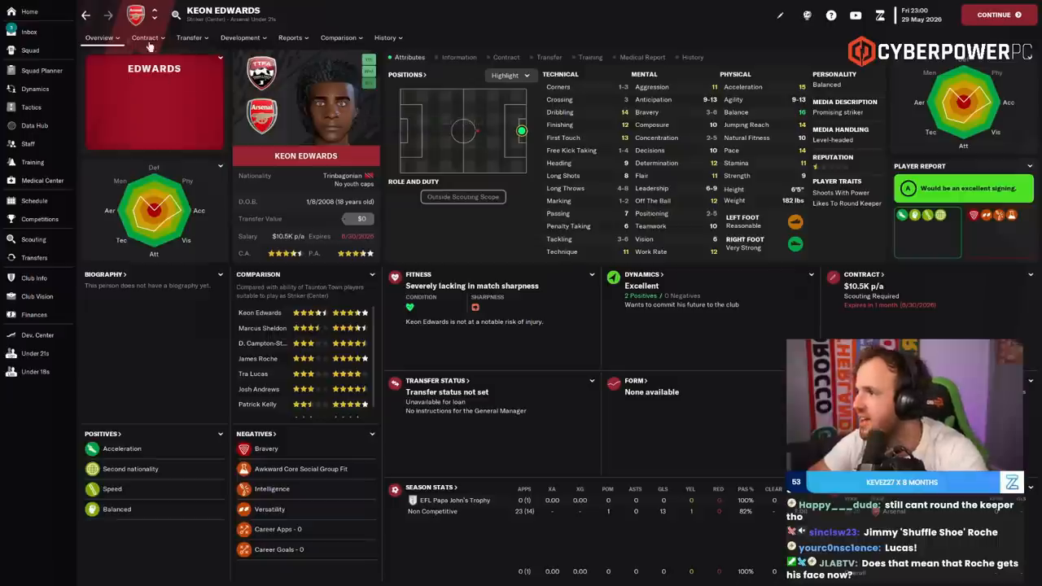
left_click(193, 38)
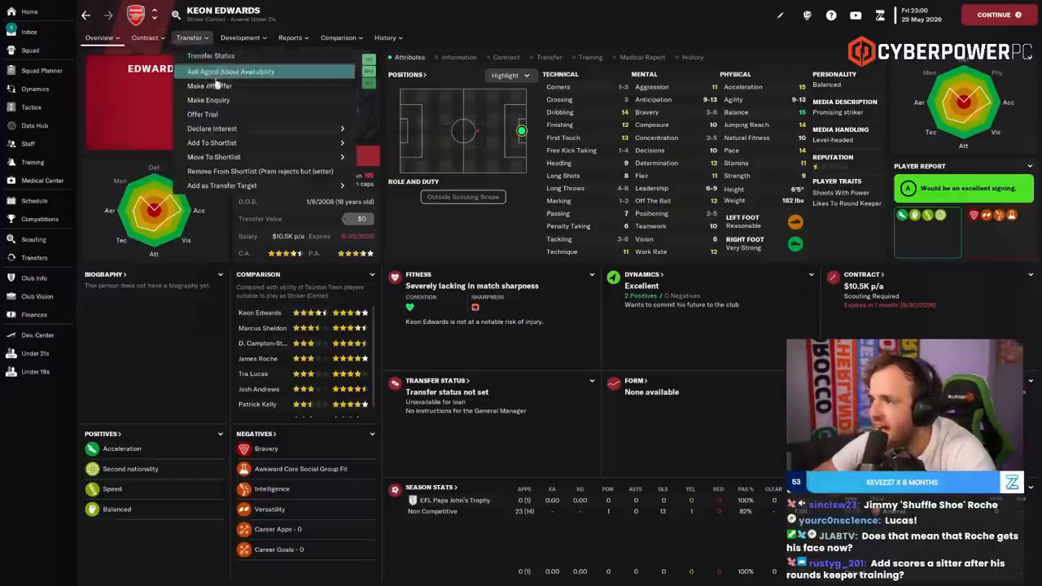
- Approach Keon Edwards to sign and move on to detailed contract terms
left_click(208, 84)
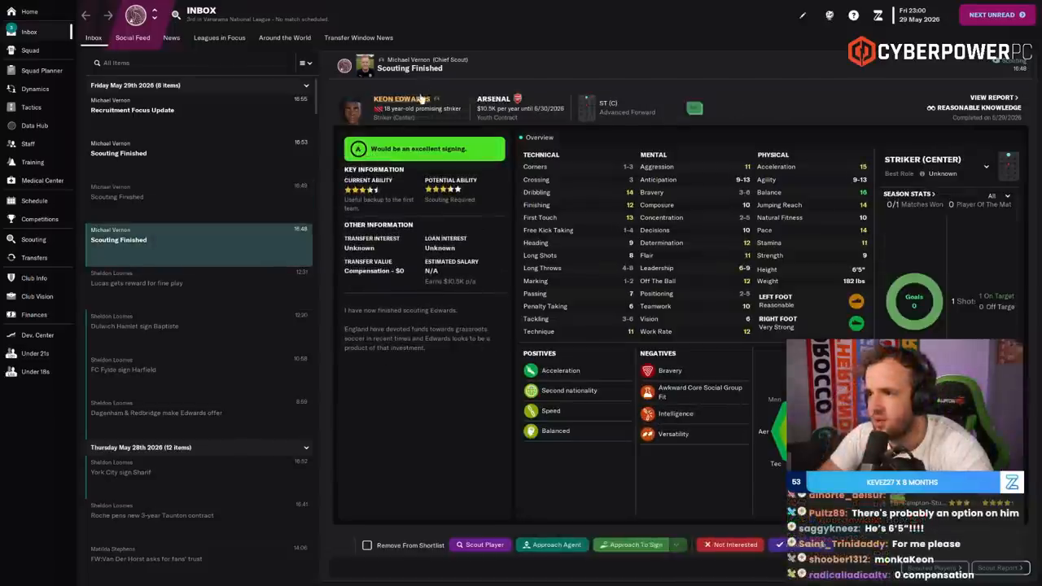
left_click(632, 544)
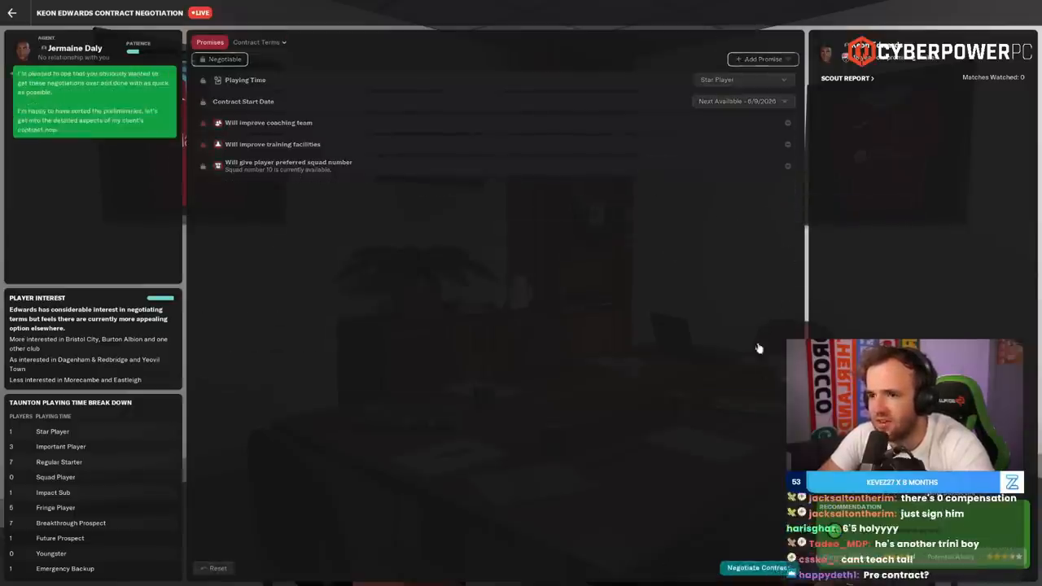
left_click(259, 42)
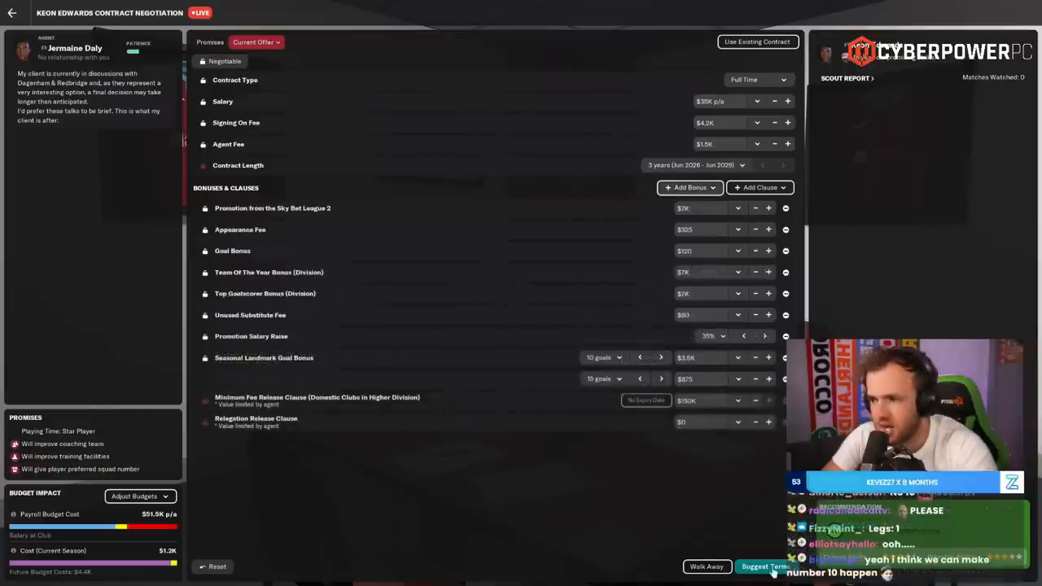
- Adjust the offered salary, suggest the revised terms, and submit the contract offer to Edwards
left_click(756, 101)
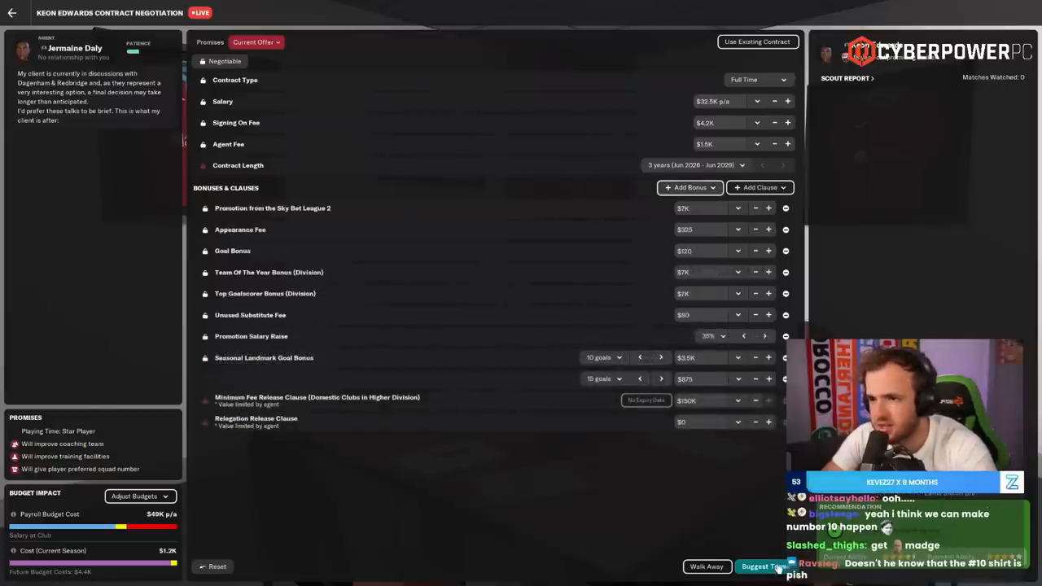
left_click(765, 566)
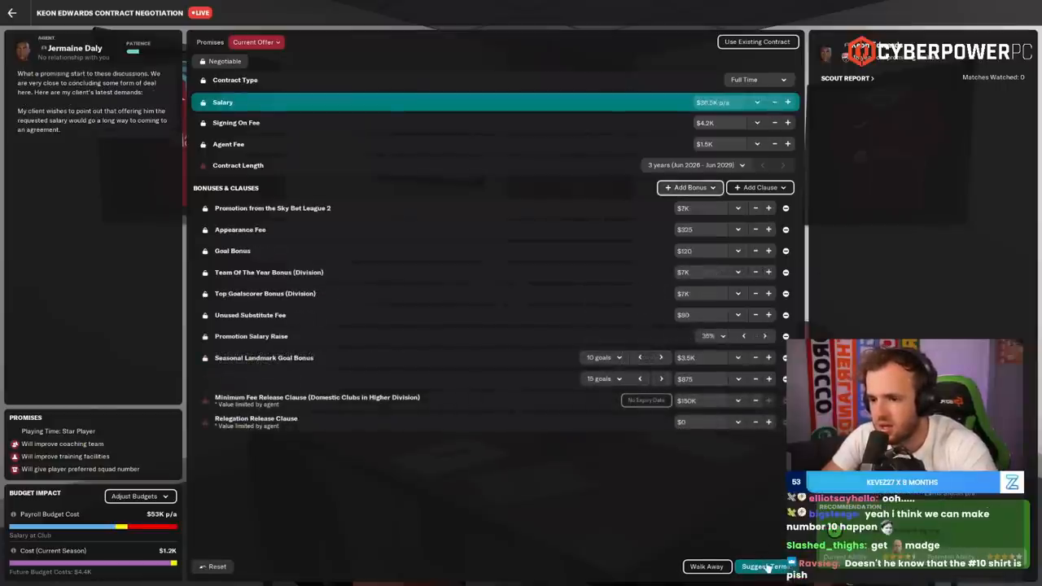
left_click(764, 567)
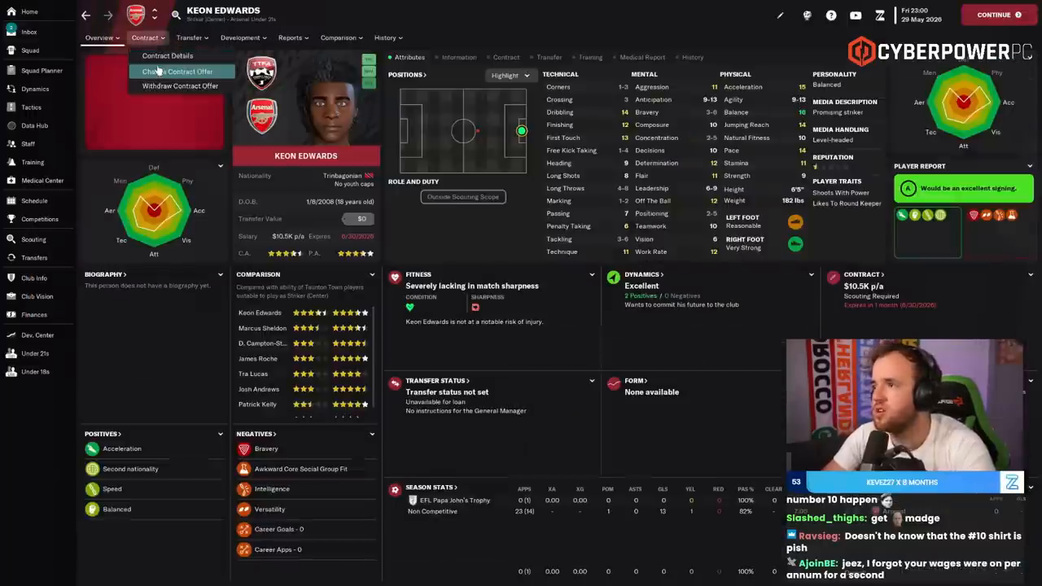
- Reopen the contract offer to Keon Edwards before moving the game on
left_click(176, 72)
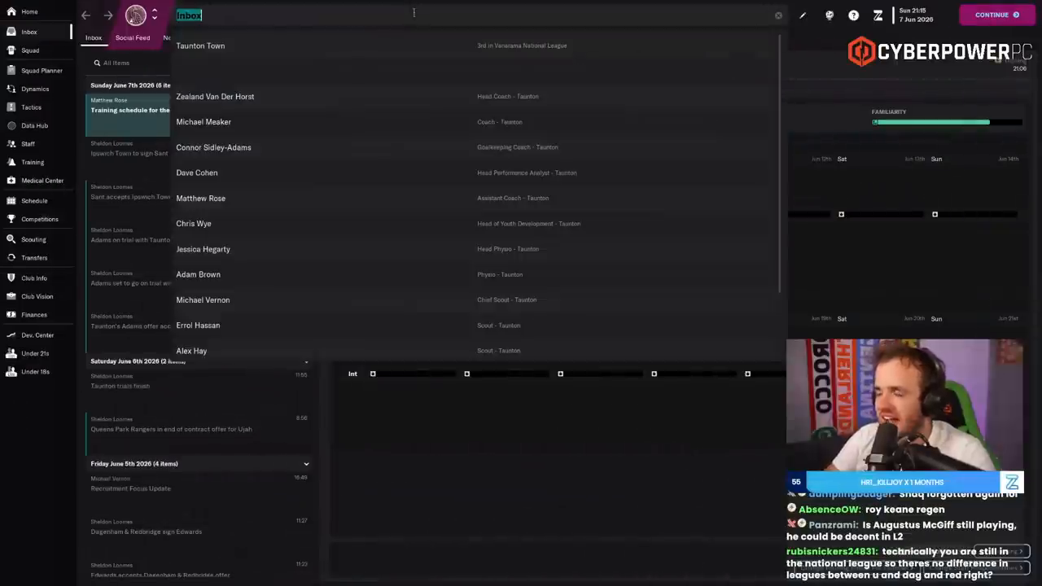
- Bid for Shaq Forde from his profile and read Boston United's acceptance
left_click(127, 111)
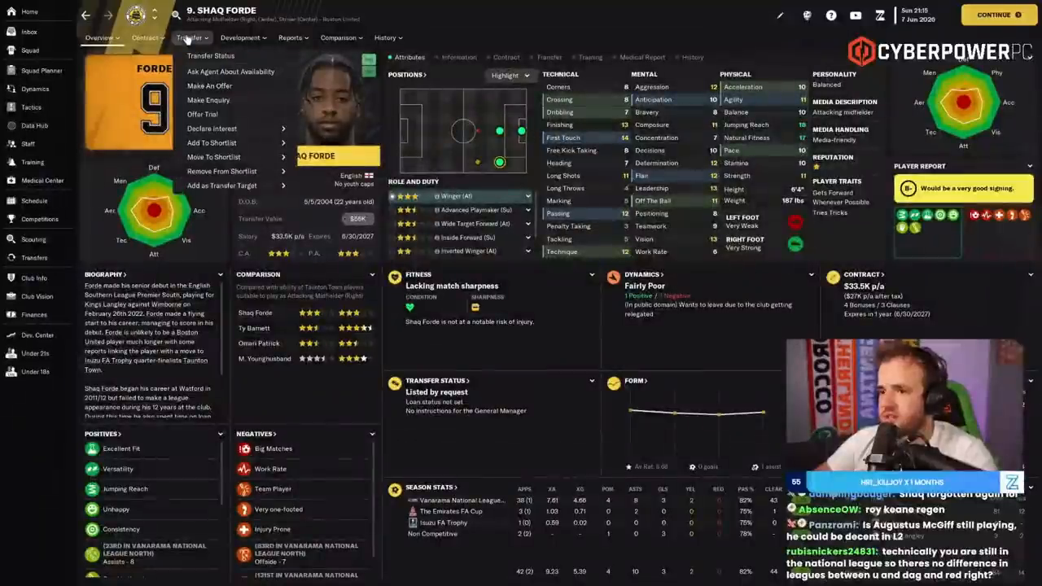
mouse_move(225, 84)
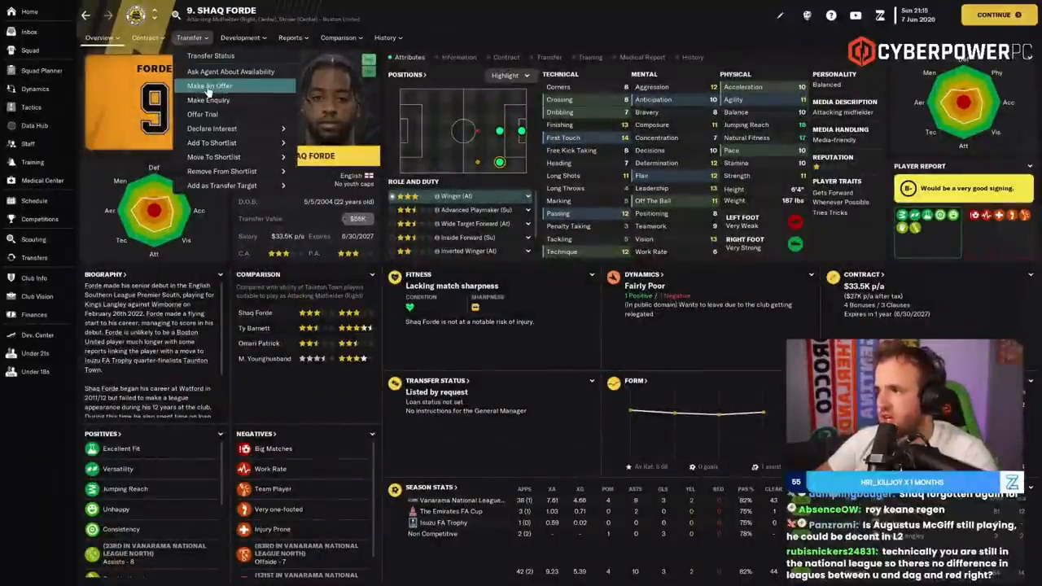
left_click(209, 85)
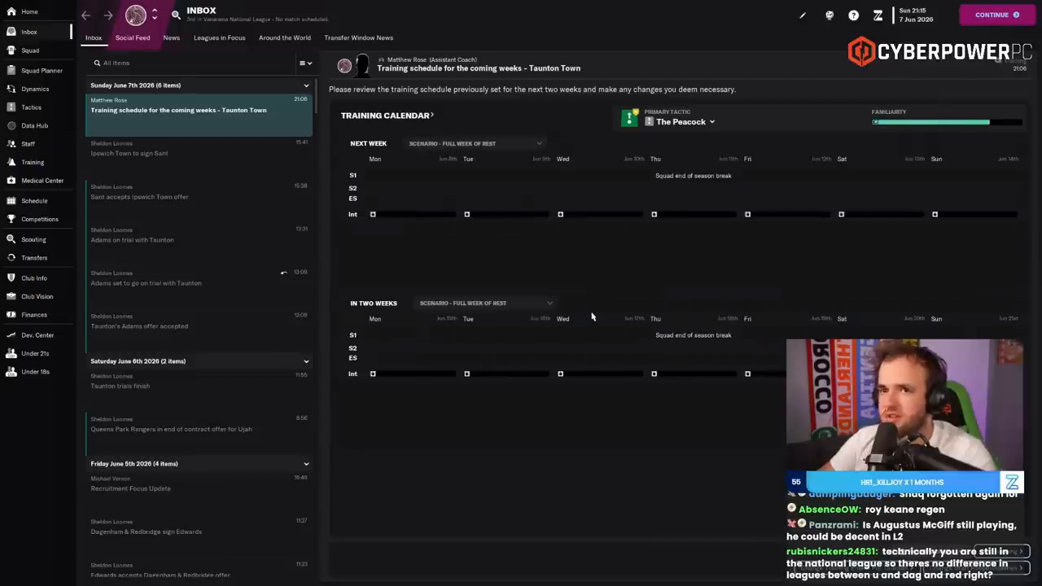
left_click(140, 153)
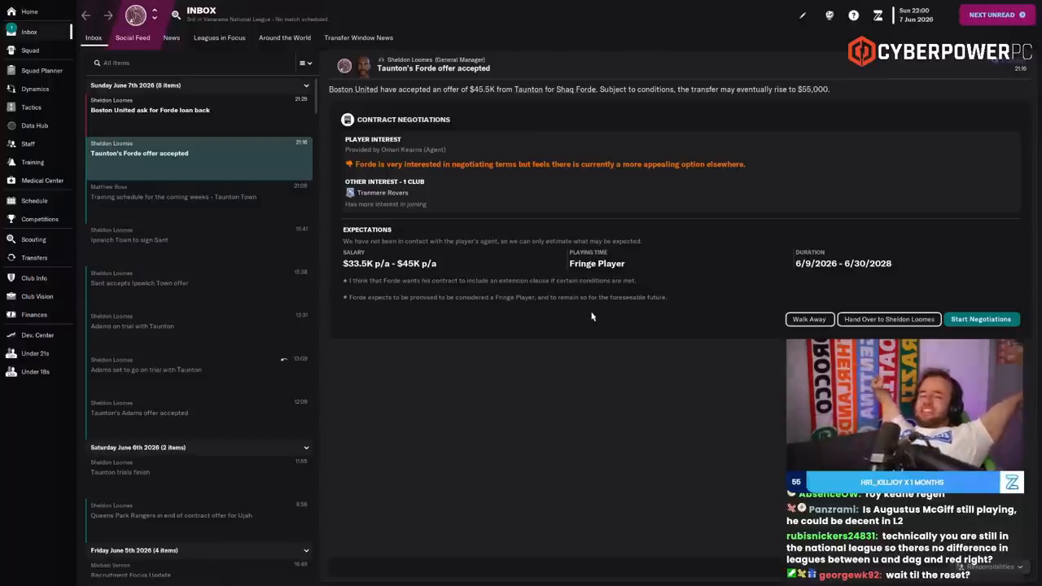
mouse_move(741, 273)
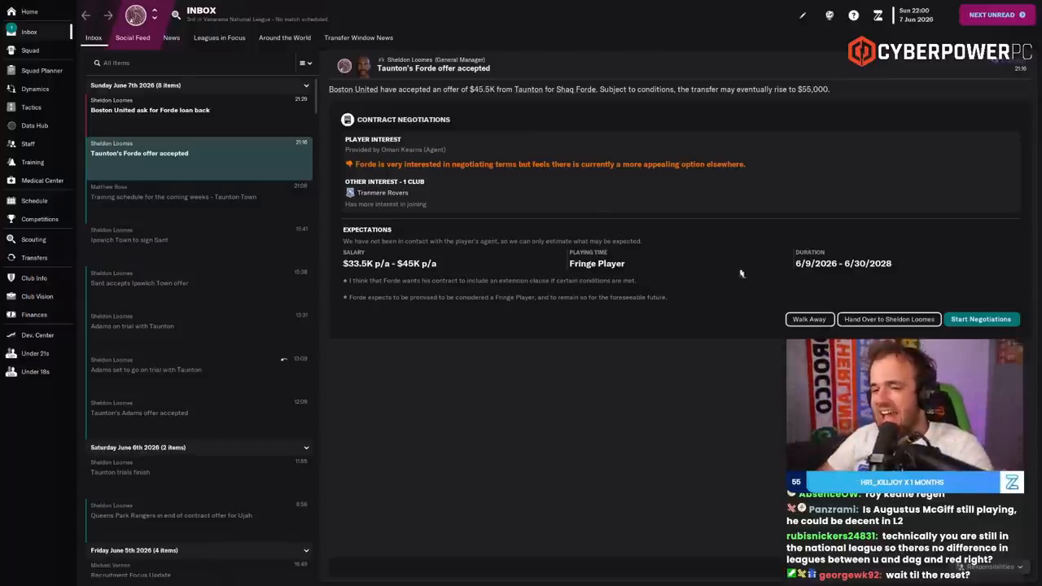
- Start then leave Forde's contract negotiations and review Boston's loan-back request
left_click(981, 318)
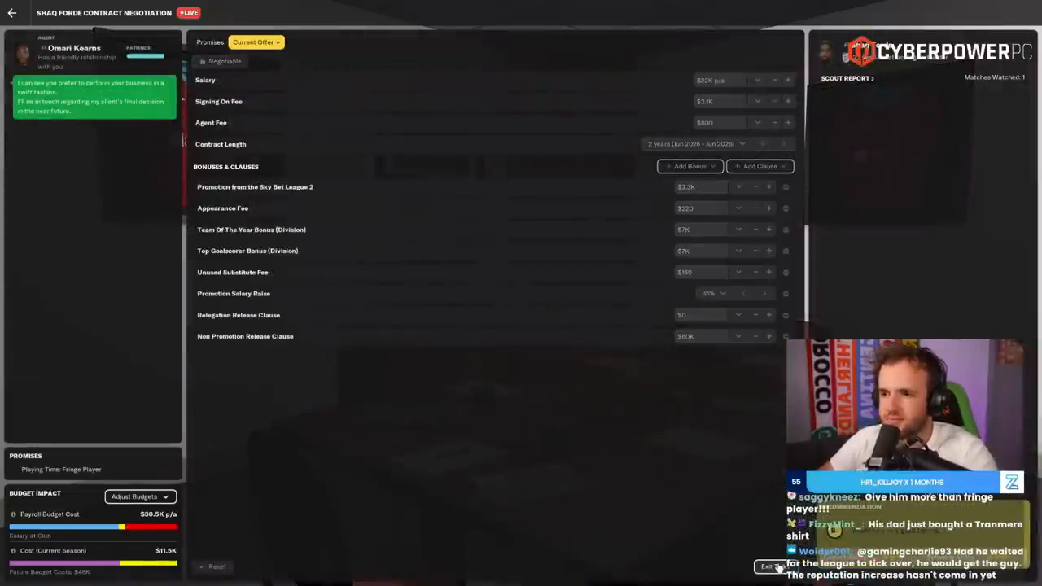
left_click(769, 567)
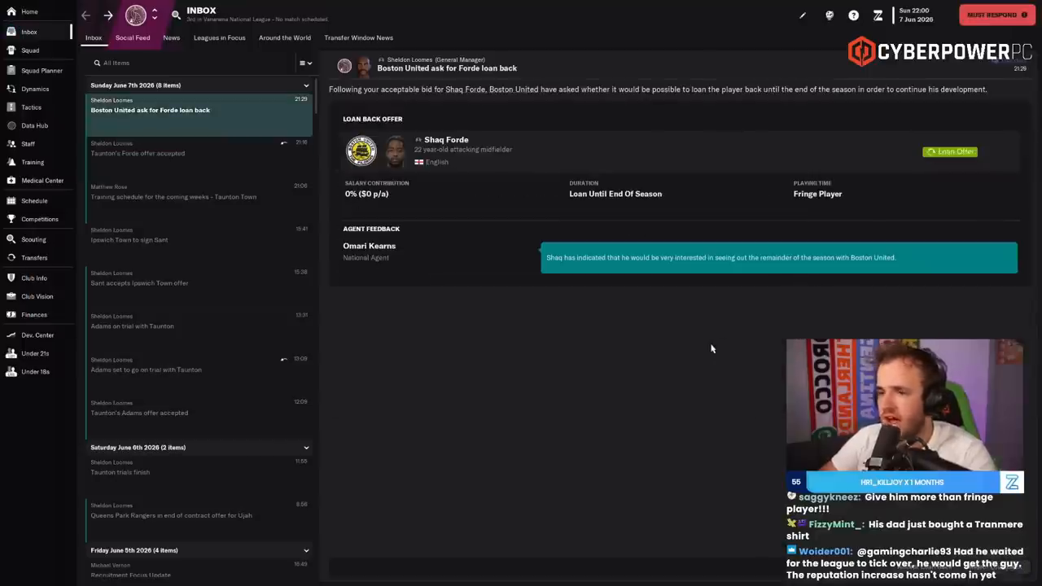
left_click(949, 152)
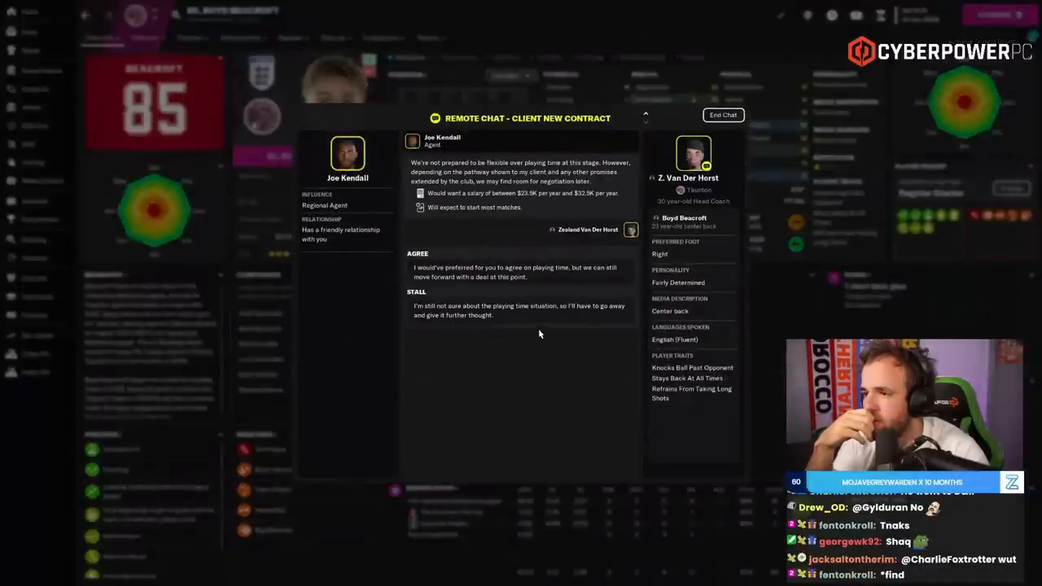
- Give Beacroft squad-player time plus a 2028/29 regular-starter promise and finalize the promises
left_click(508, 272)
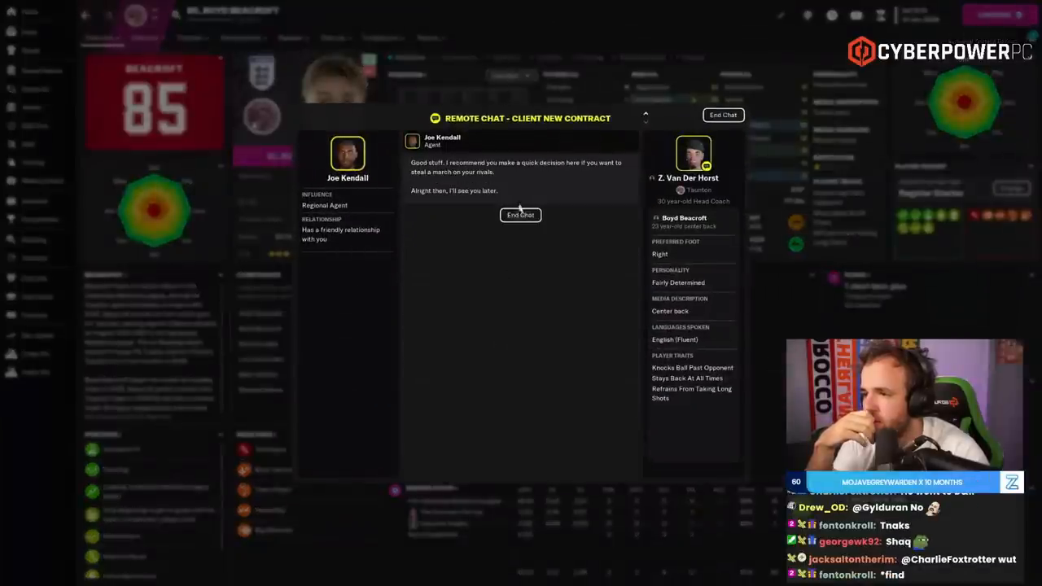
left_click(521, 215)
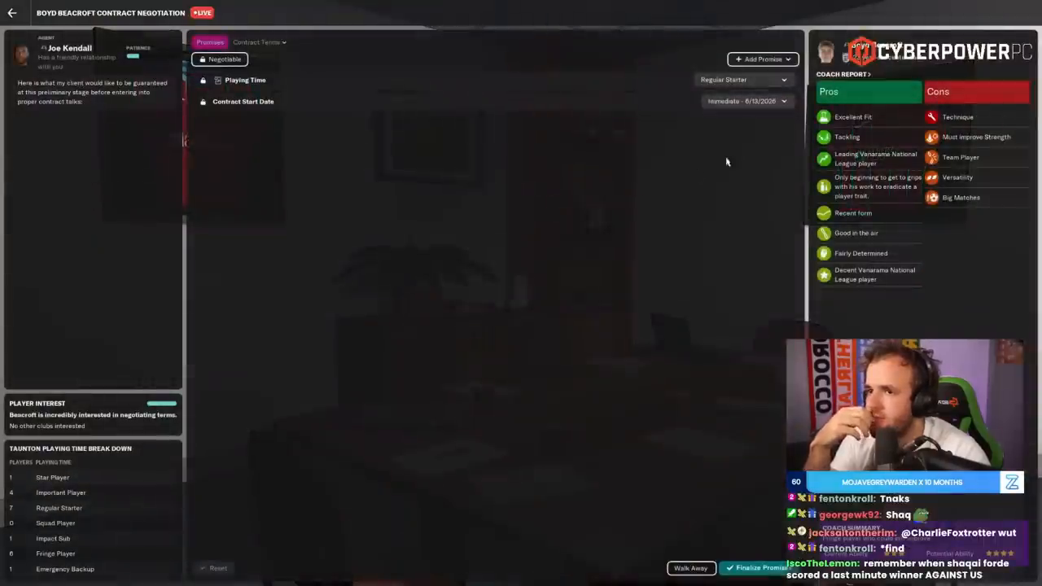
left_click(762, 58)
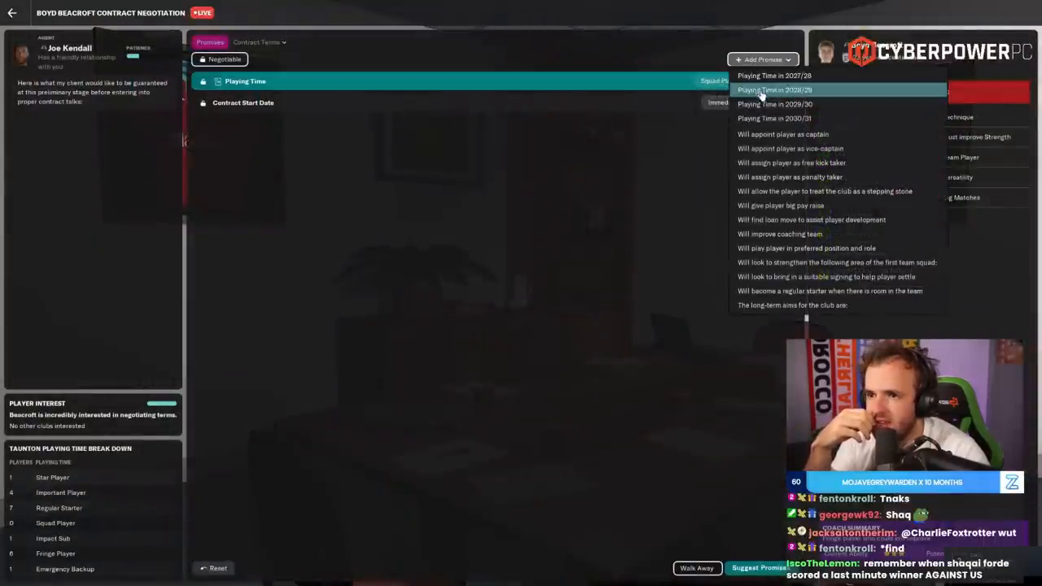
left_click(779, 89)
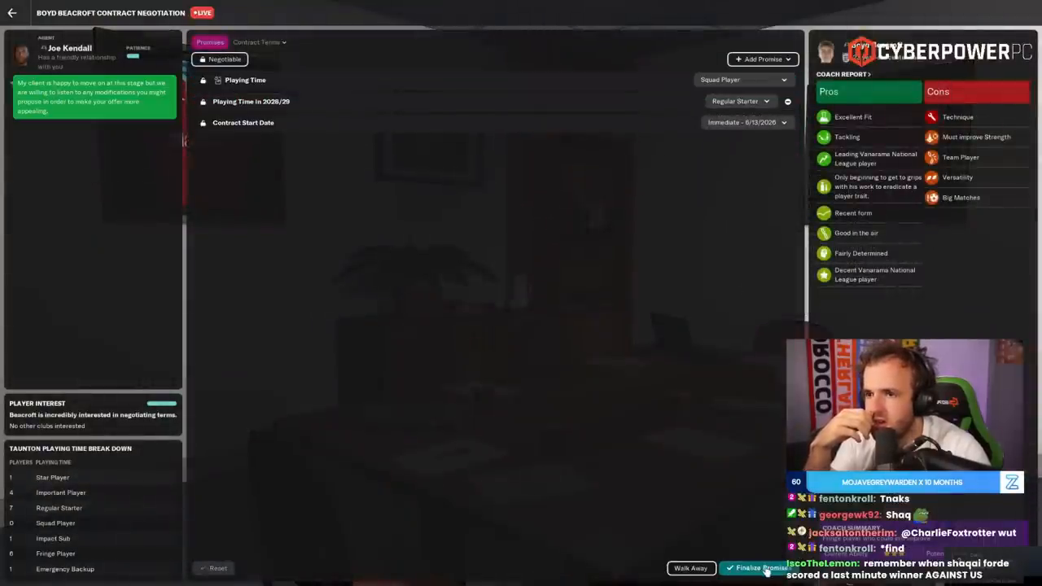
left_click(260, 42)
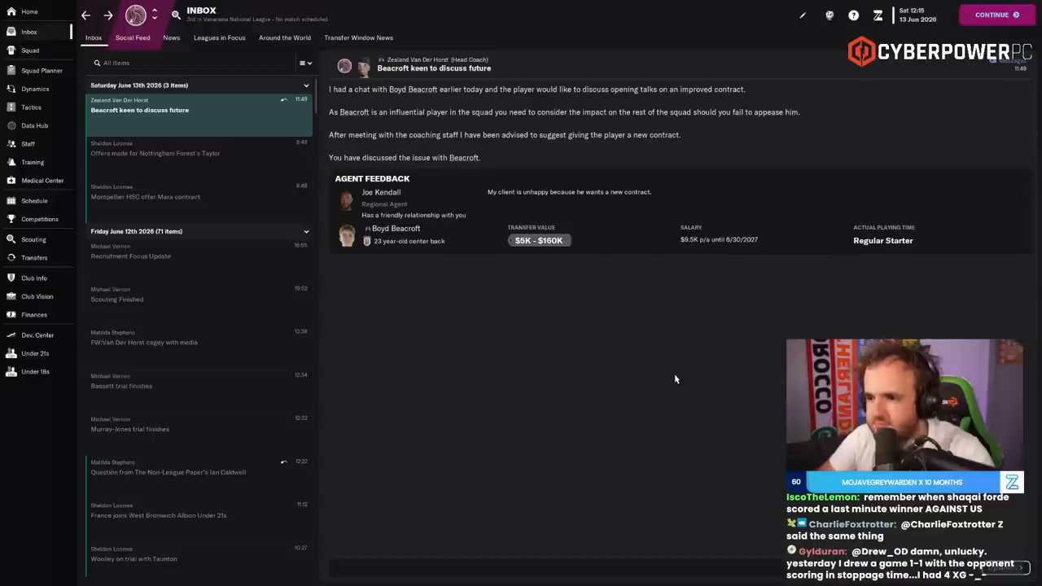
left_click(134, 36)
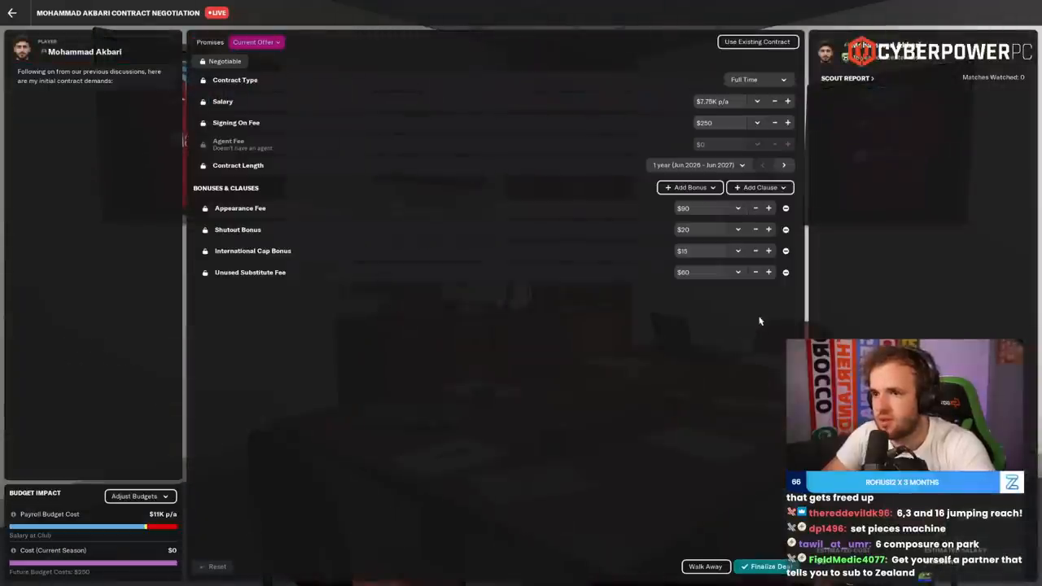
left_click(770, 101)
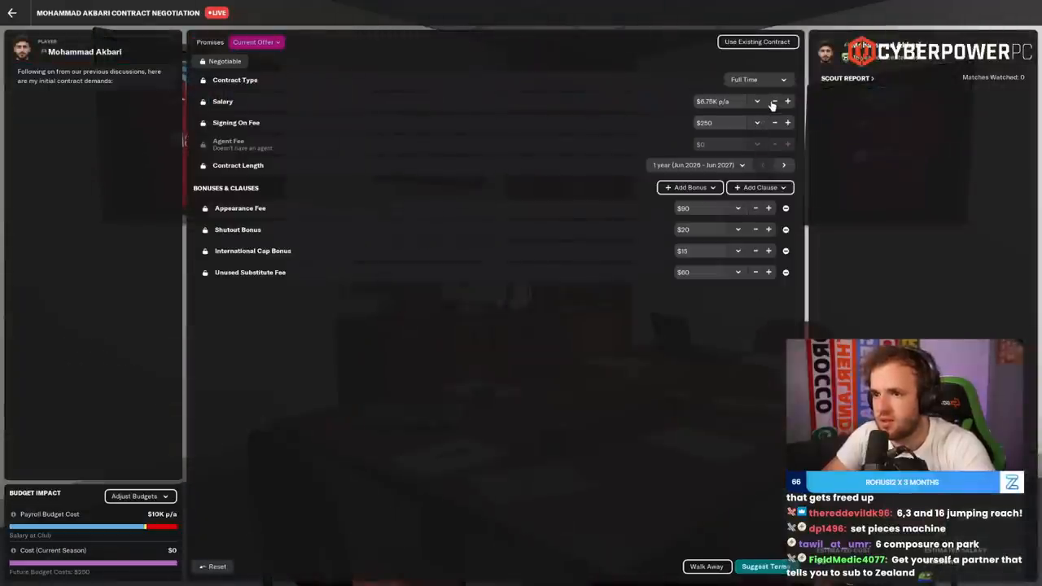
left_click(768, 101)
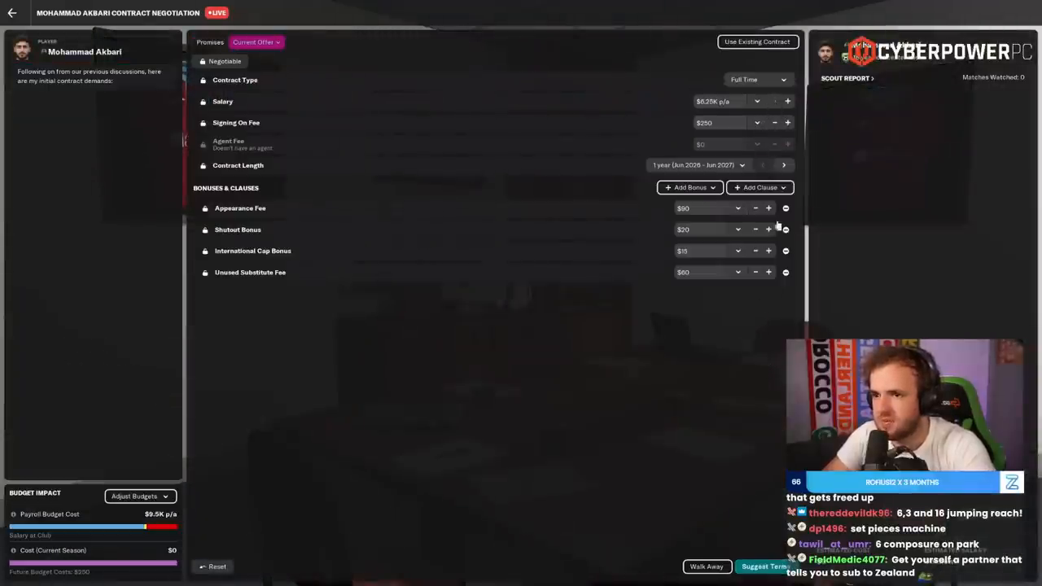
left_click(222, 101)
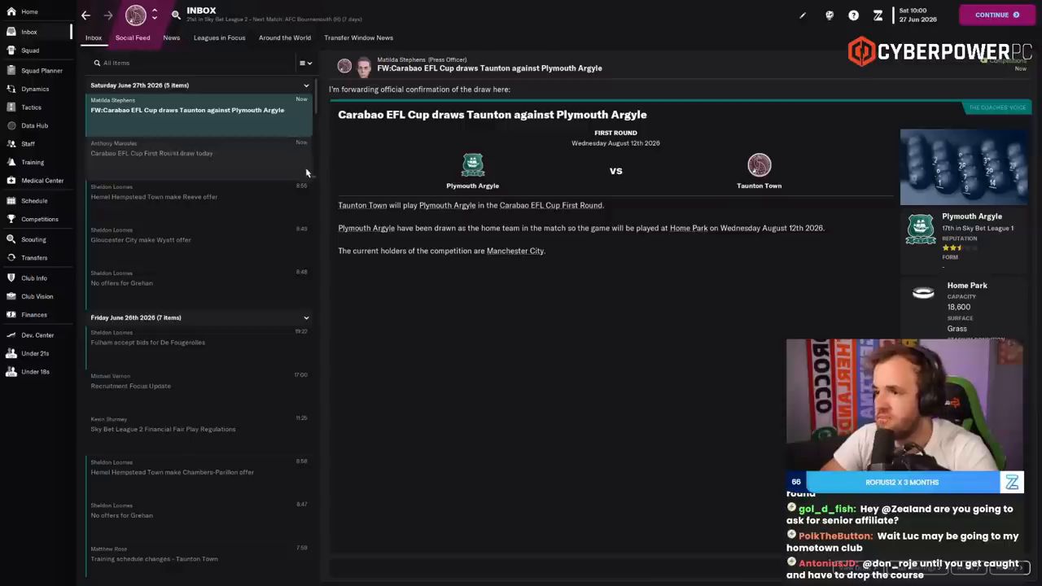
- Continue until Taunton sign Akbari, then review the signing news and his profile
left_click(997, 15)
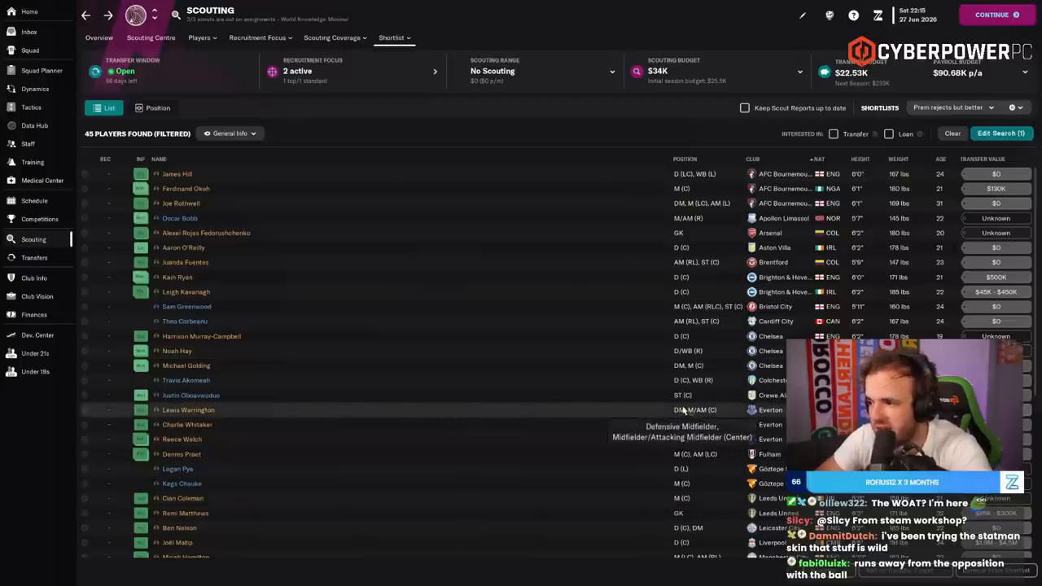
scroll("down", 3)
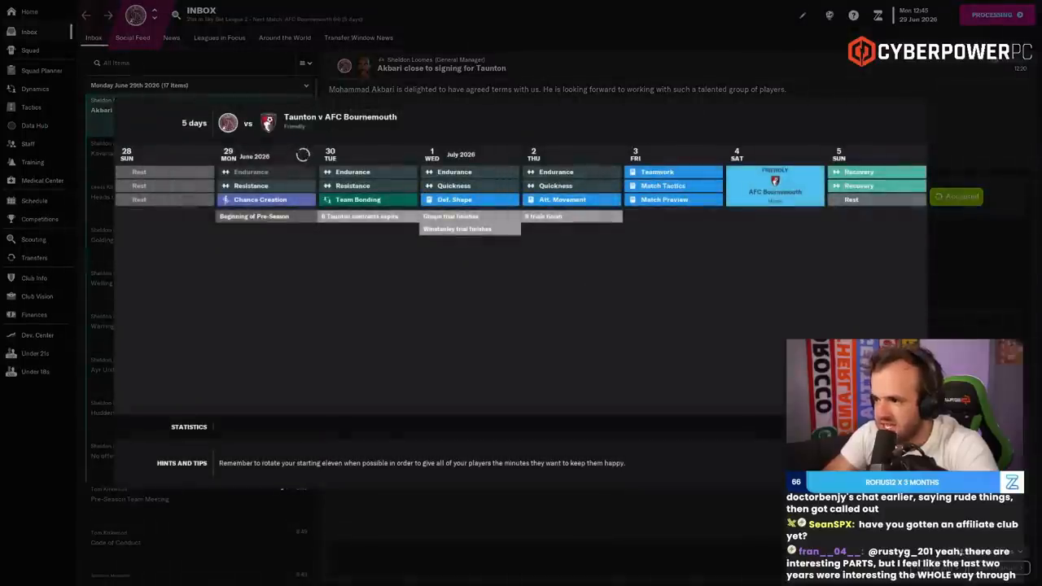
left_click(216, 37)
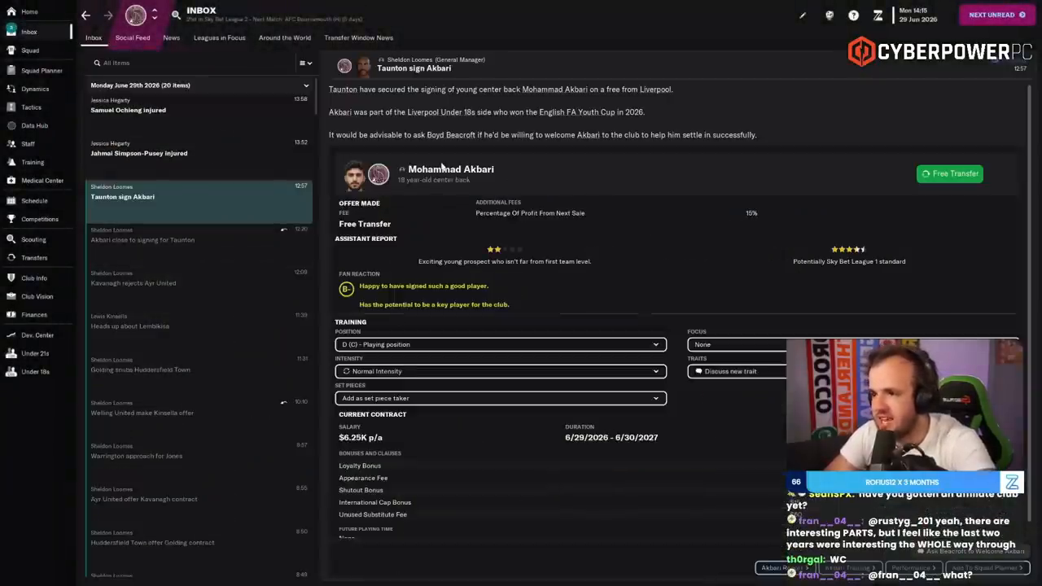
left_click(449, 169)
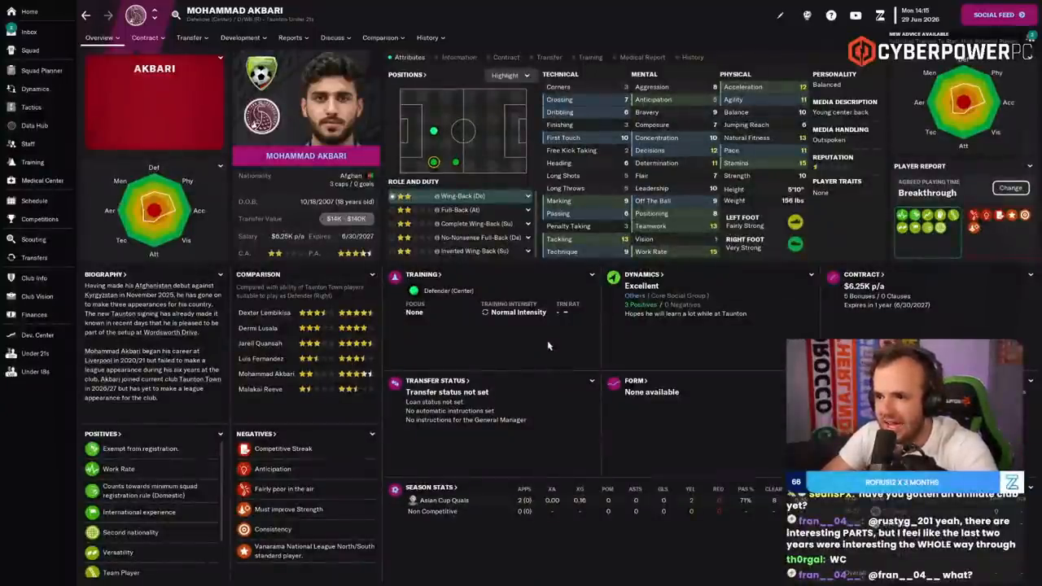
mouse_move(293, 77)
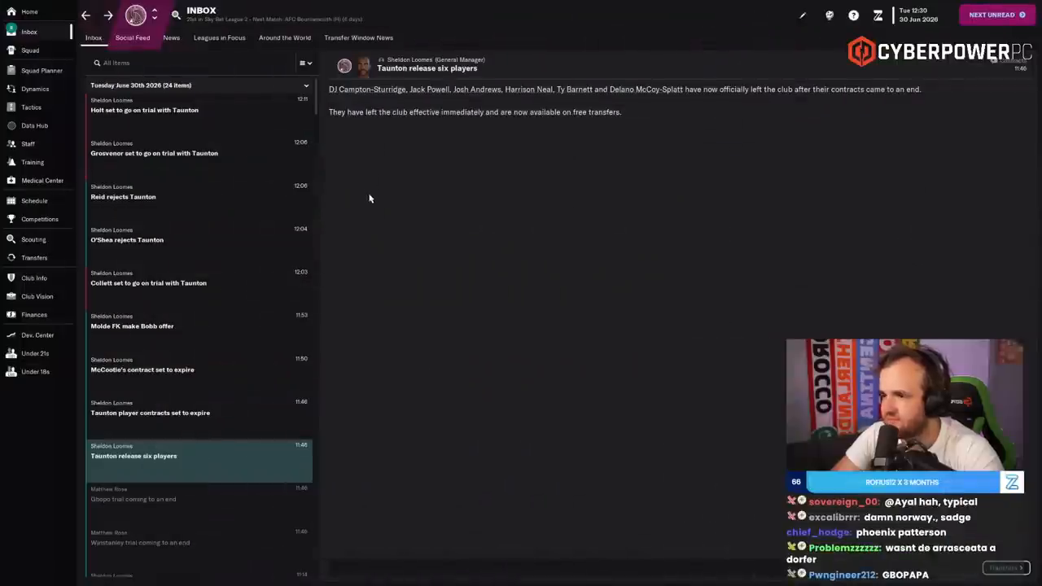
- Review profiles and career histories of released players Campton-Sturridge, Powell and Andrews
left_click(363, 88)
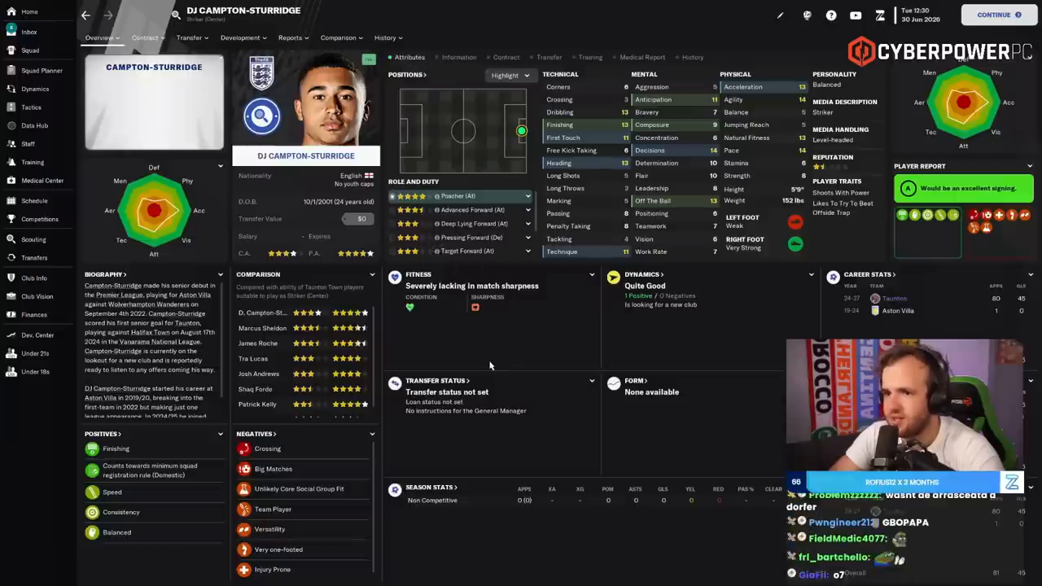
left_click(384, 38)
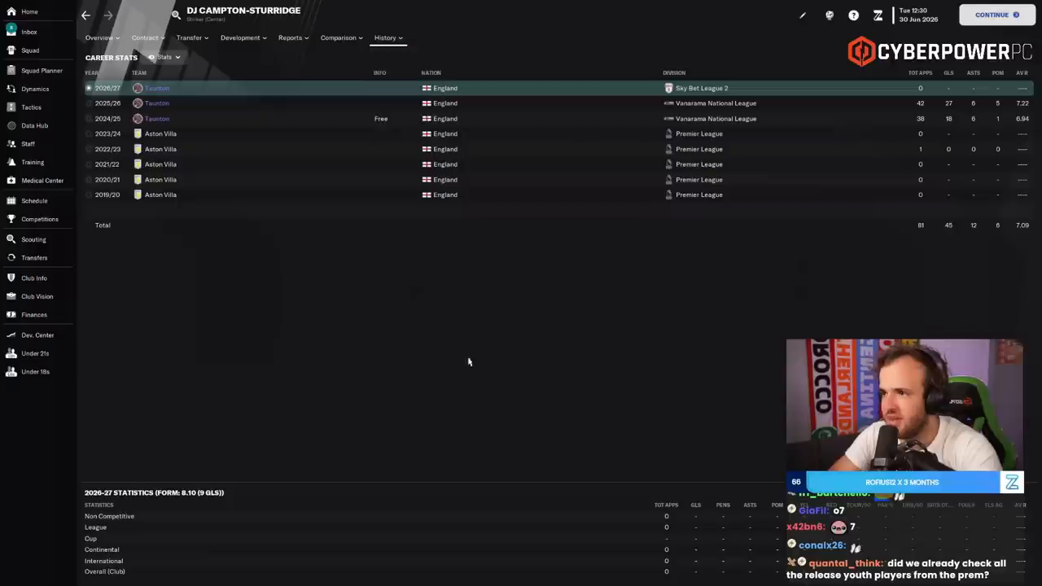
mouse_move(476, 389)
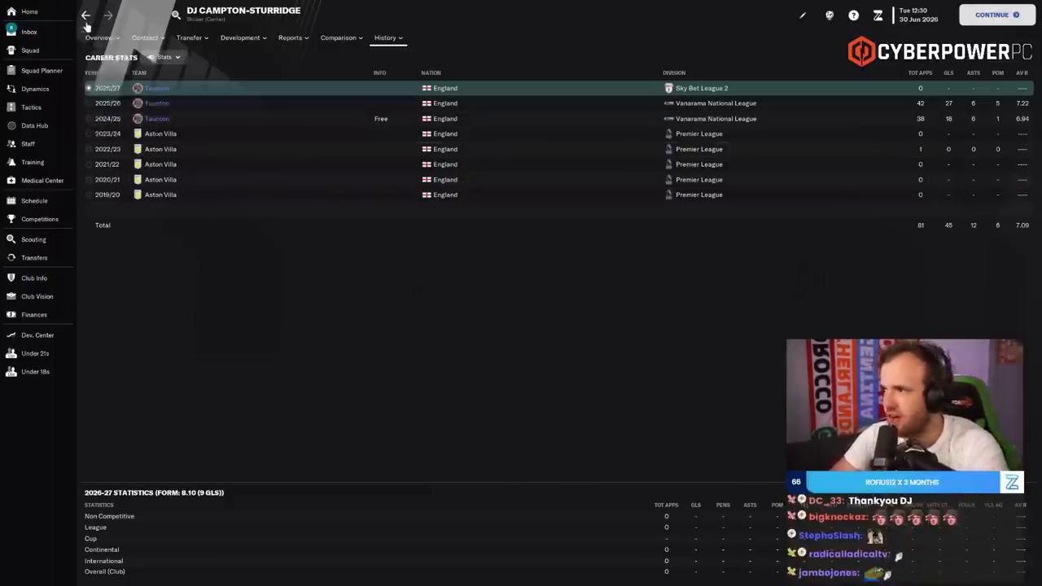
left_click(32, 33)
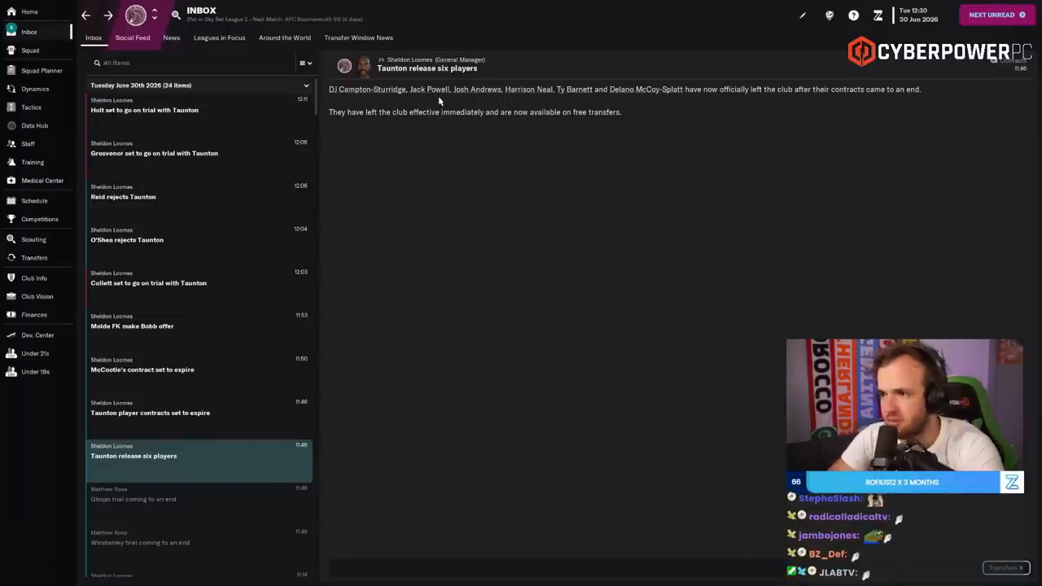
left_click(430, 91)
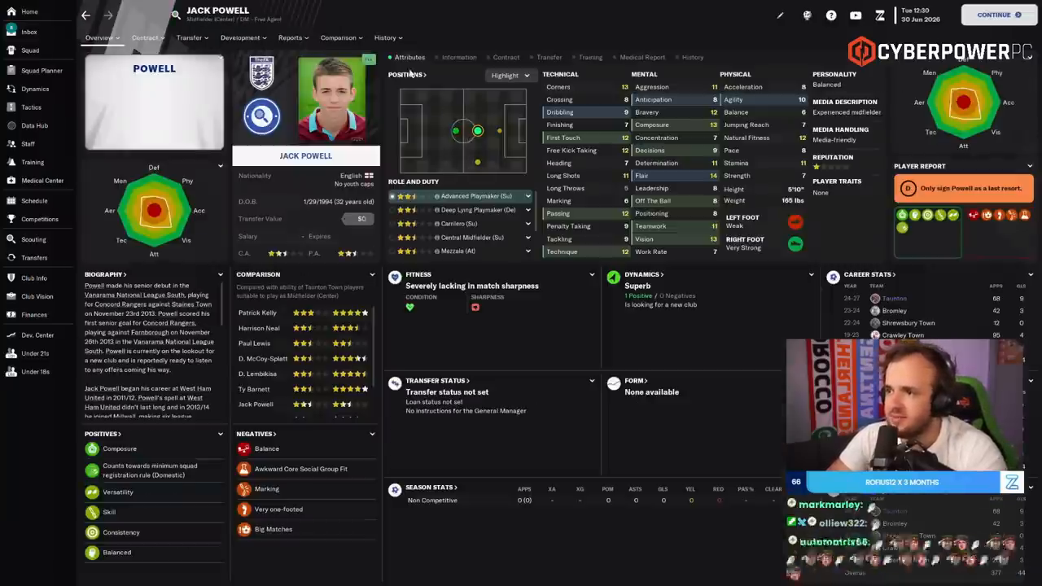
left_click(385, 38)
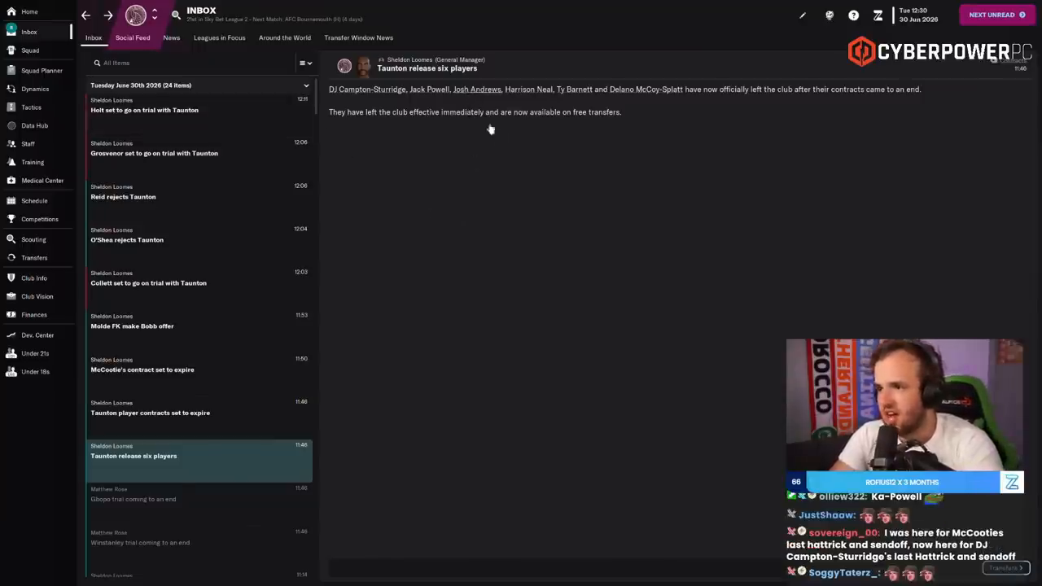
left_click(482, 90)
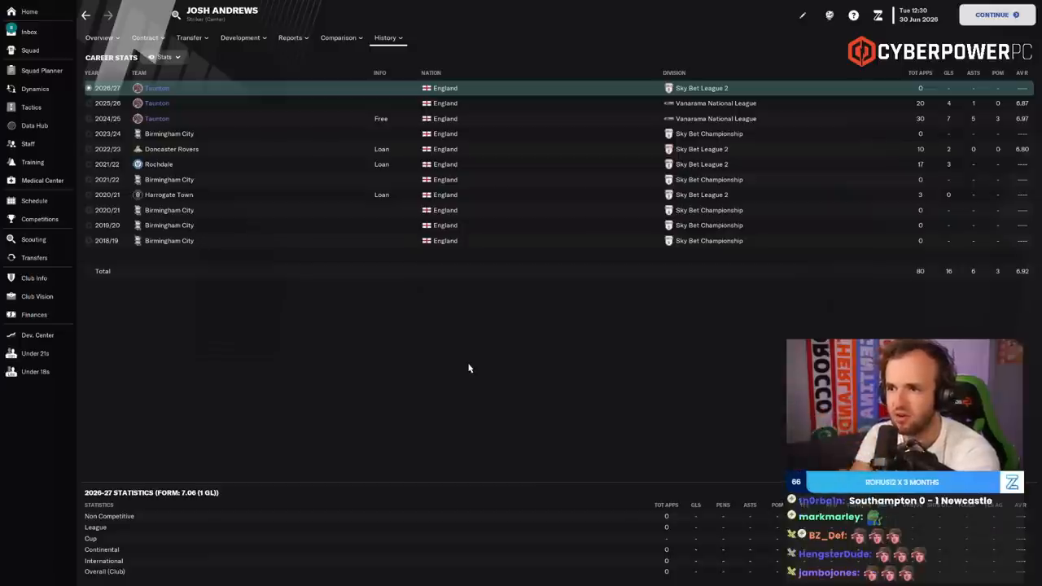
mouse_move(84, 18)
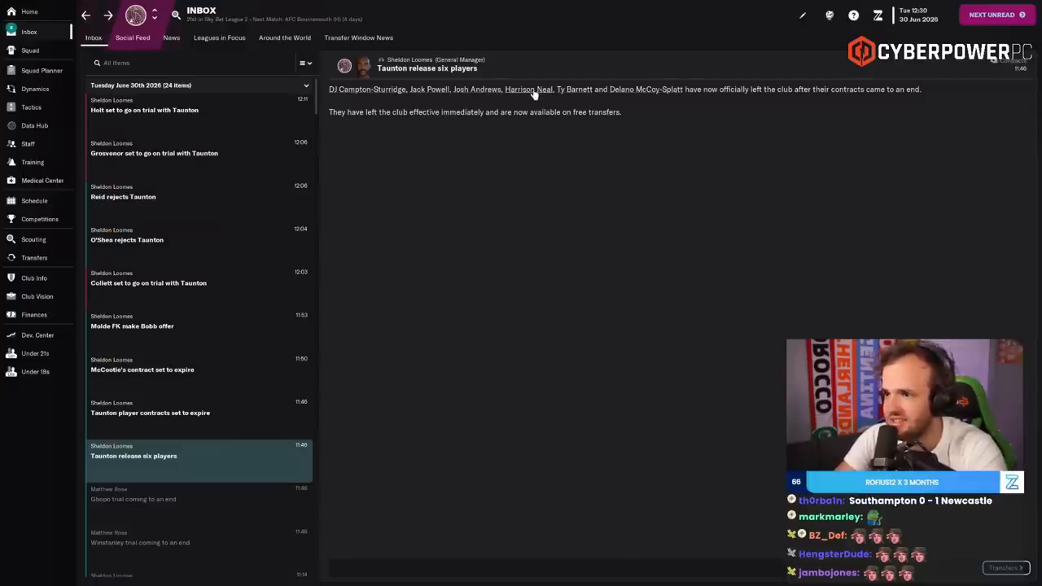
left_click(521, 88)
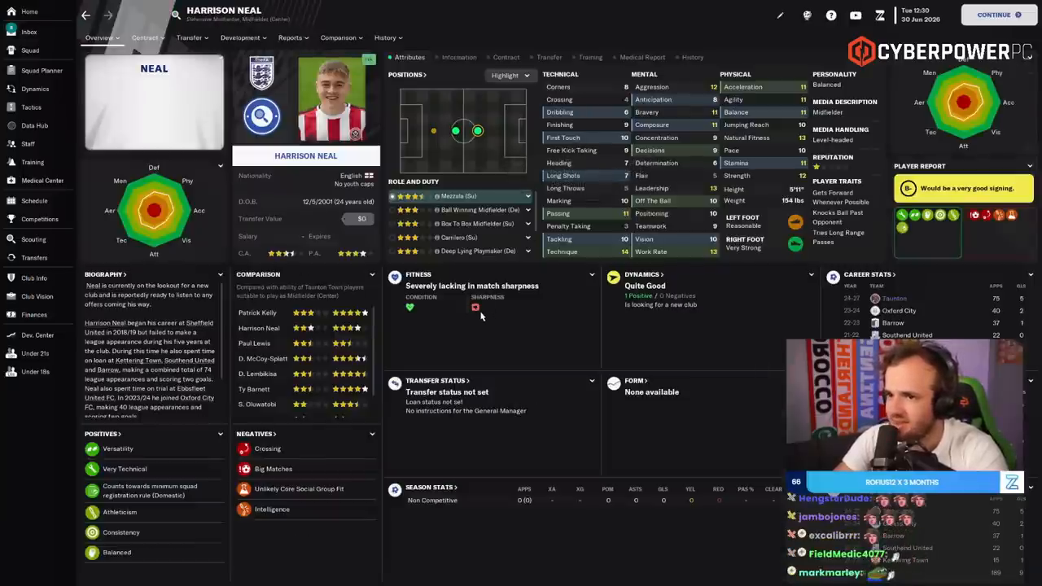
left_click(383, 37)
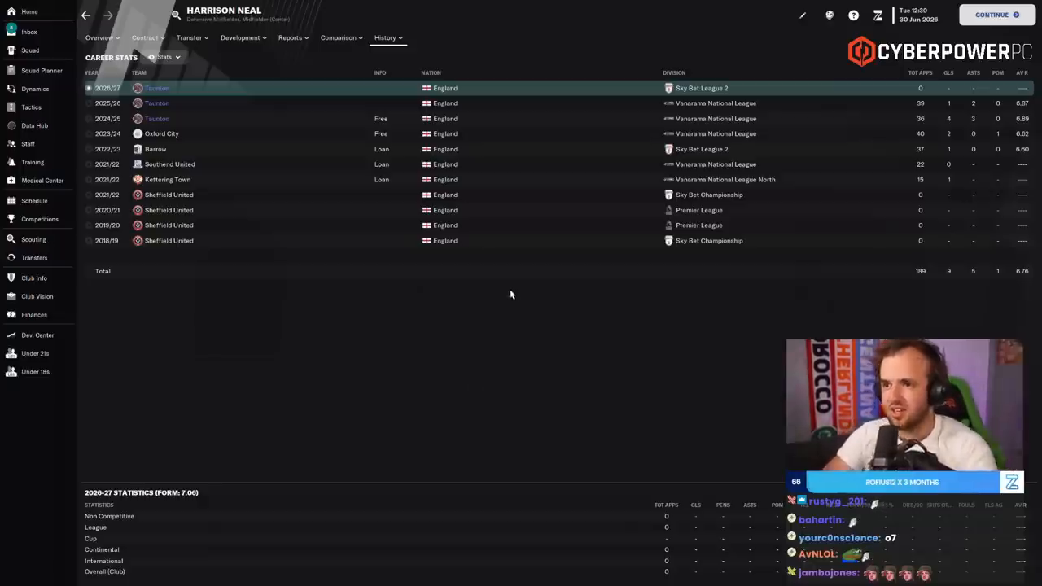
mouse_move(479, 290)
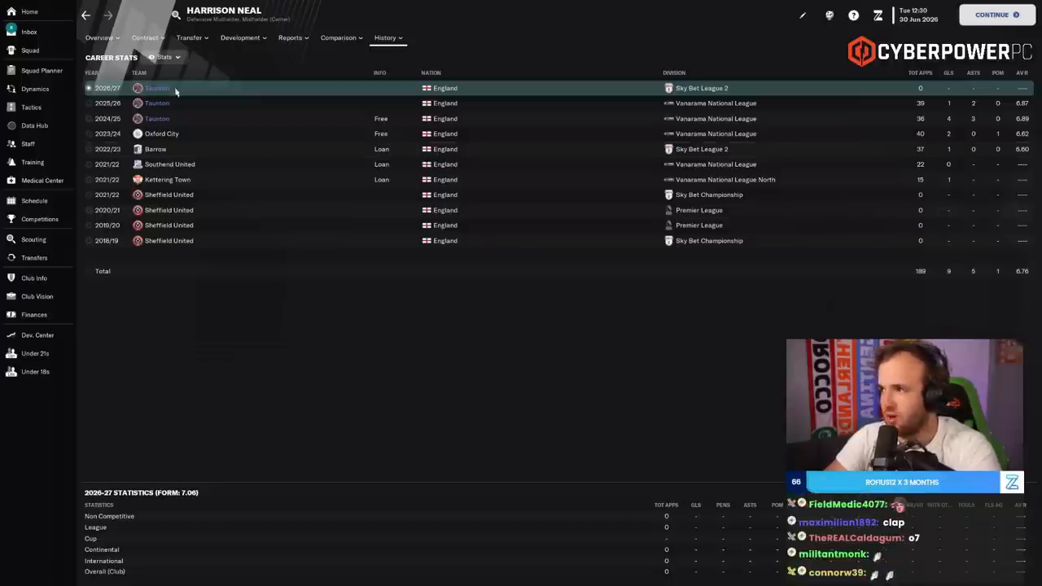
left_click(33, 32)
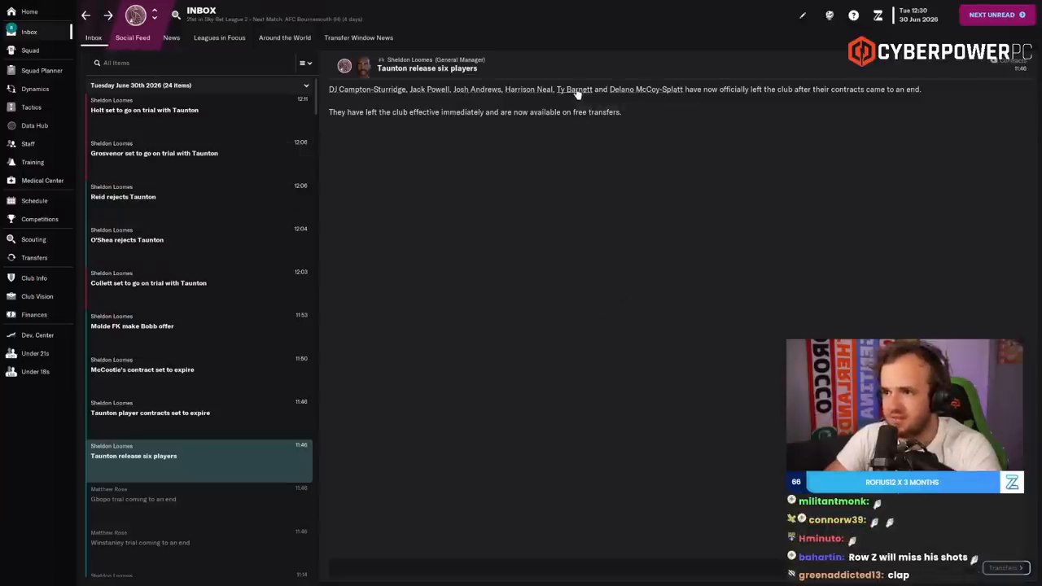
left_click(573, 90)
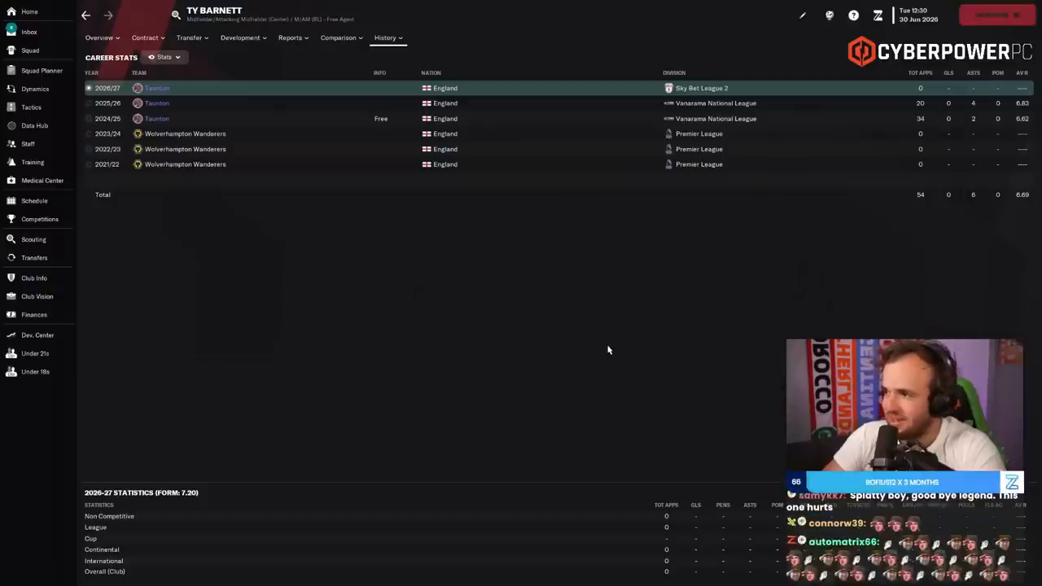
mouse_move(636, 352)
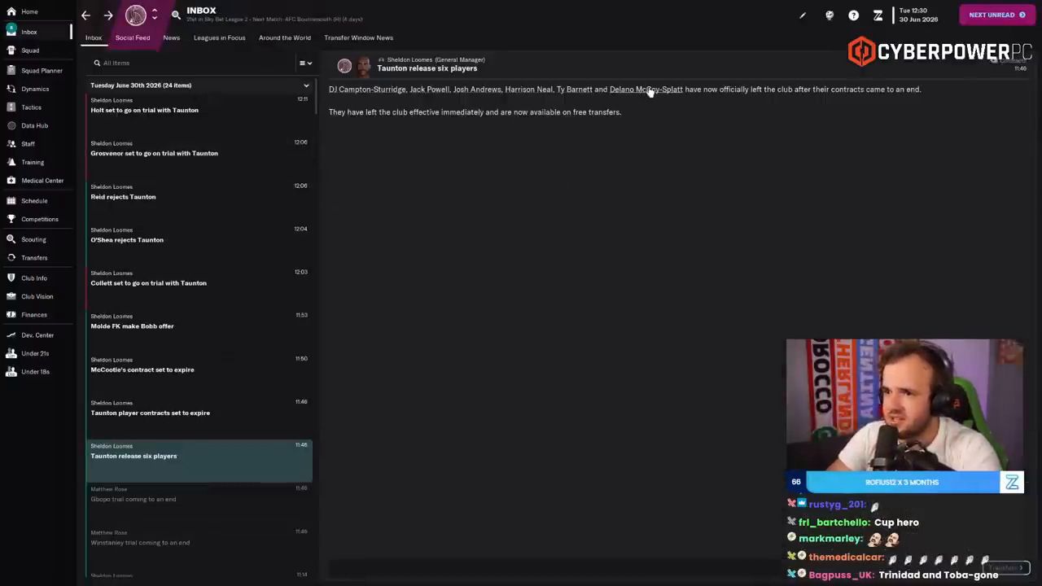
left_click(649, 88)
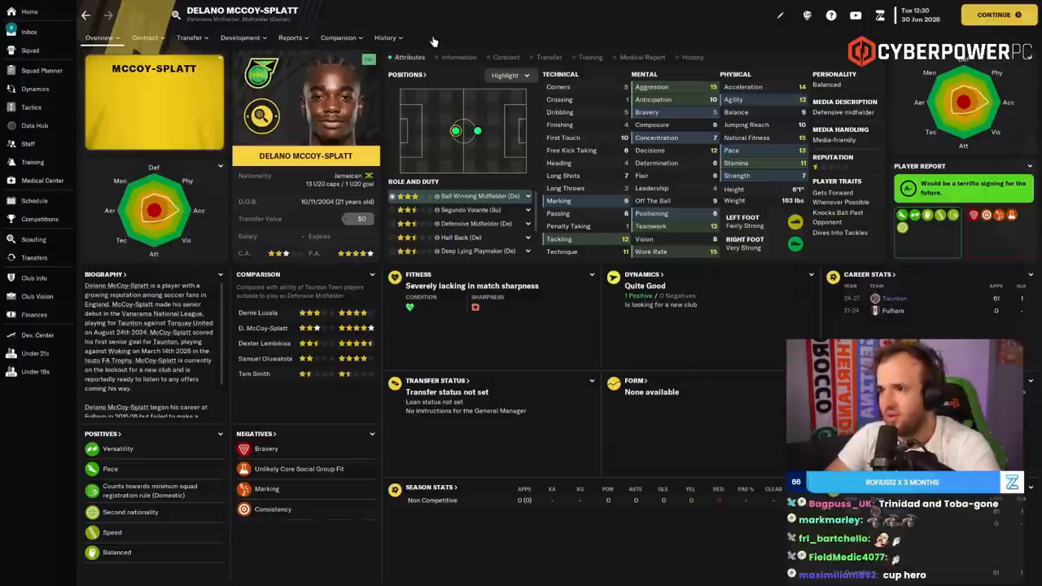
left_click(384, 37)
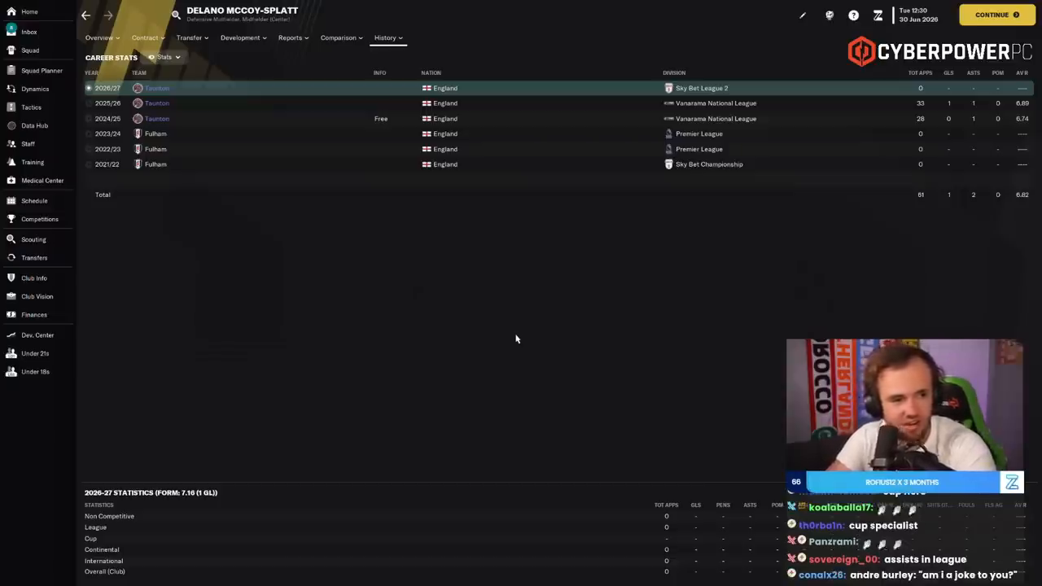
left_click(100, 38)
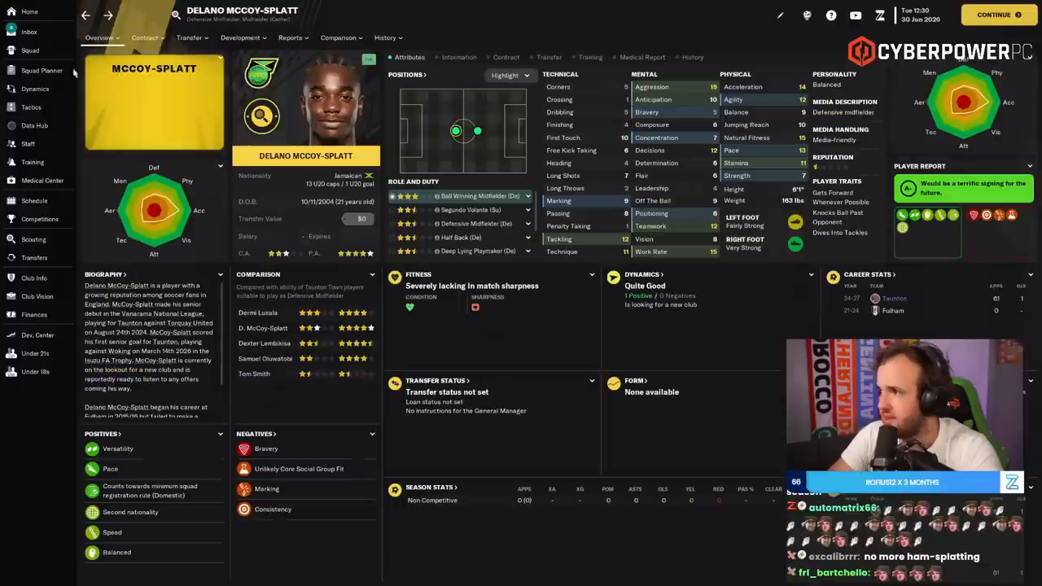
- Resume Patrick Kelly's talks, set a non-promotion release clause and suggest the terms to his agent
left_click(32, 88)
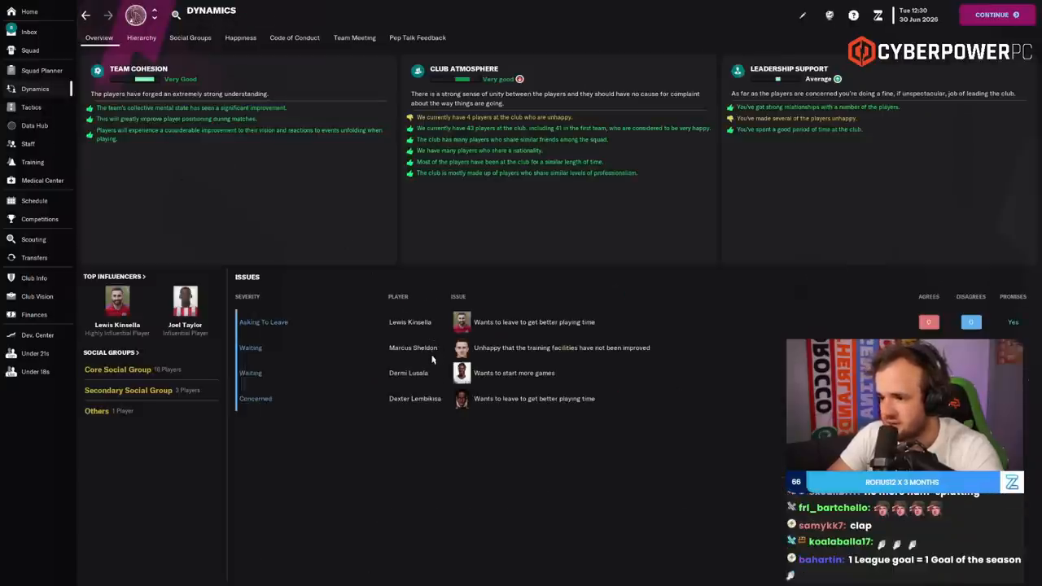
left_click(410, 323)
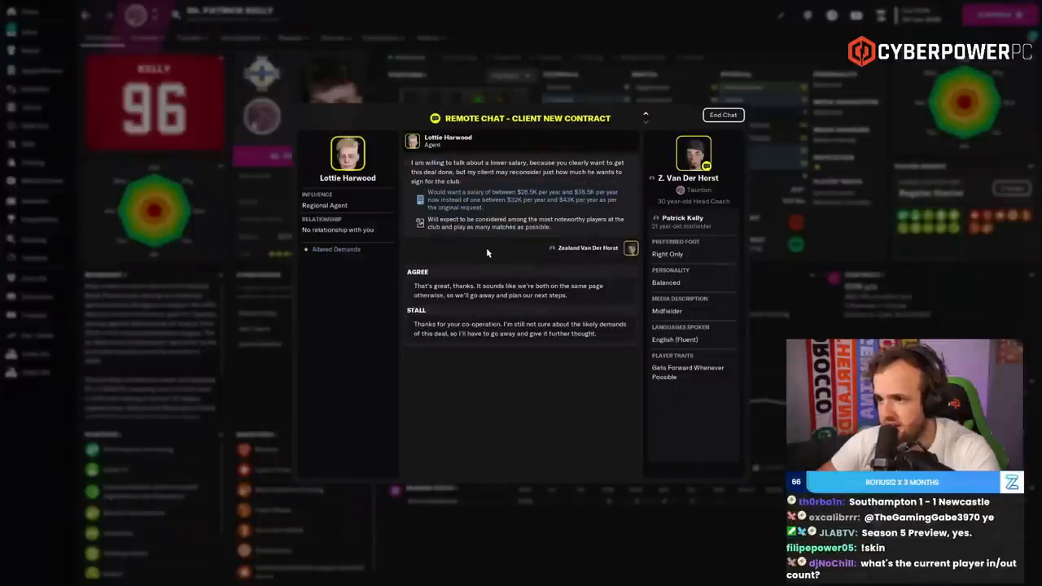
left_click(417, 290)
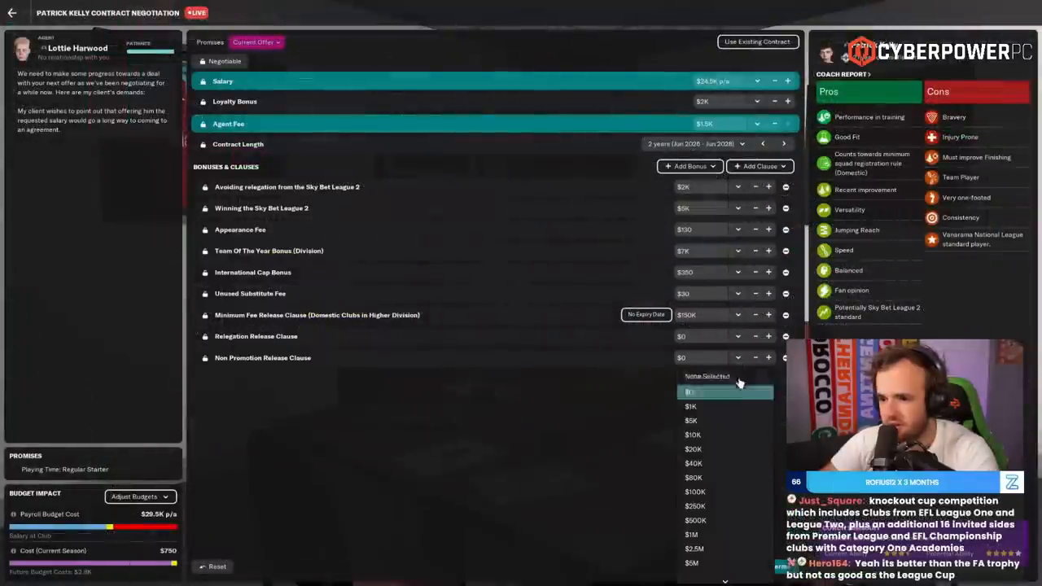
left_click(694, 479)
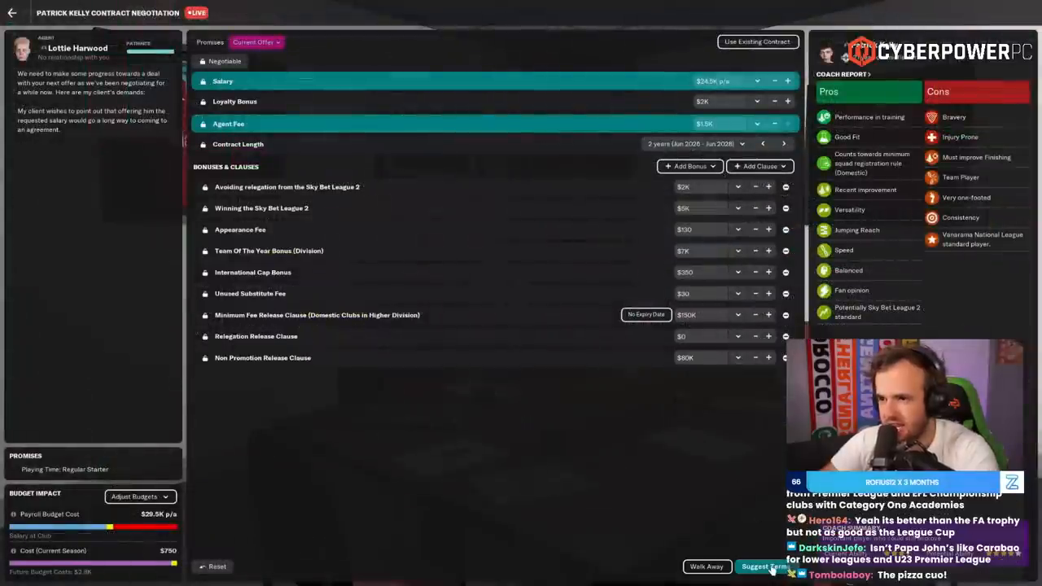
left_click(766, 567)
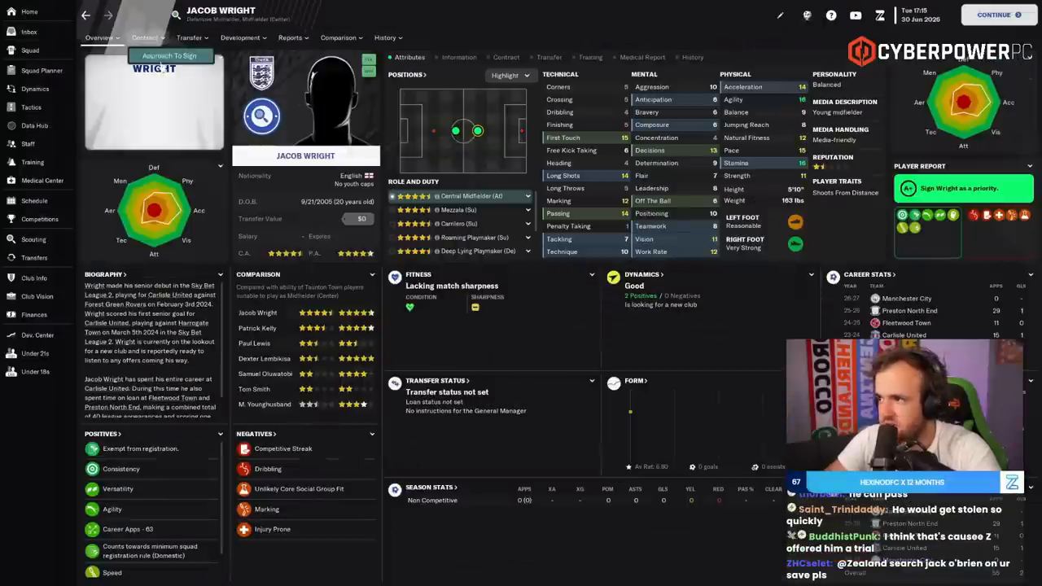
- Offer Jacob Wright a contract promising important-player playing time
left_click(182, 55)
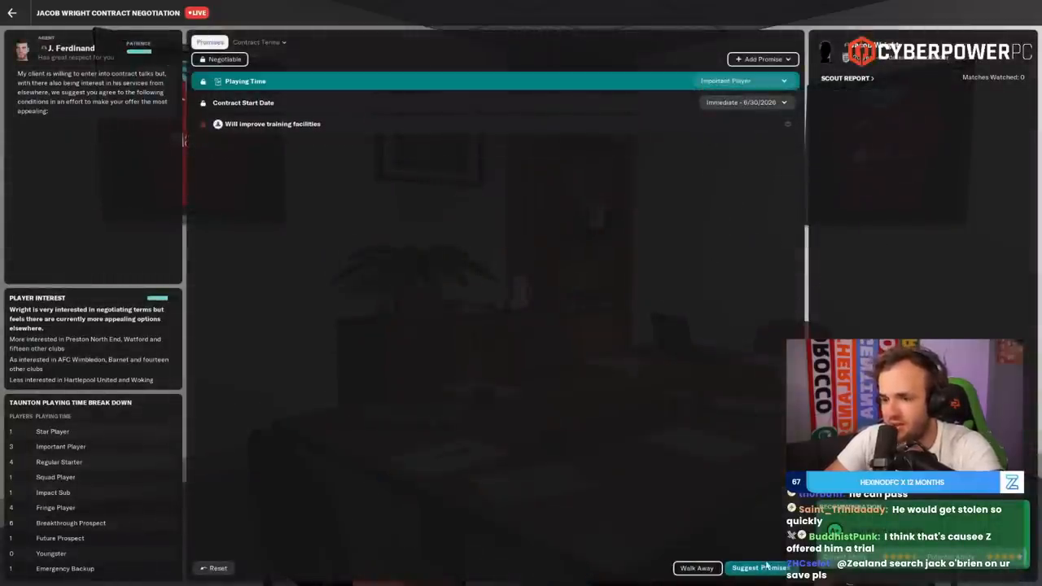
left_click(764, 569)
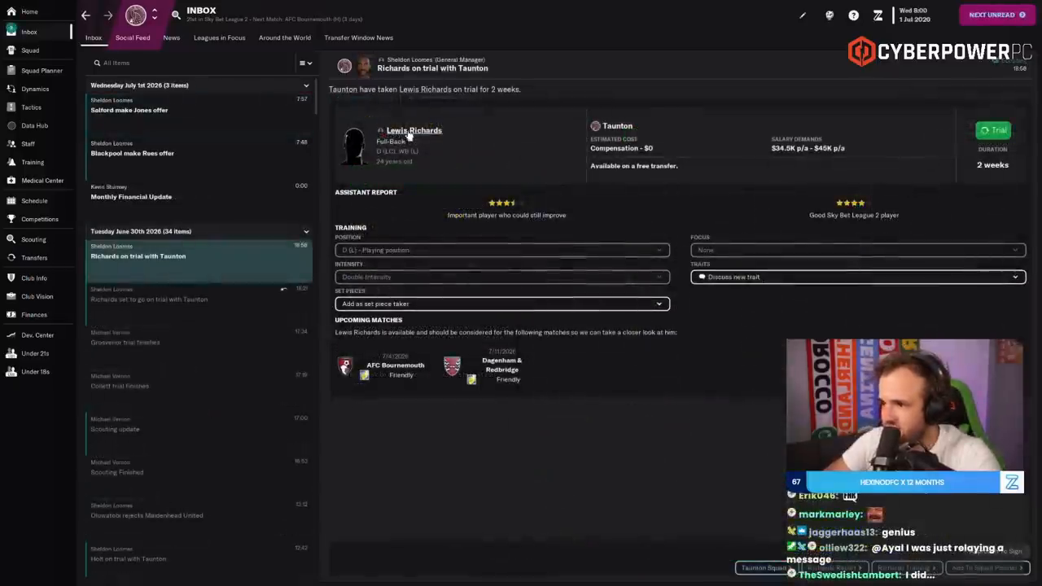
- Start Lewis Richards's negotiation and promise him regular-starter playing time
left_click(397, 130)
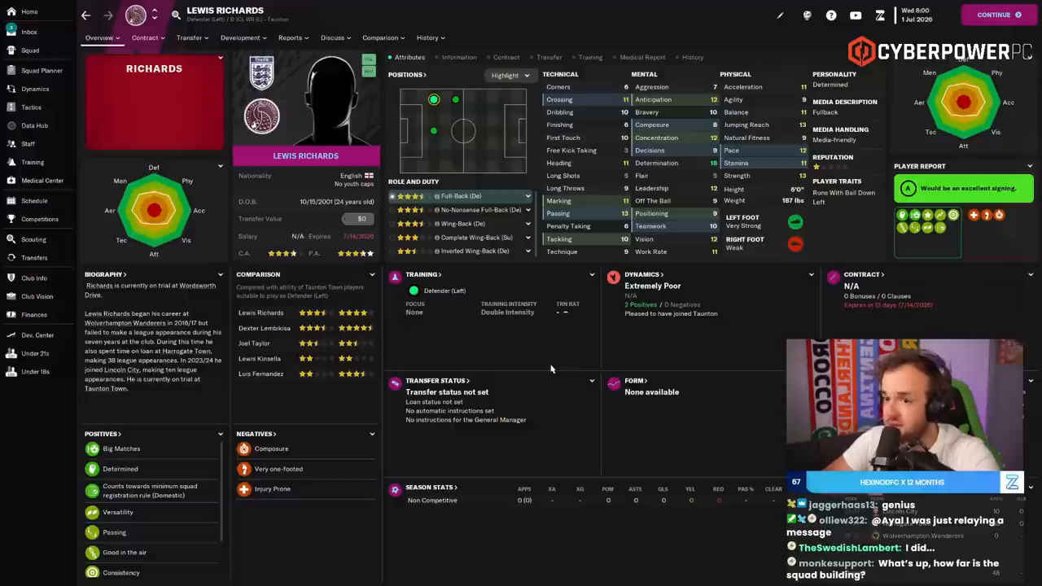
left_click(146, 38)
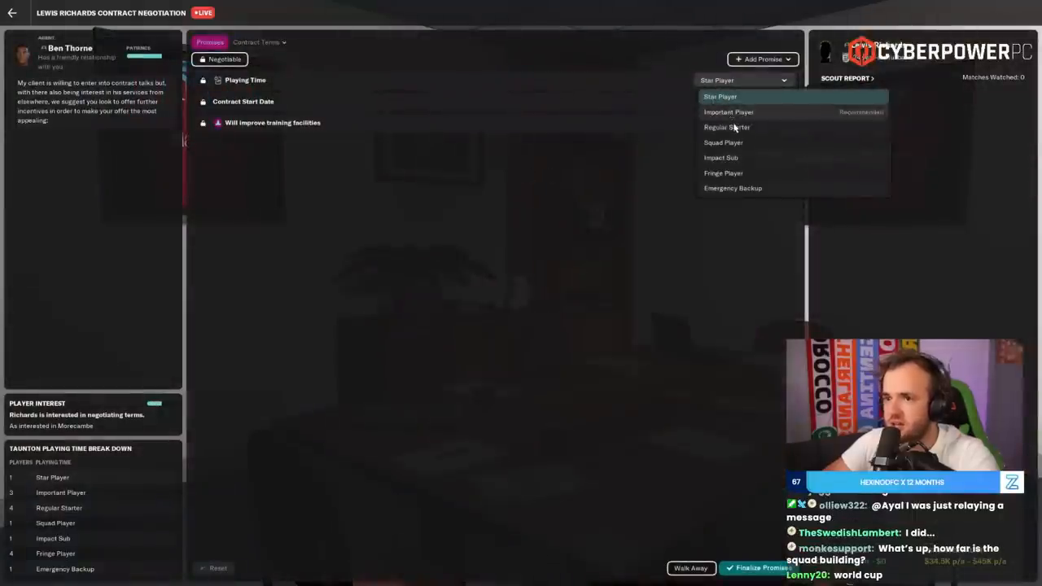
left_click(728, 110)
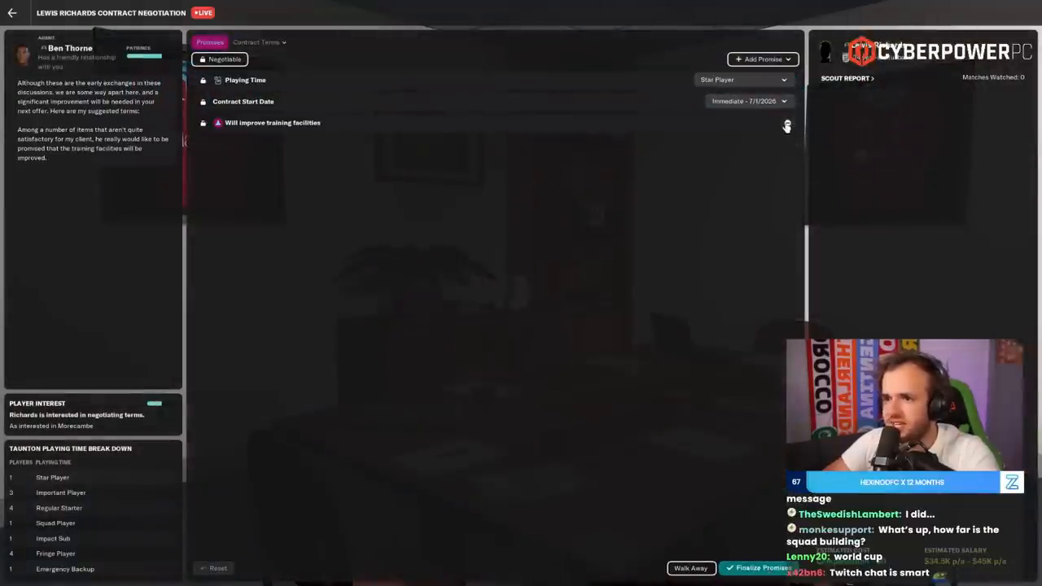
left_click(748, 82)
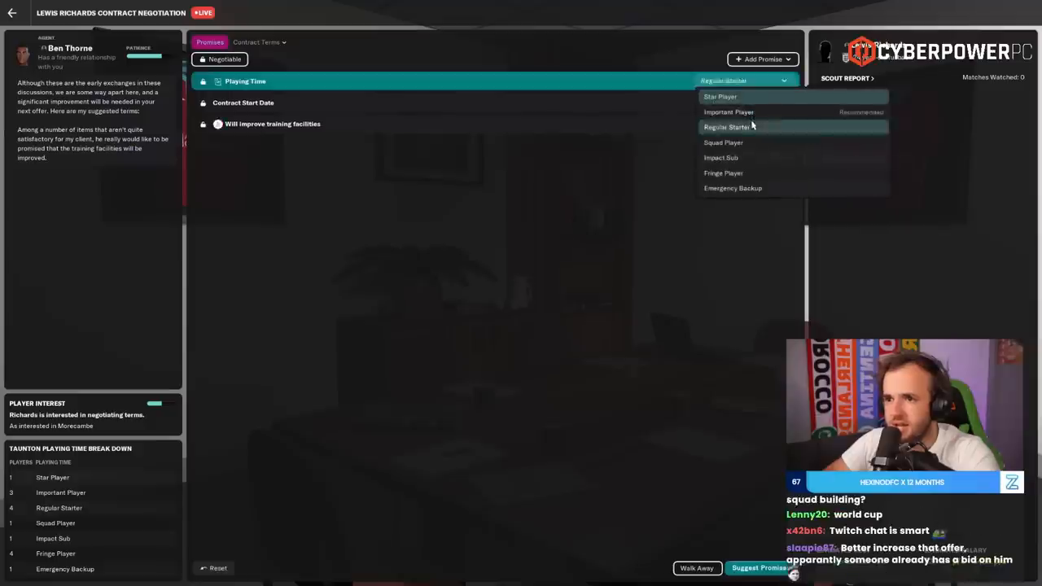
left_click(726, 111)
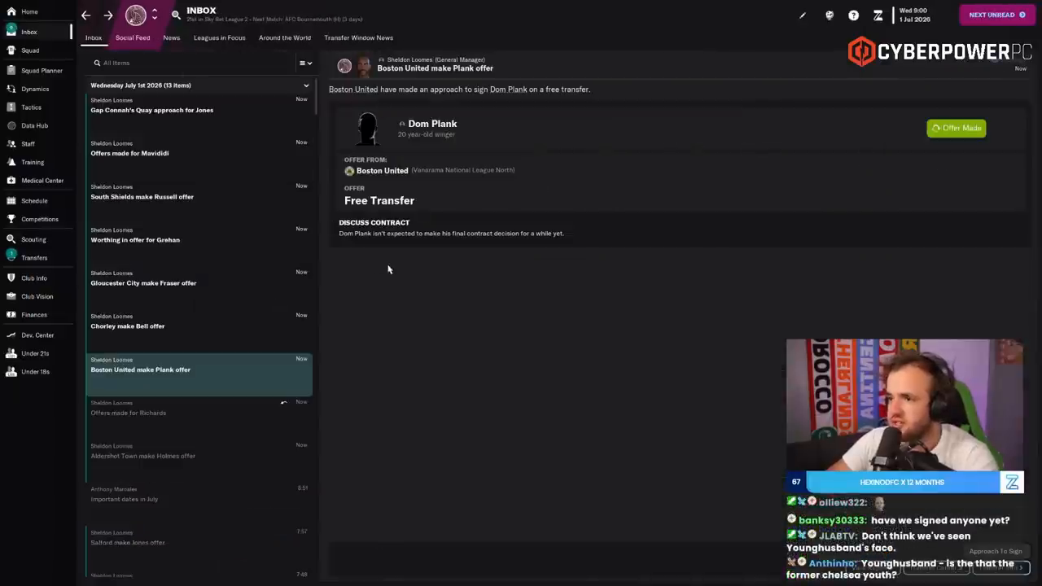
left_click(430, 124)
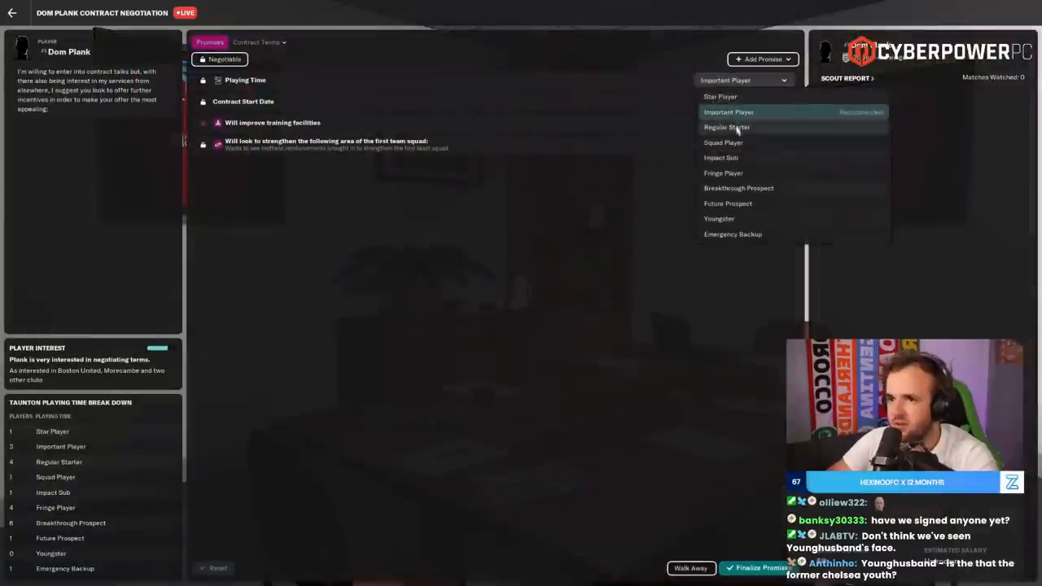
left_click(728, 127)
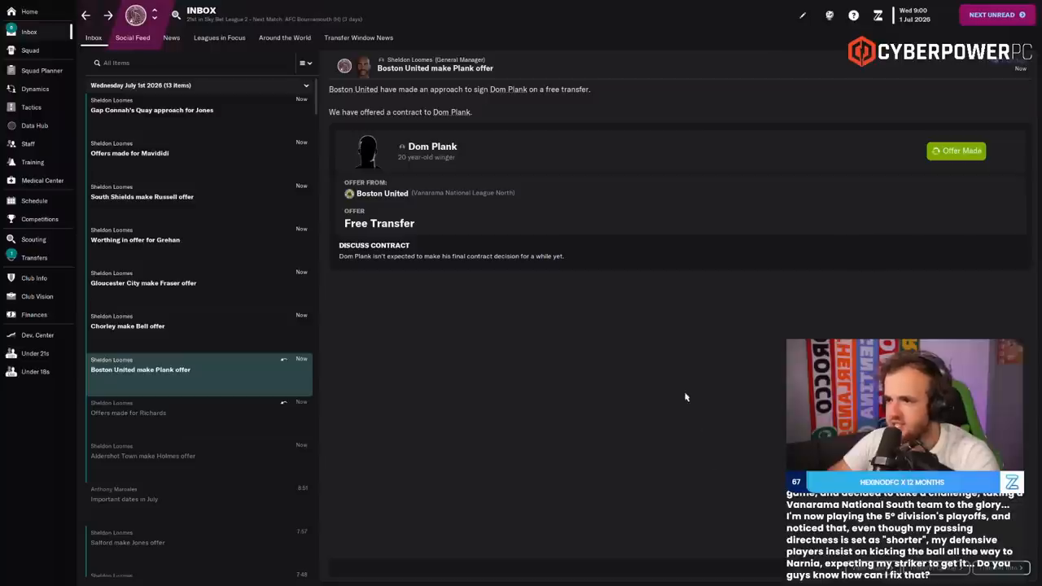
left_click(127, 326)
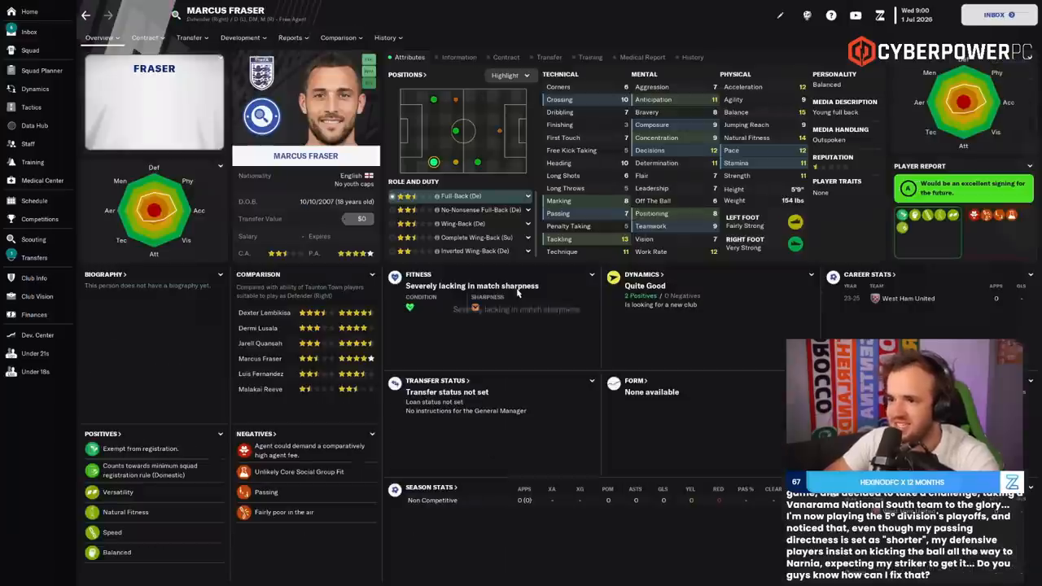
mouse_move(518, 293)
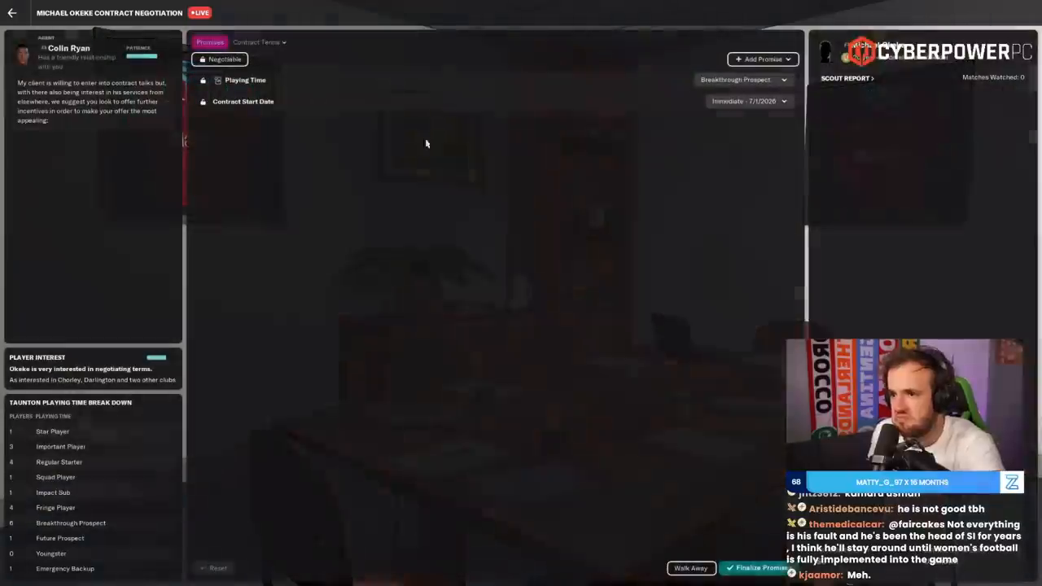
- Propose the breakthrough-prospect promise to Okeke's agent and finalise his contract offer
left_click(260, 42)
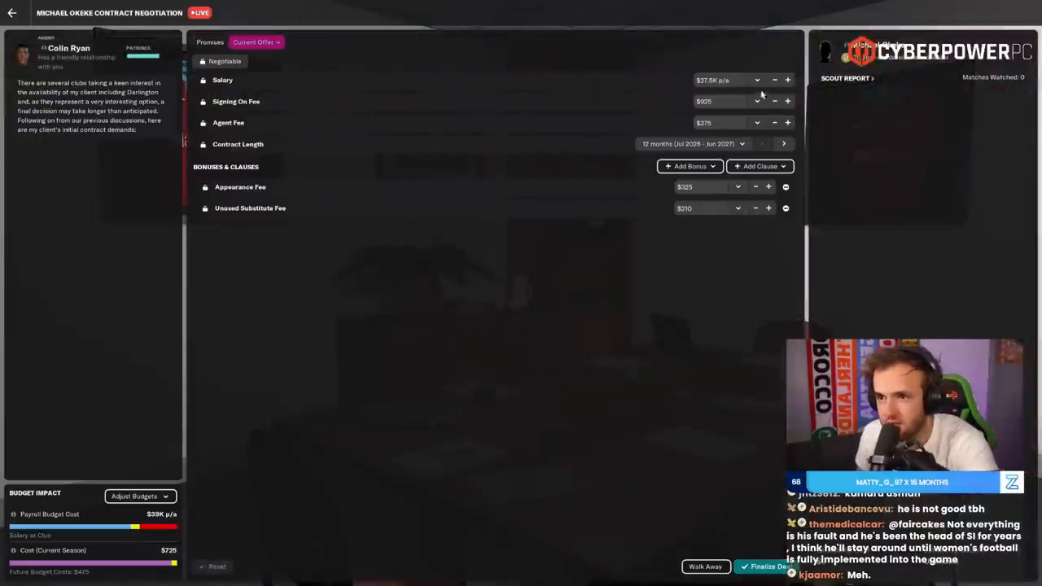
left_click(759, 166)
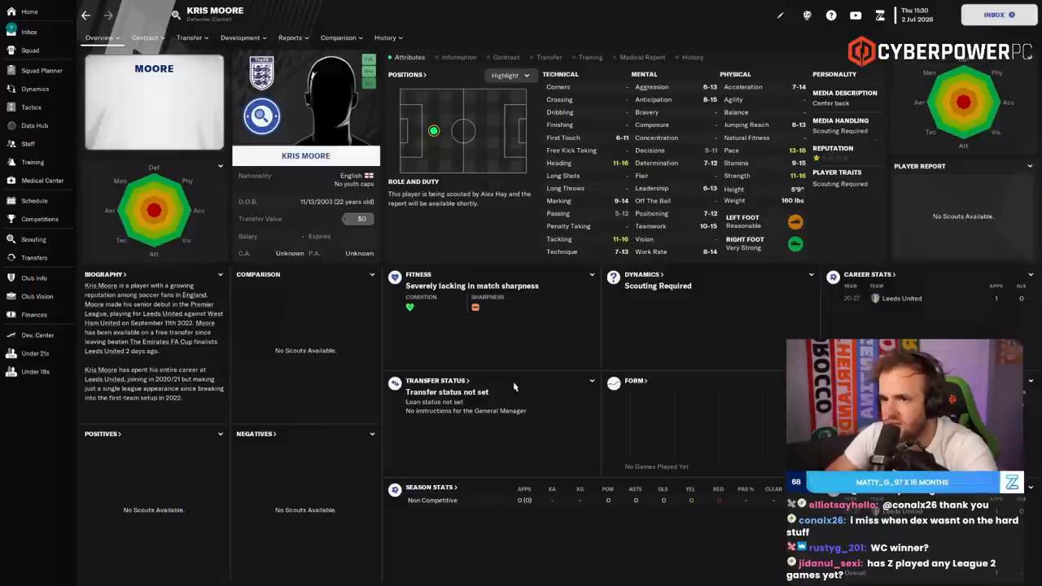
- Offer Kris Moore a contract and read the inbox confirmations of the Moore and Plank offers
left_click(193, 38)
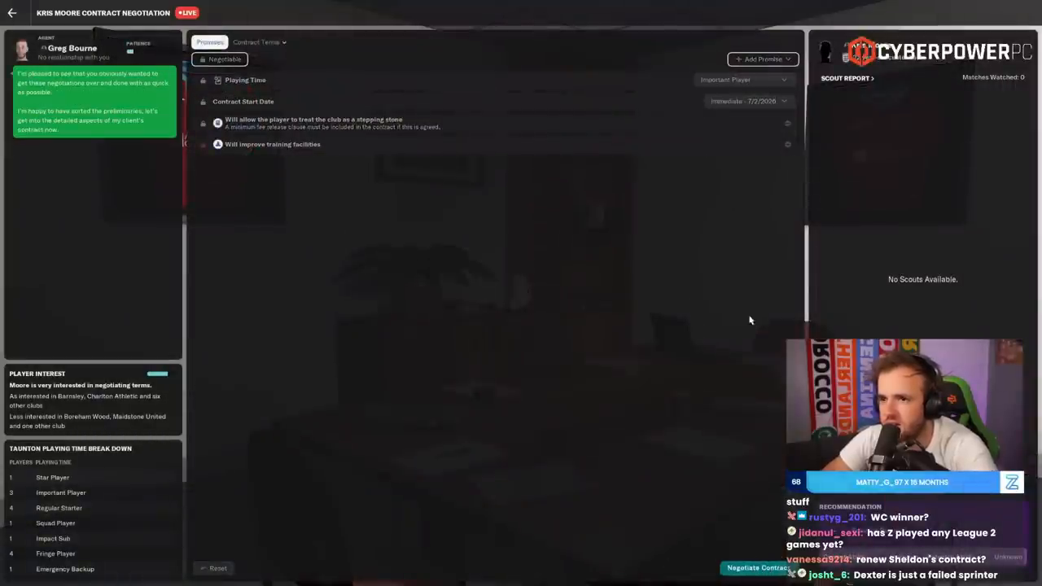
left_click(263, 39)
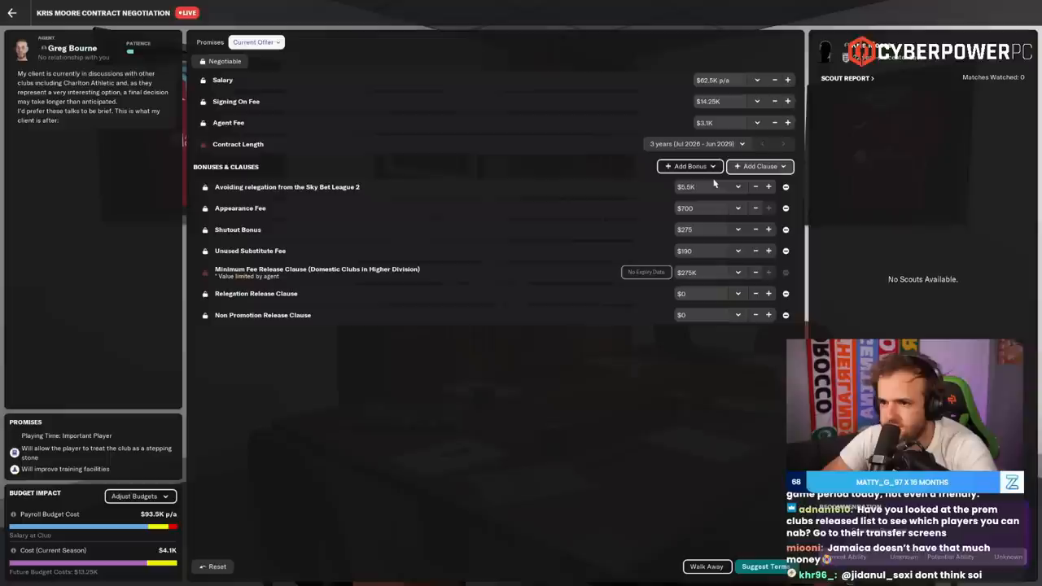
mouse_move(766, 567)
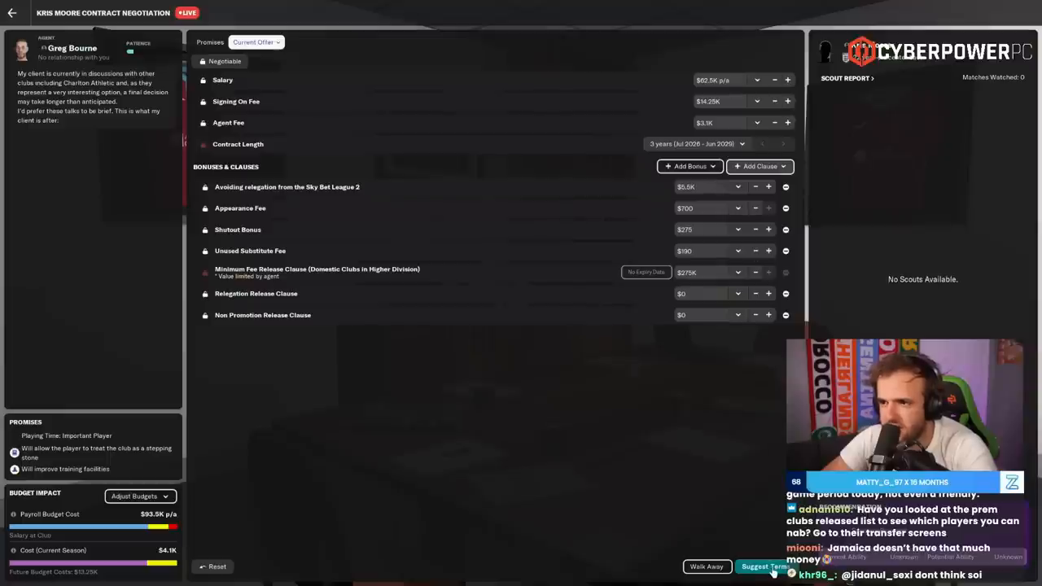
left_click(765, 567)
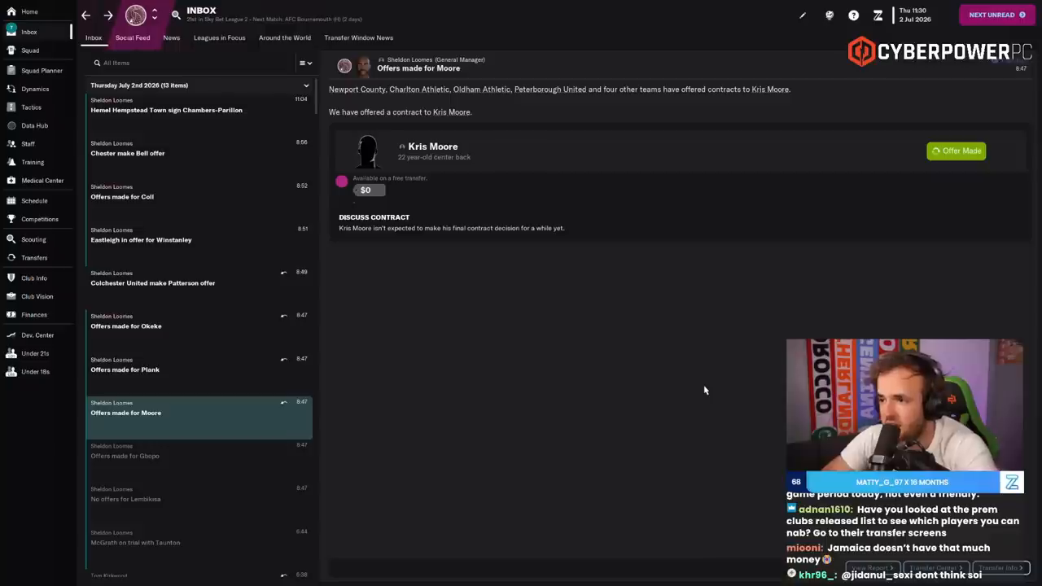
left_click(124, 369)
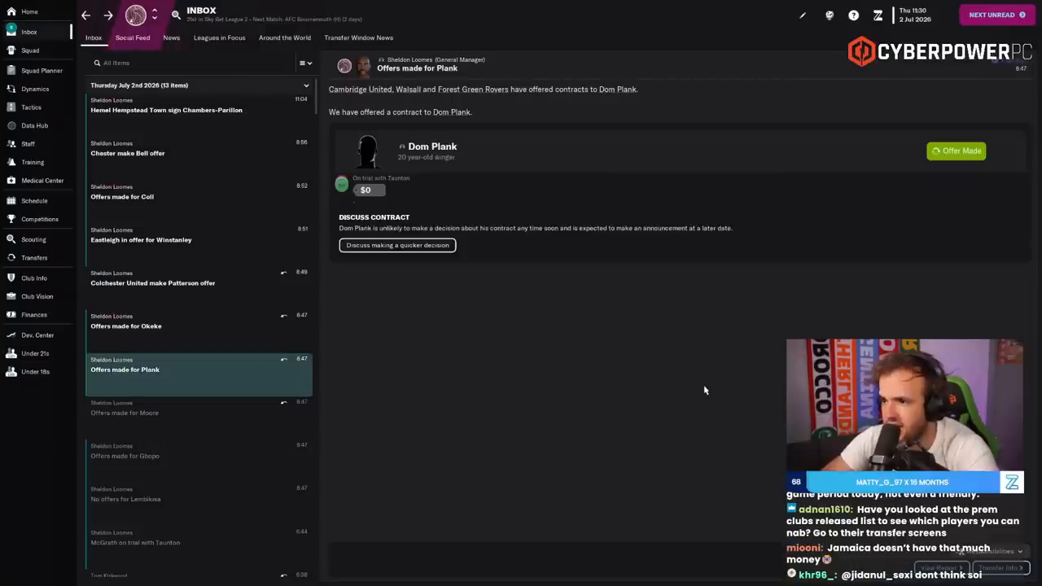
left_click(153, 283)
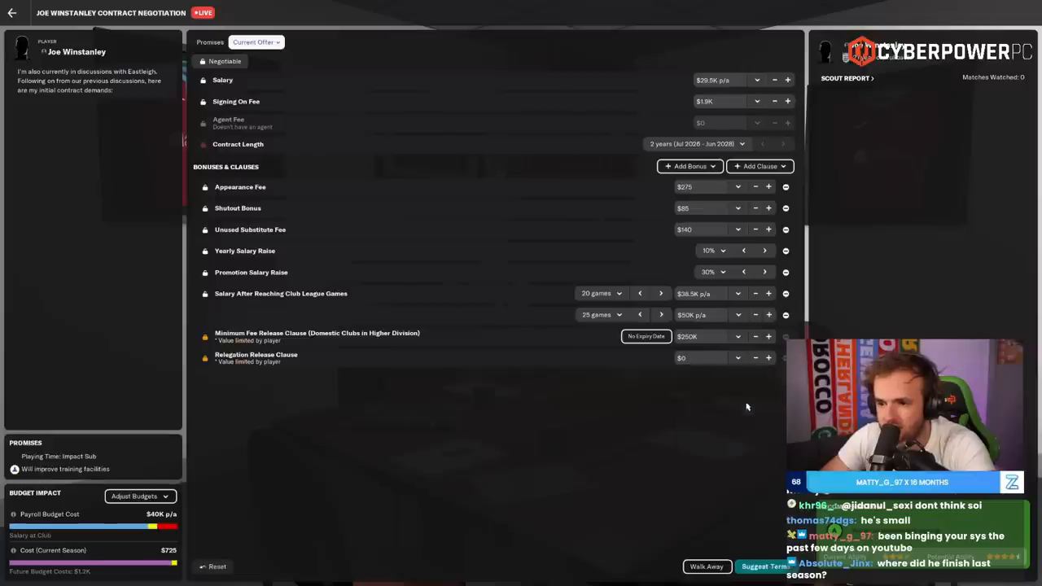
- Submit suggested contract terms to Joe Winstanley, then save the game
left_click(759, 166)
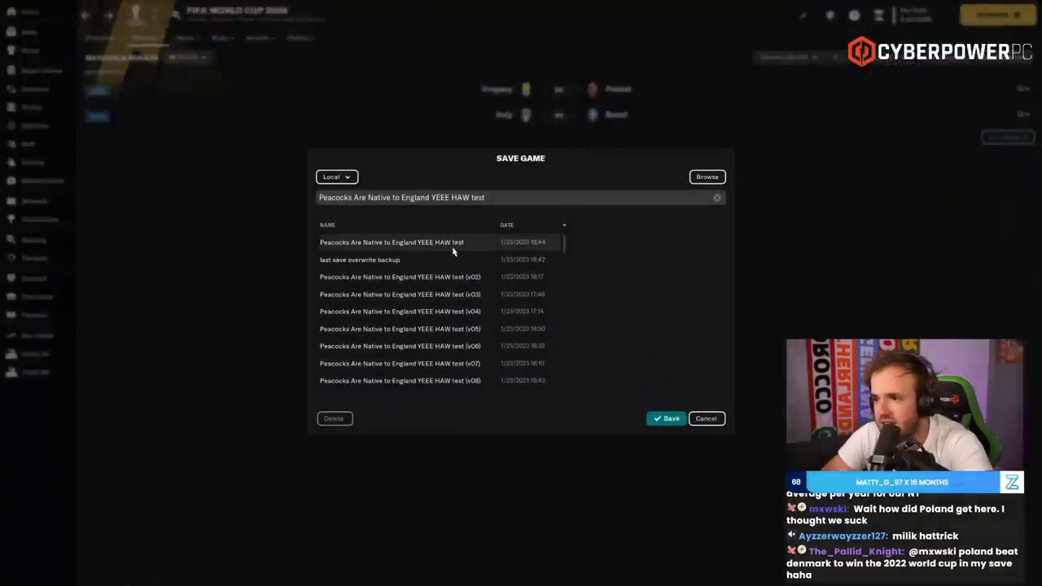
left_click(664, 418)
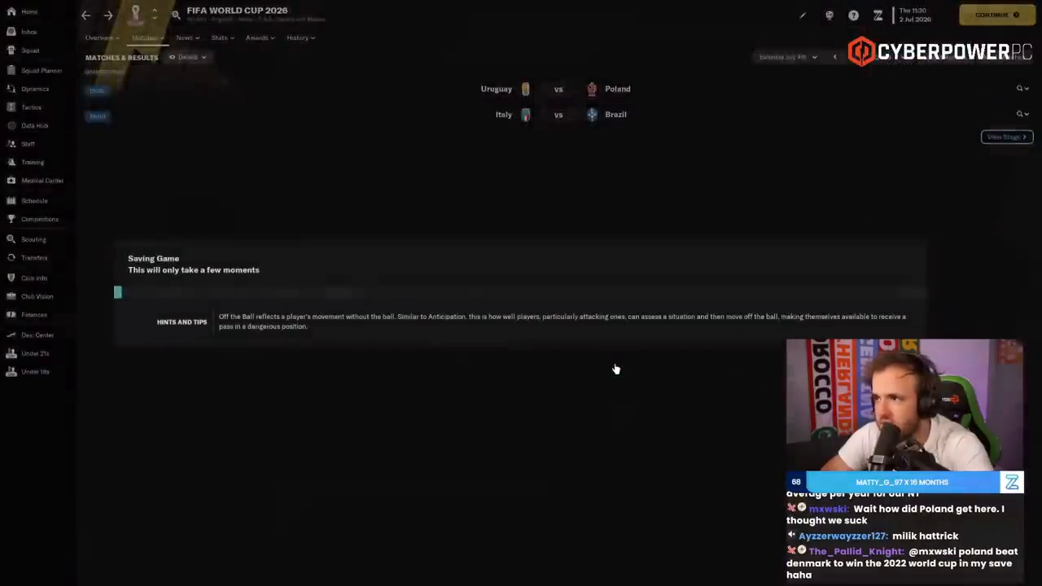